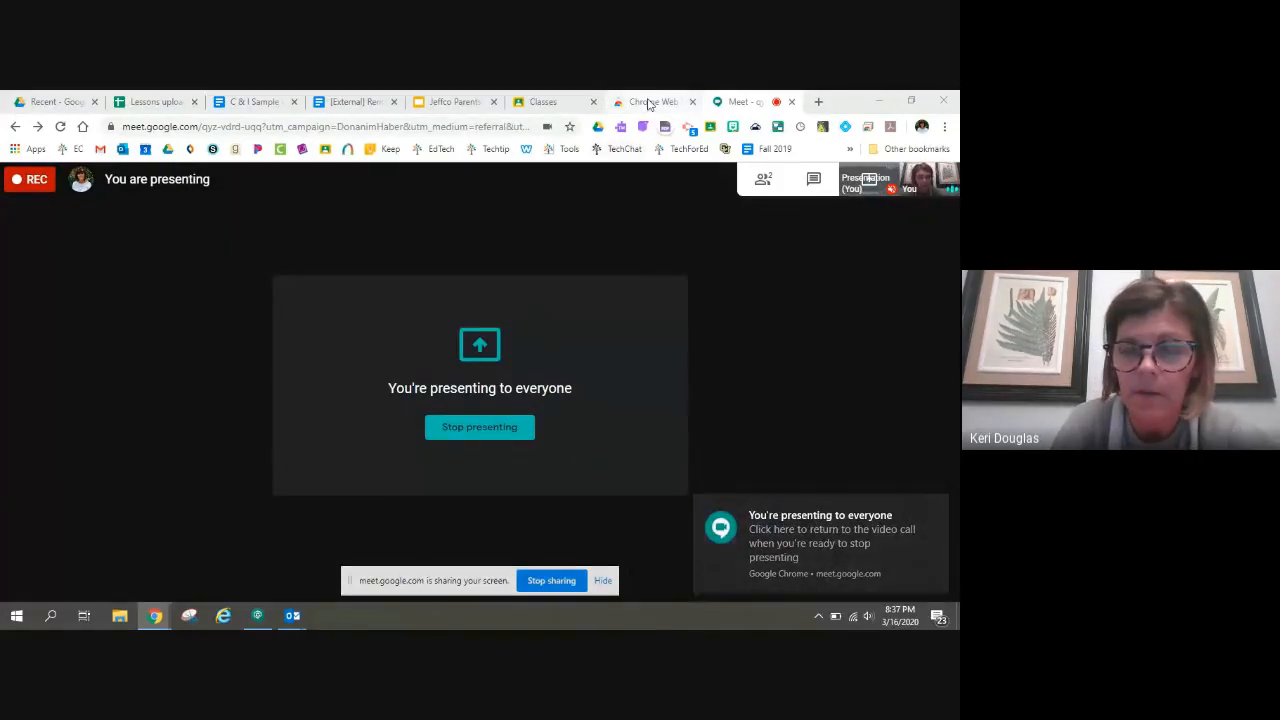
Bring up the Chrome Web Store results listing the Screencastify screen recorder extension
click(650, 100)
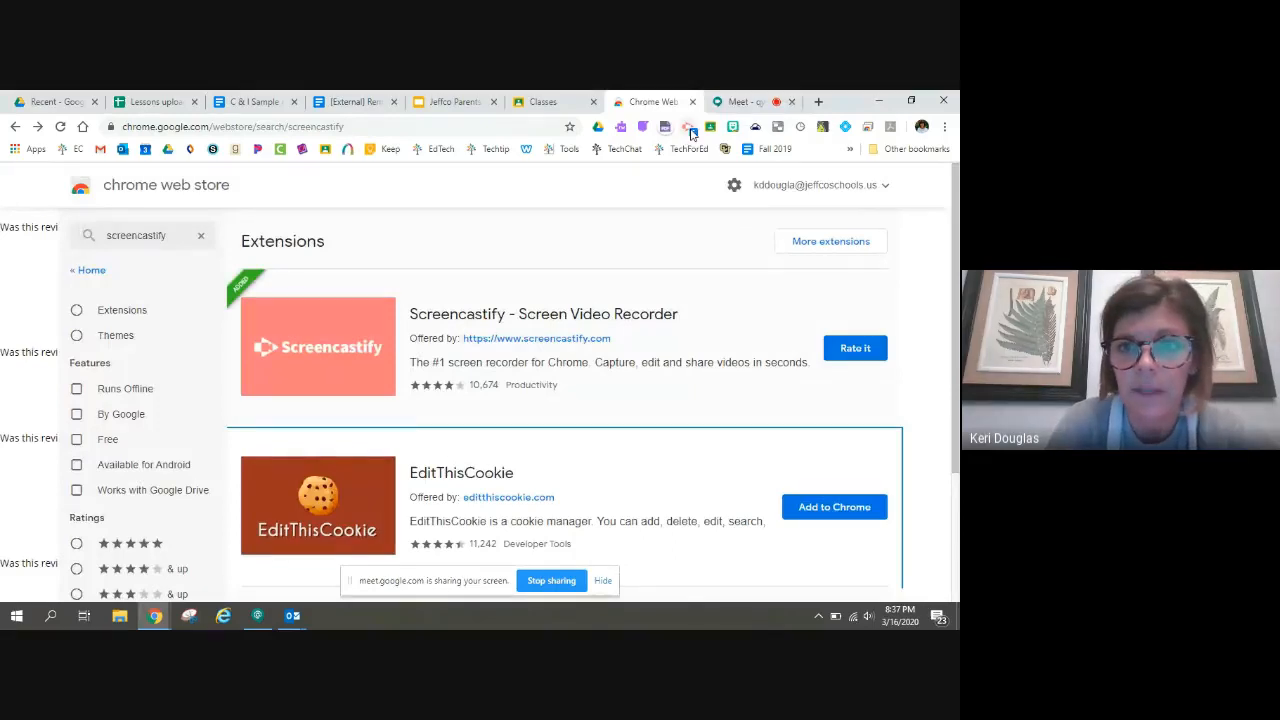
mouse_move(692, 126)
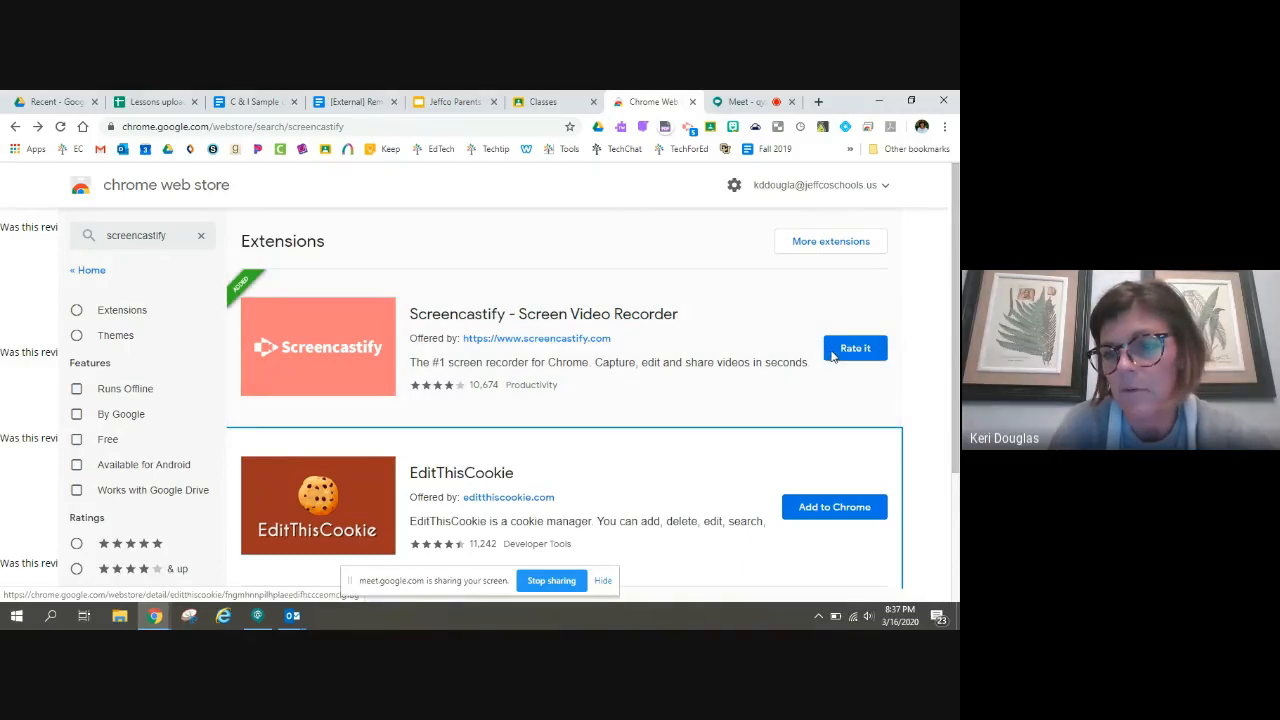
mouse_move(684, 124)
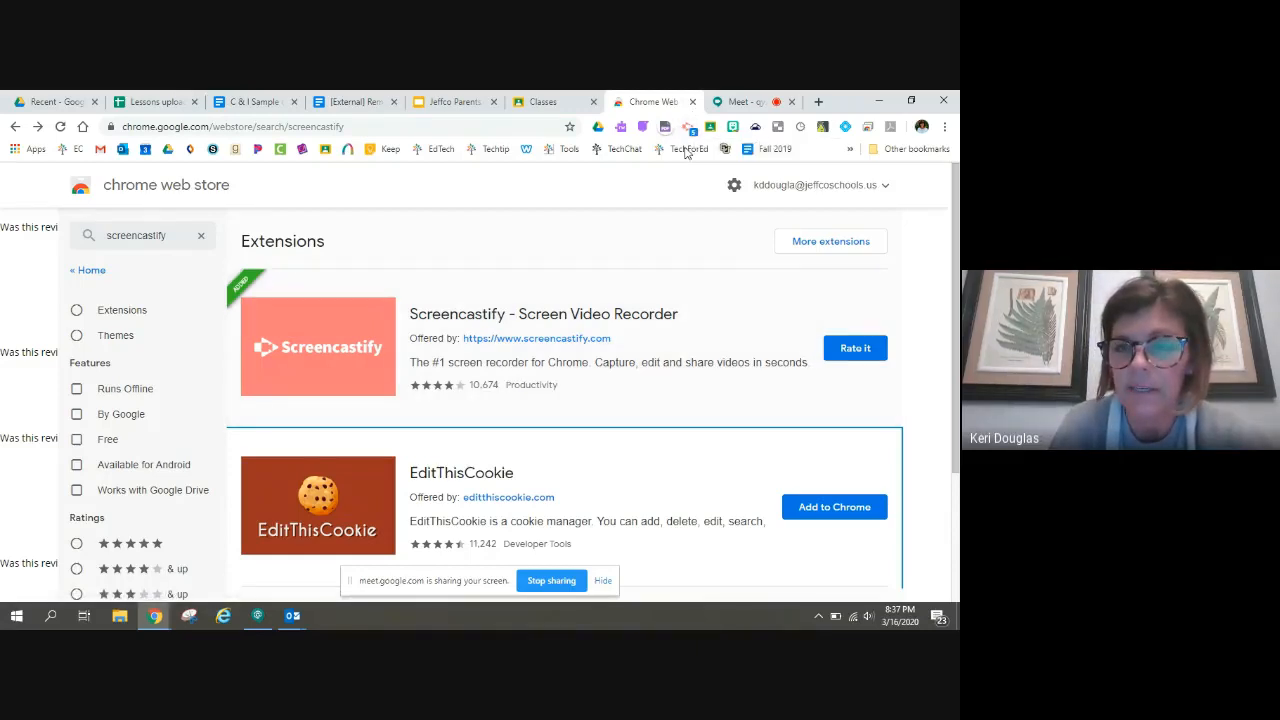
mouse_move(688, 128)
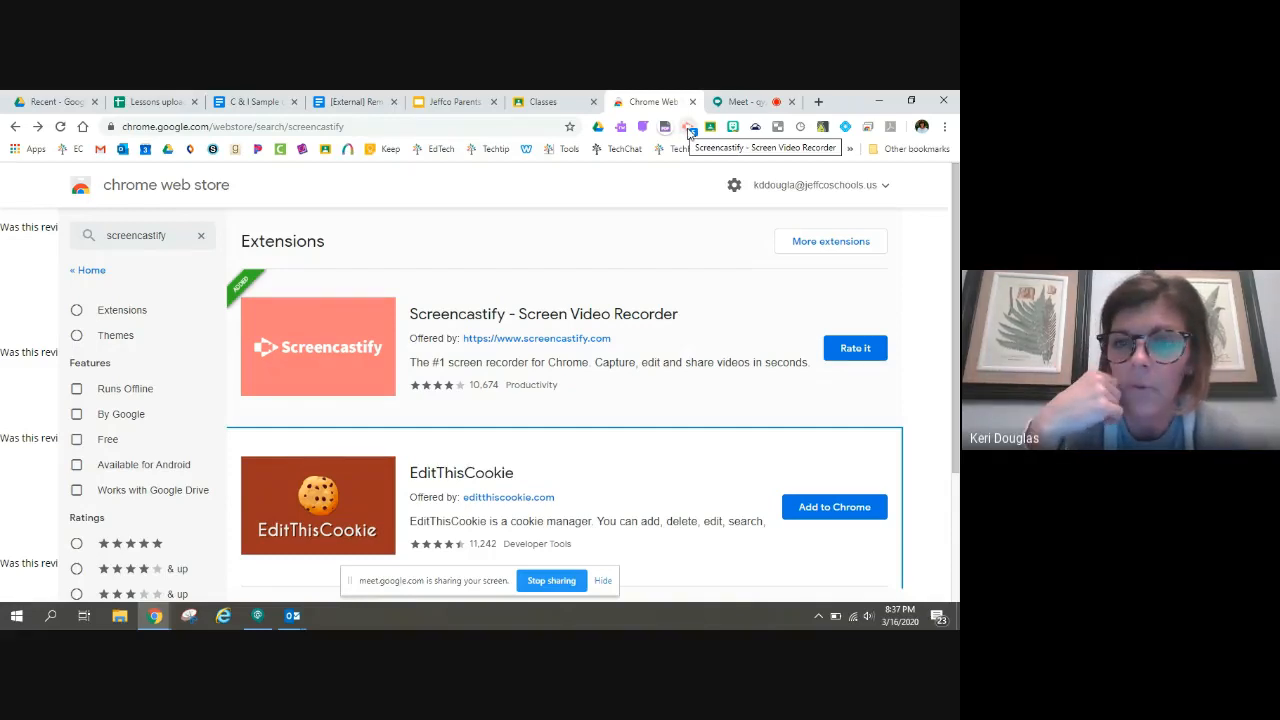
Launch the Screencastify recorder from the toolbar and choose Desktop recording mode
click(688, 126)
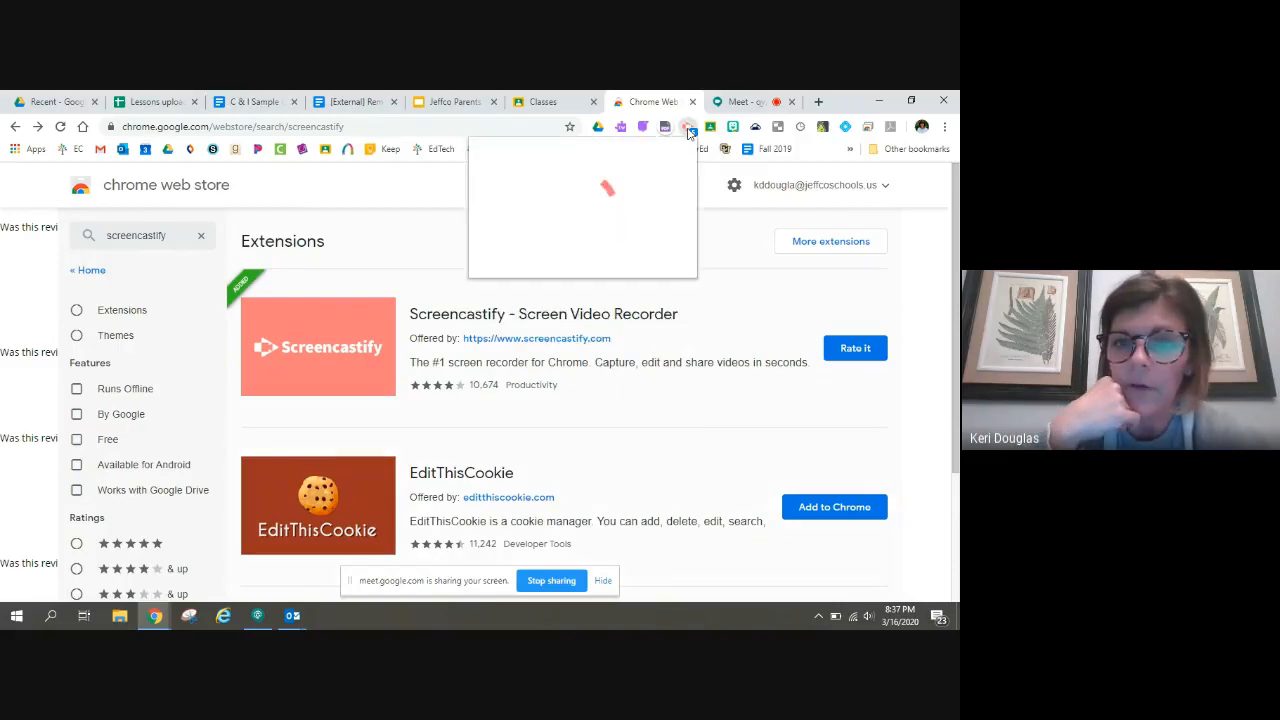
click(688, 126)
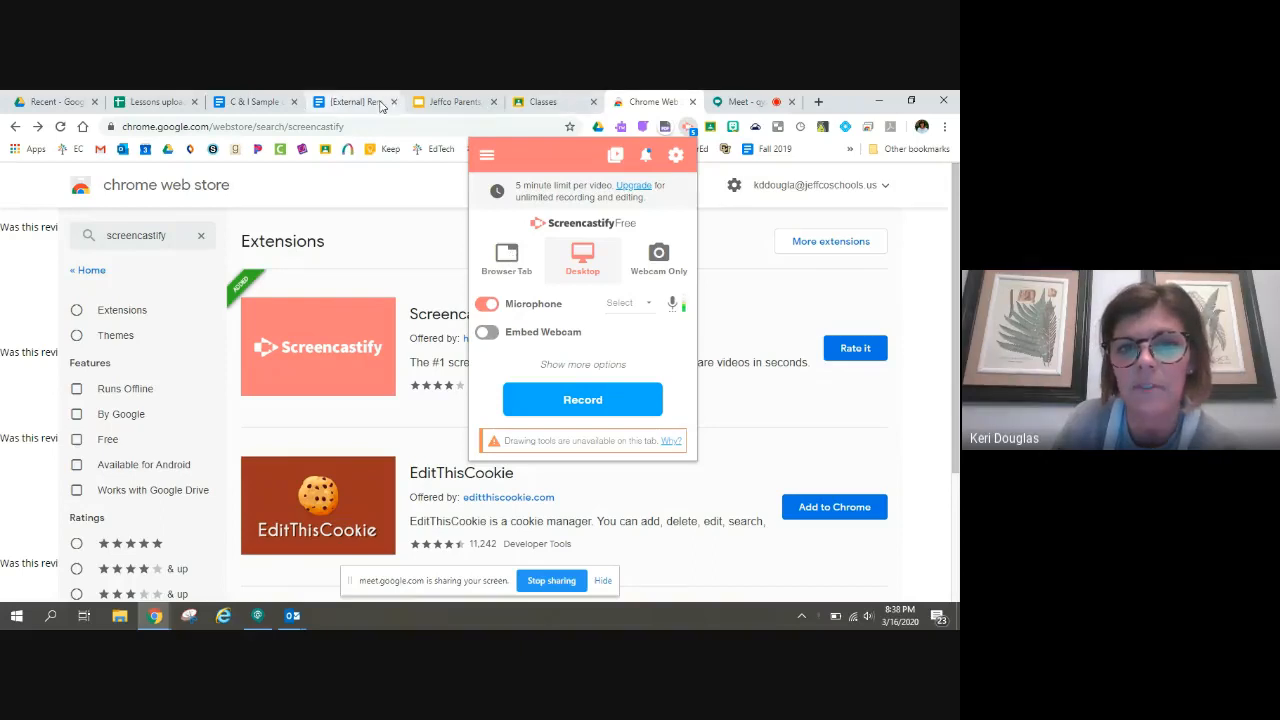
mouse_move(540, 100)
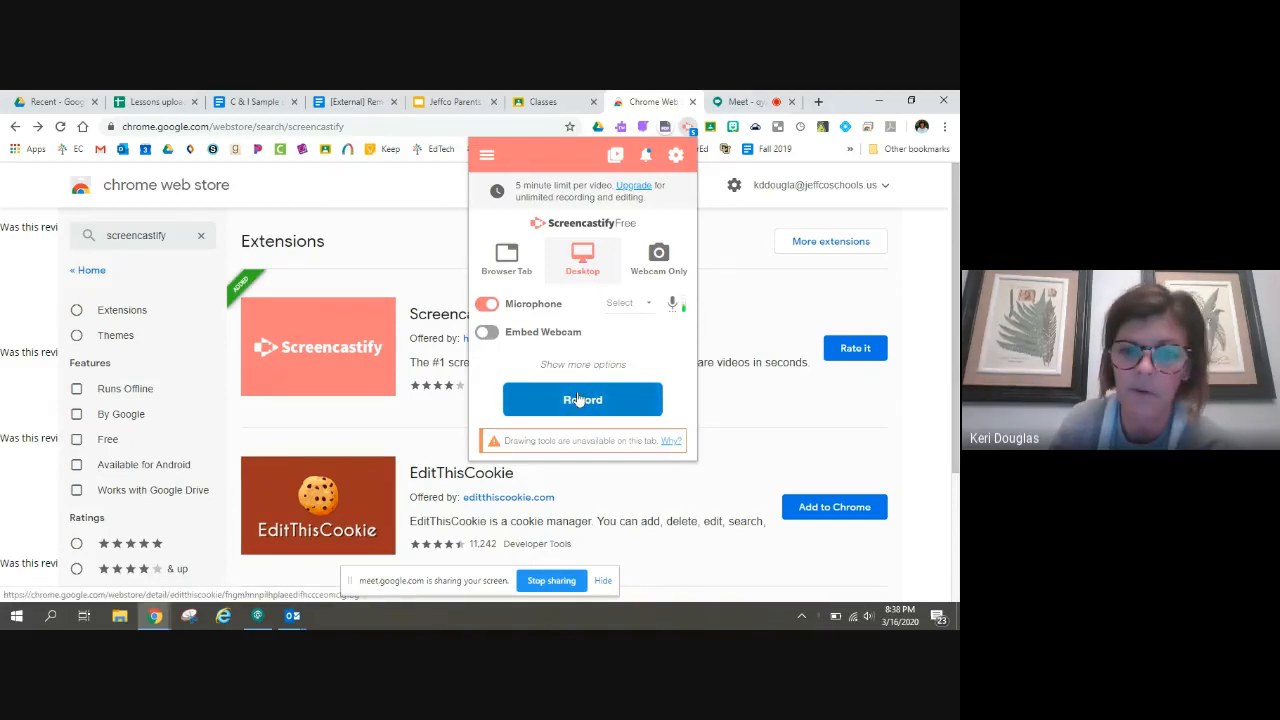
Begin recording and grant sharing of Your Entire Screen
click(582, 400)
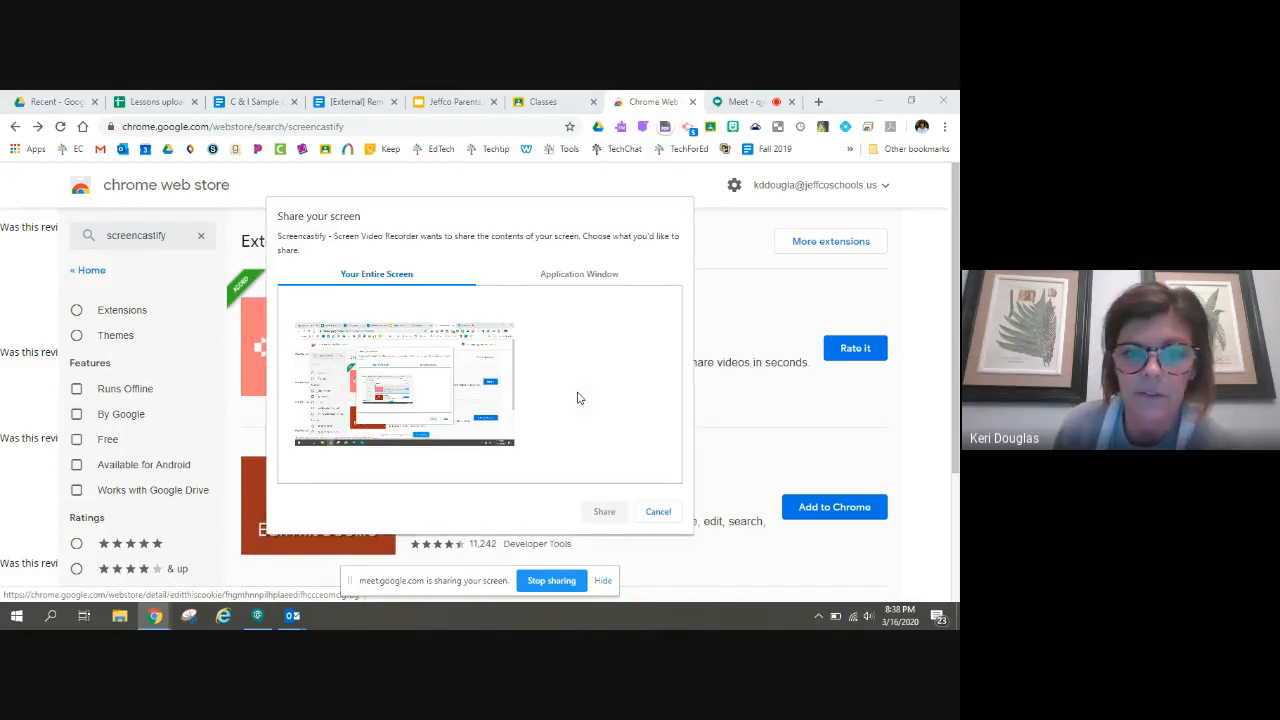
click(404, 384)
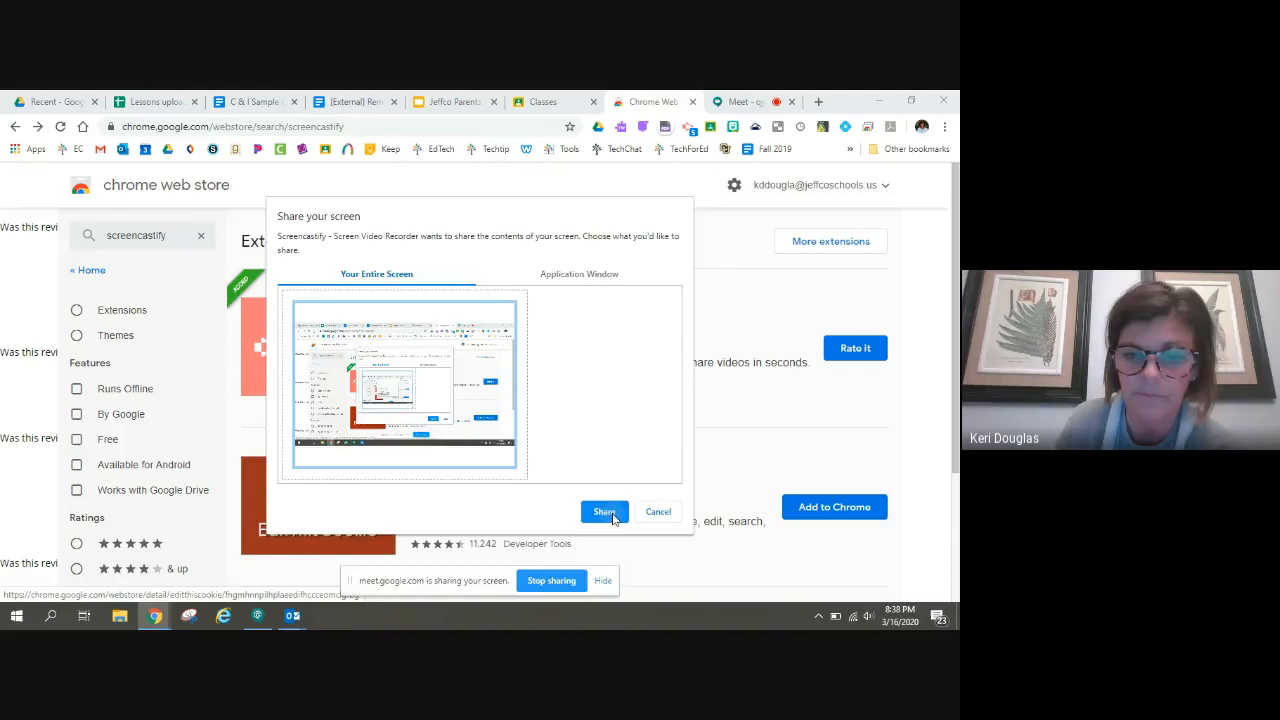
click(604, 512)
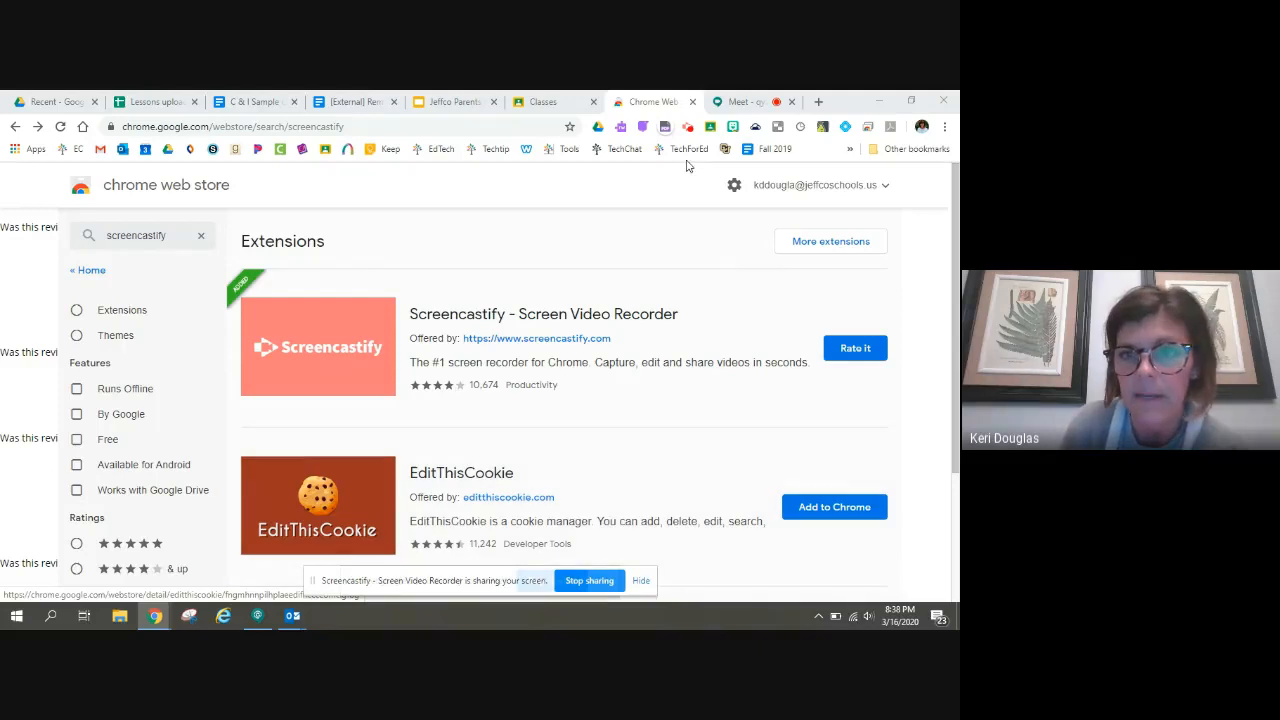
mouse_move(688, 126)
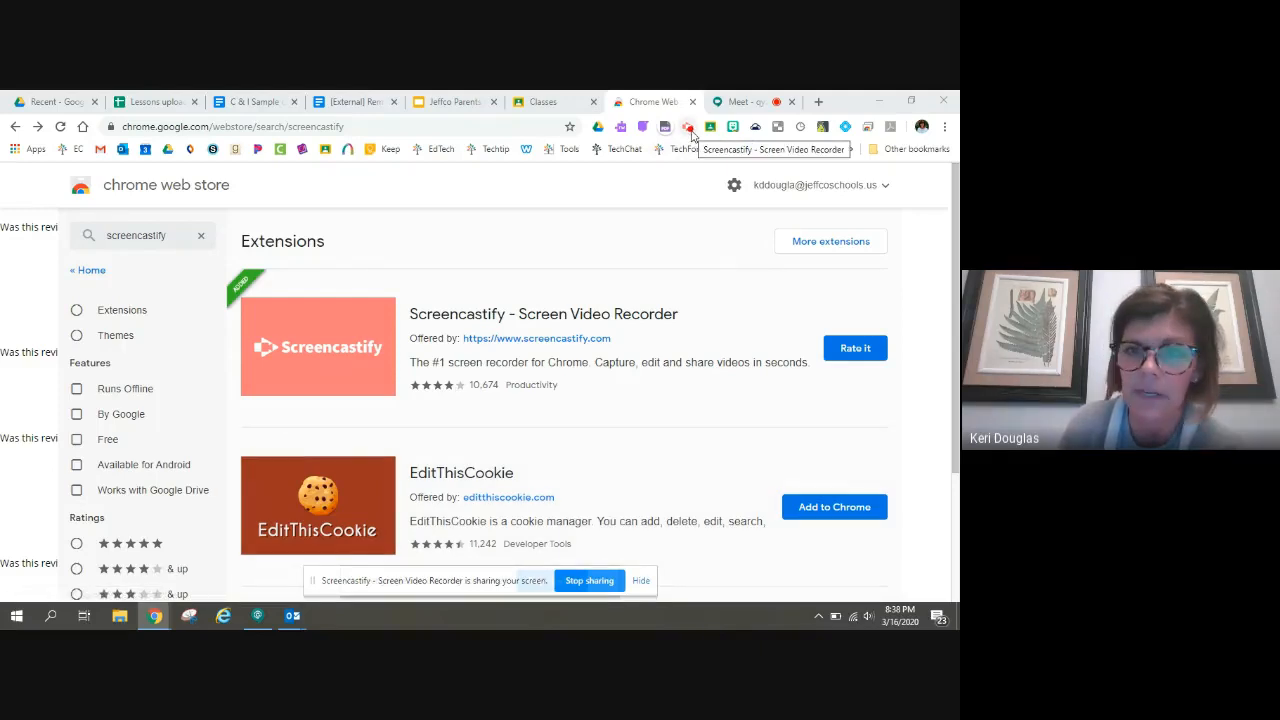
mouse_move(452, 100)
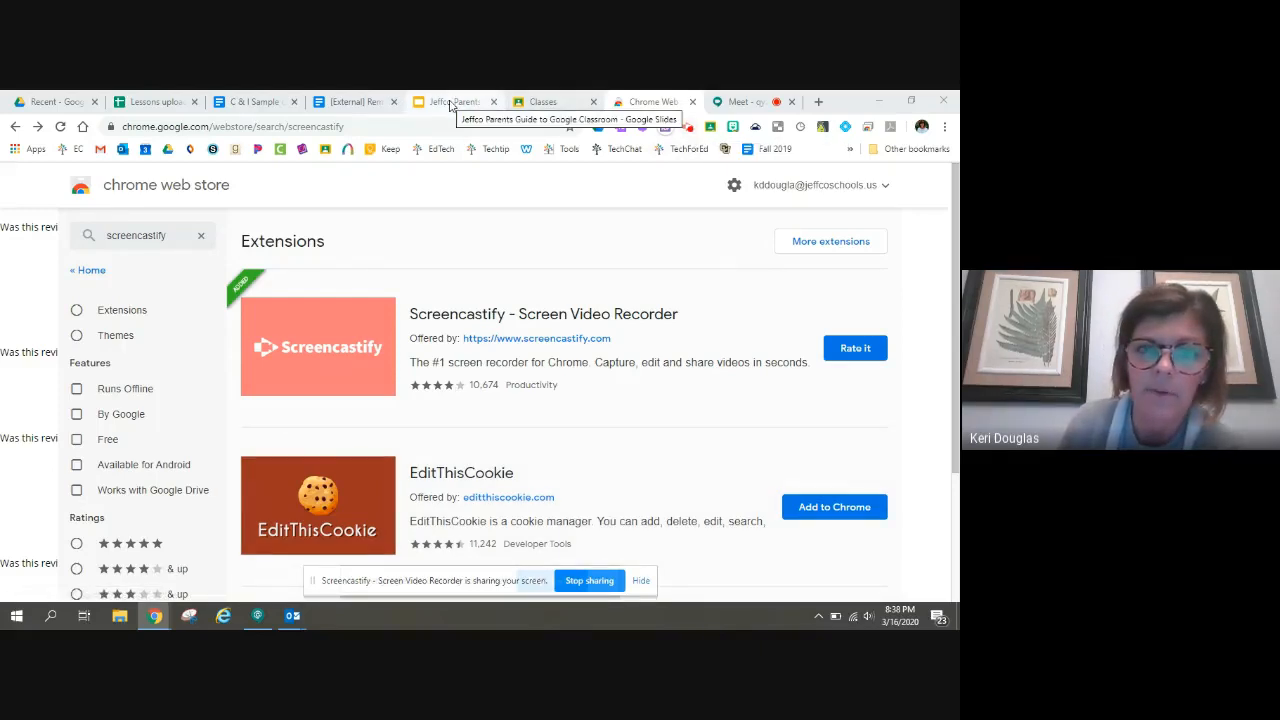
Show the parent guide deck, circle the Google Classroom definition on slide 2, advance to Getting Started
click(456, 100)
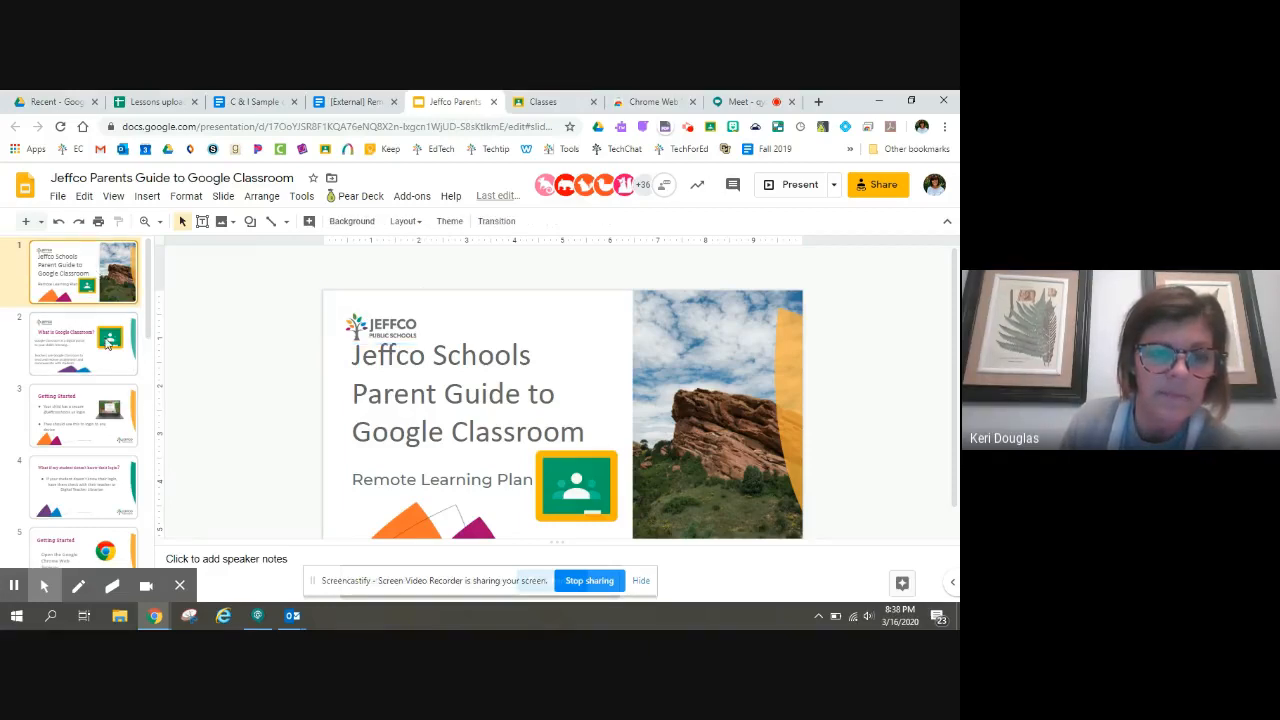
click(84, 344)
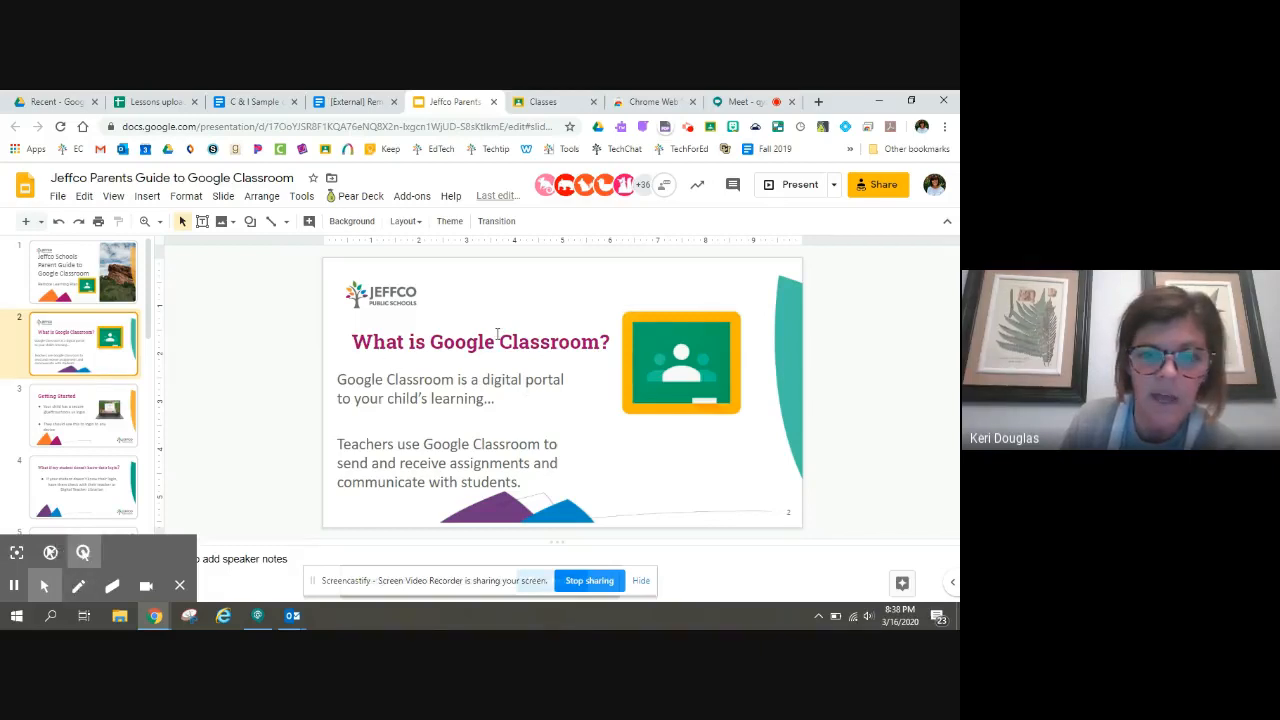
mouse_move(80, 584)
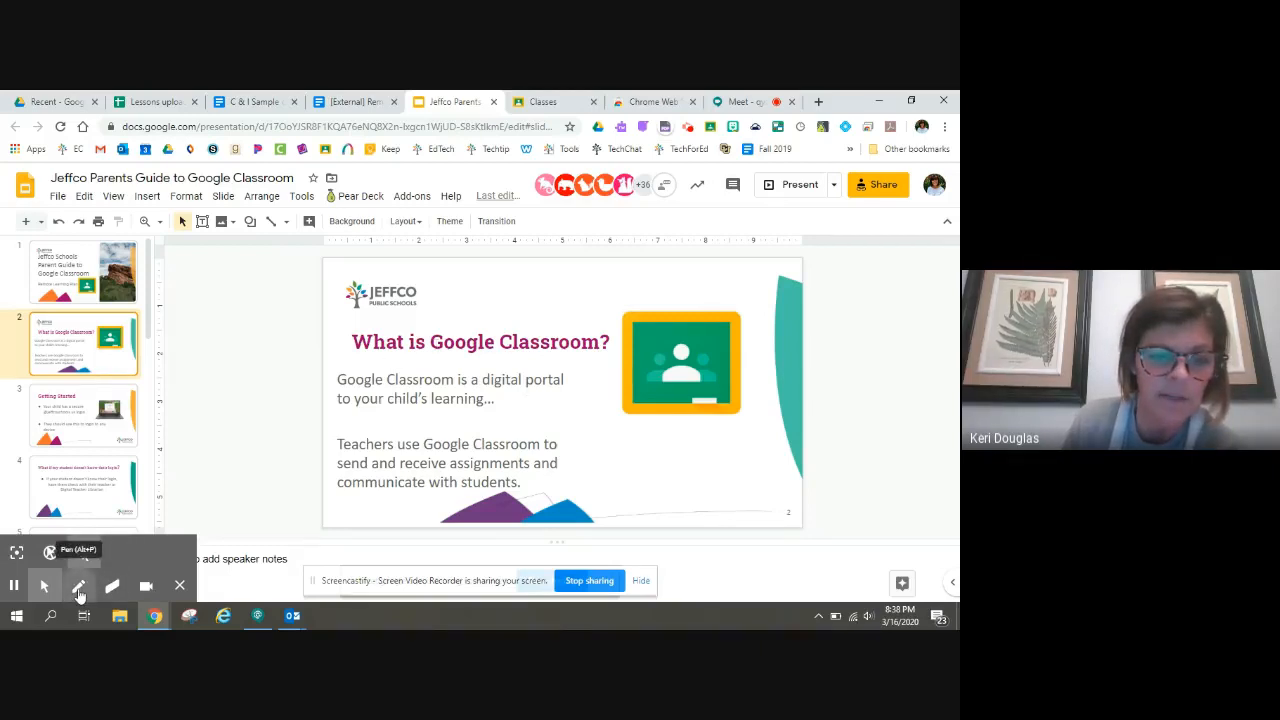
click(80, 584)
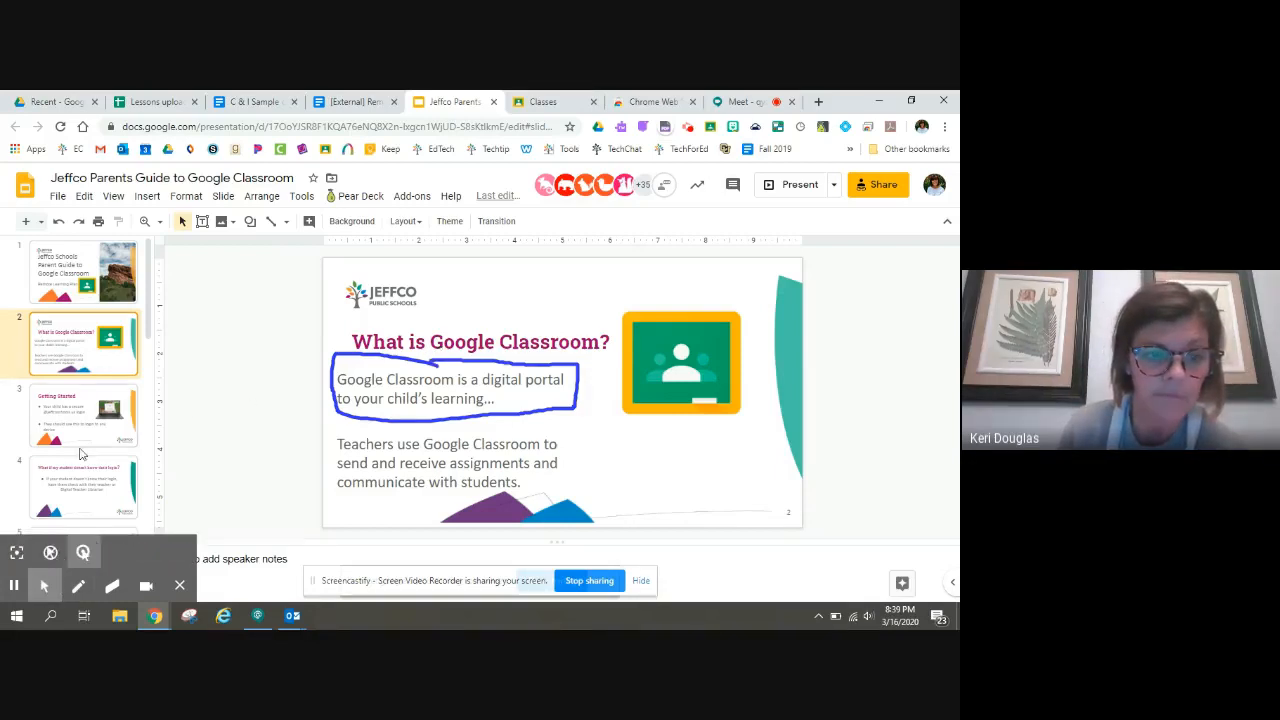
click(84, 412)
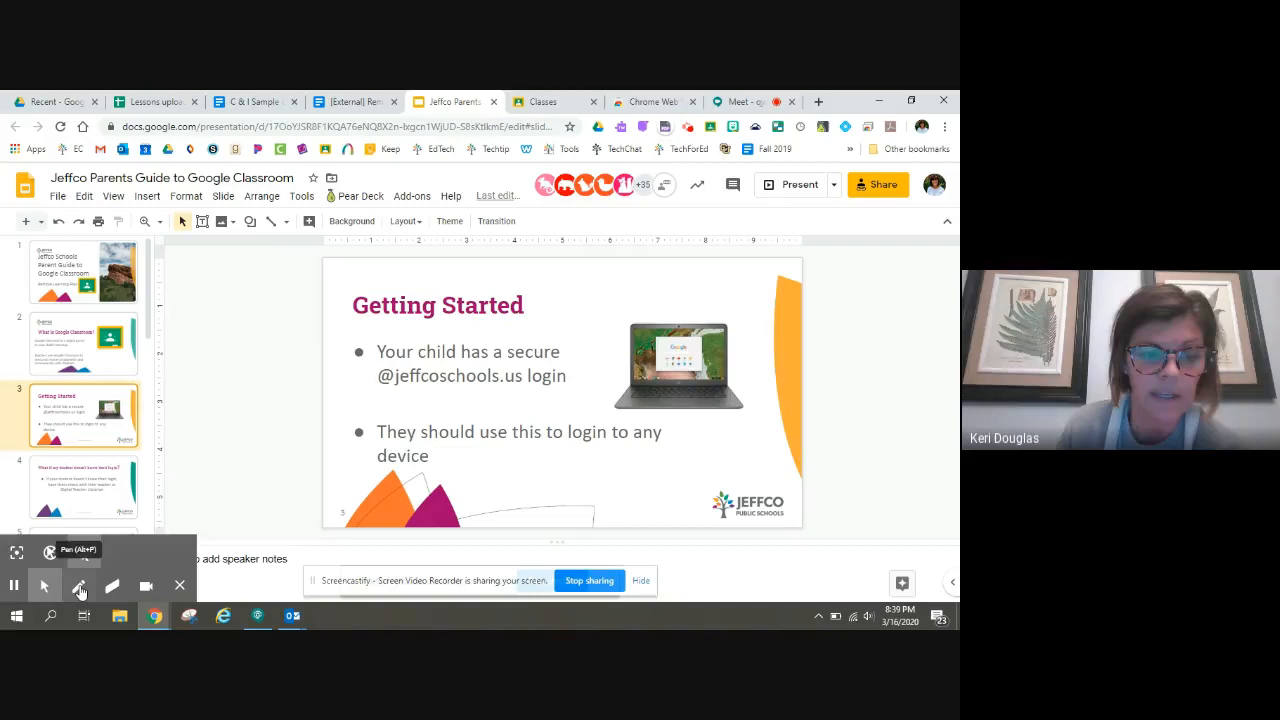
Draw pen strokes and a squiggle under the Getting Started bullets, then switch to the eraser
click(80, 584)
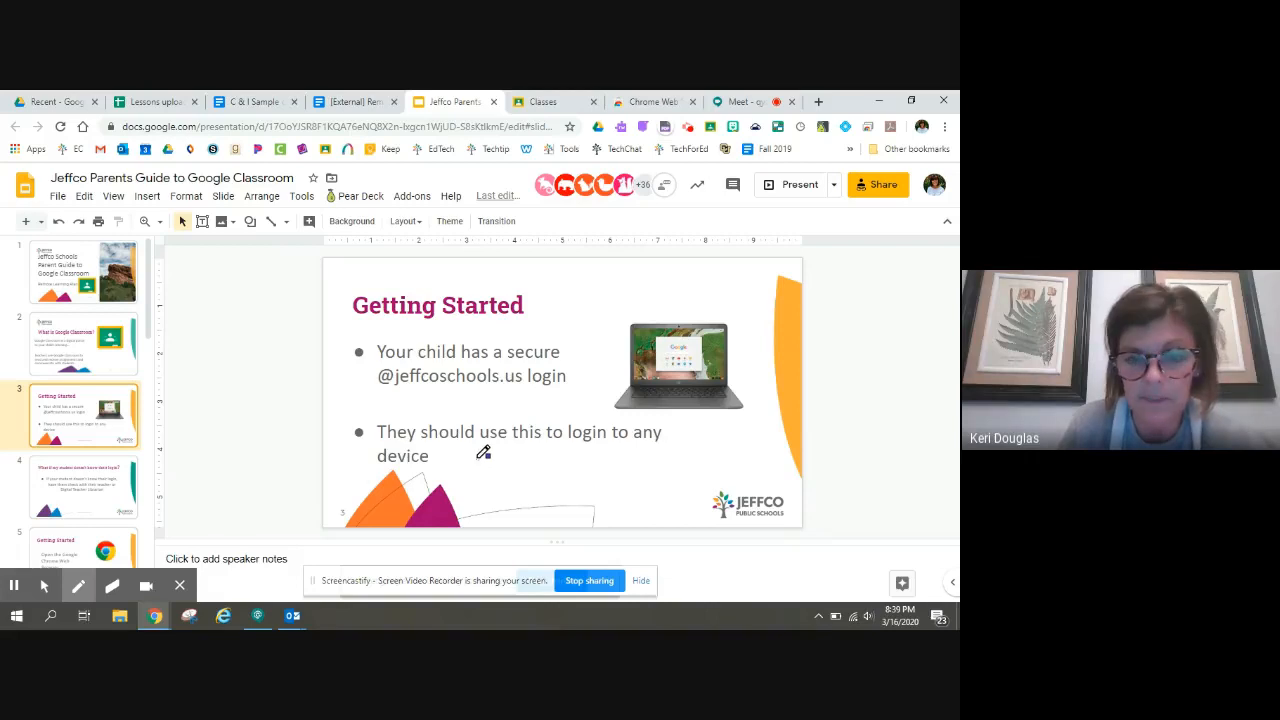
drag(464, 458, 500, 458)
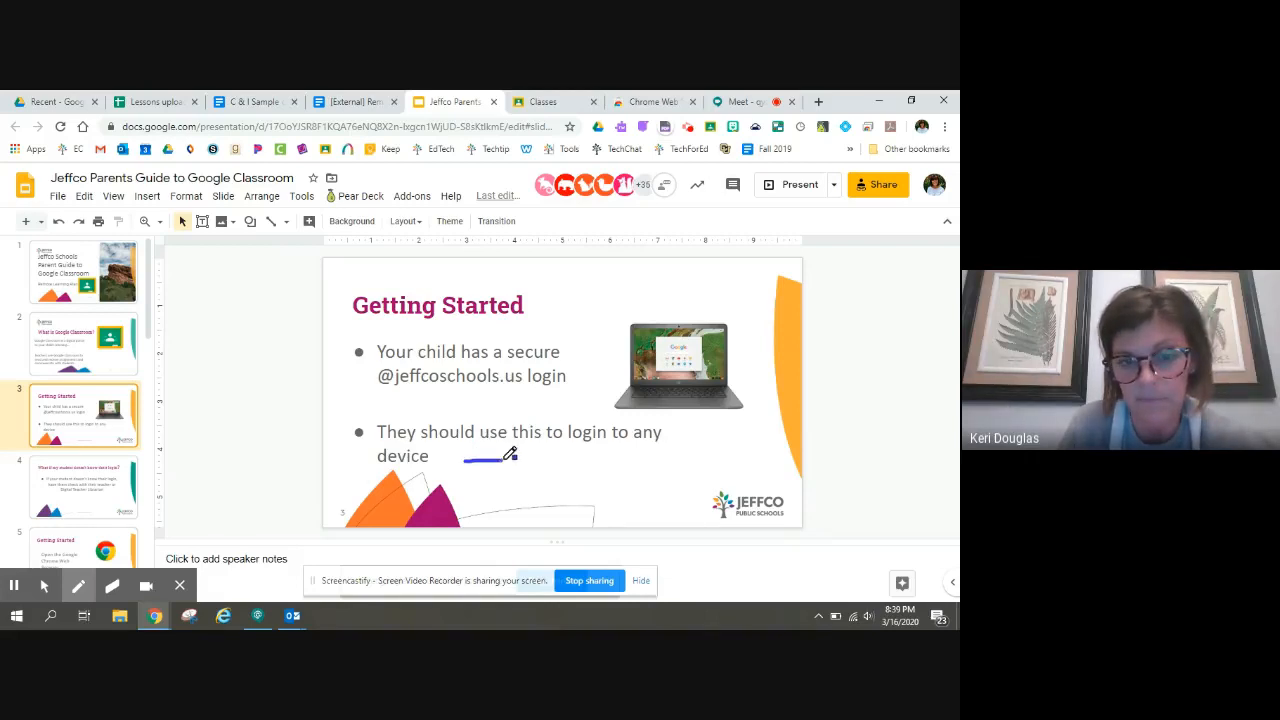
drag(504, 456, 500, 510)
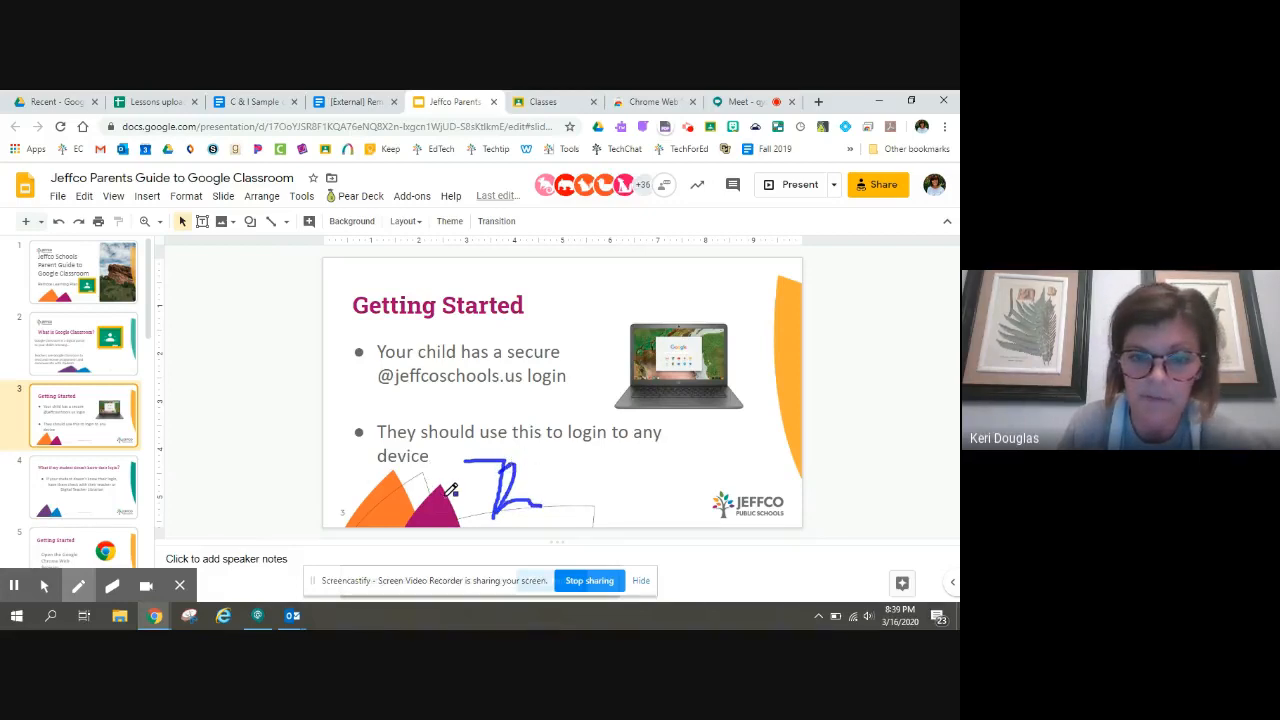
drag(430, 490, 536, 444)
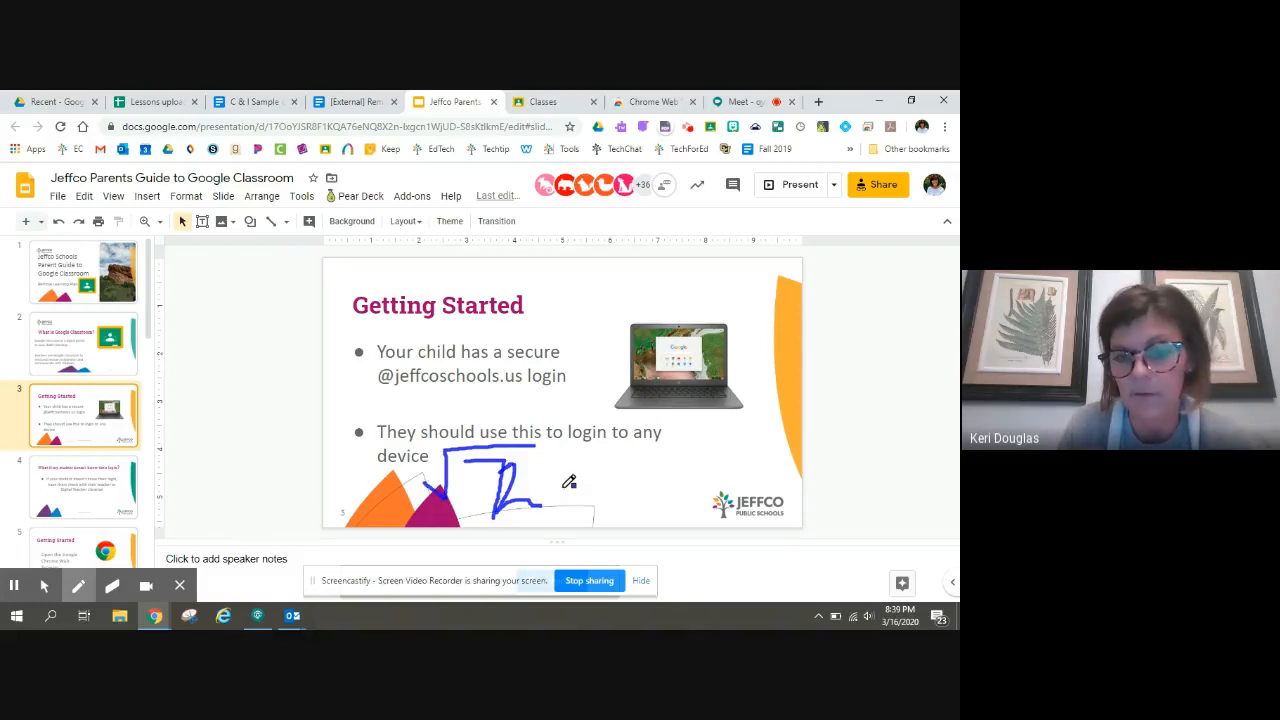
drag(560, 486, 600, 476)
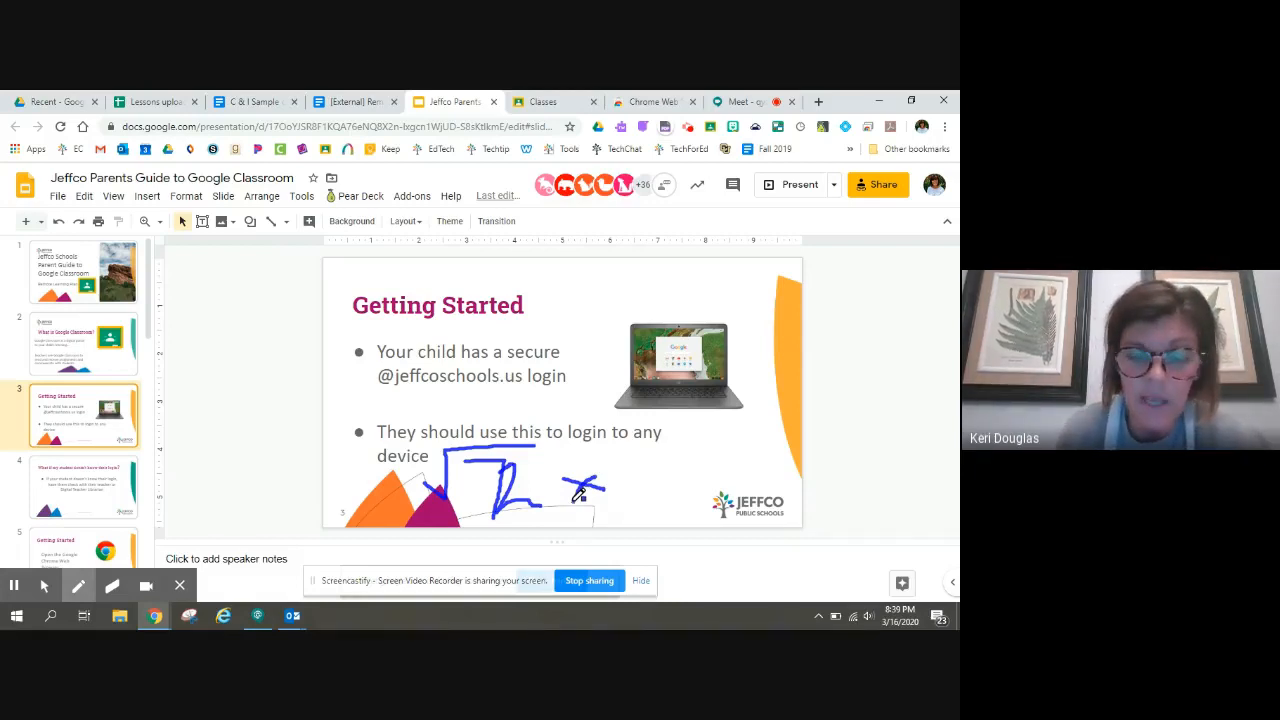
click(78, 584)
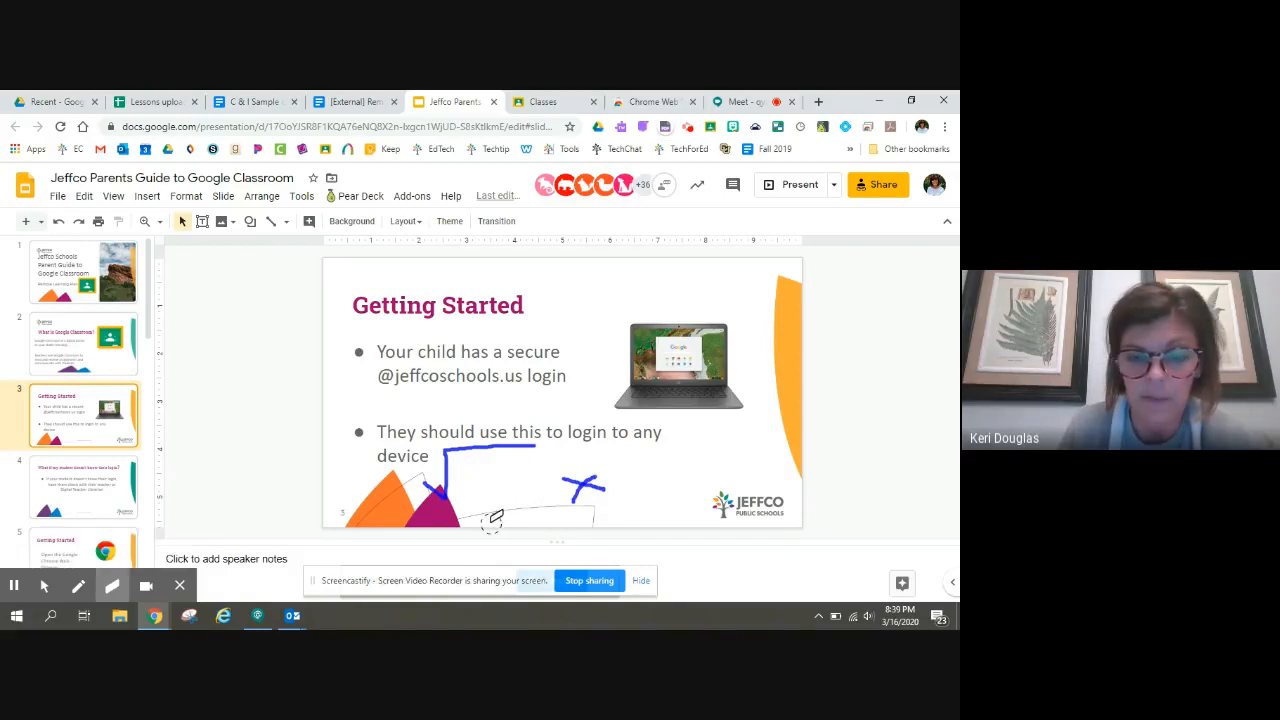
mouse_move(44, 584)
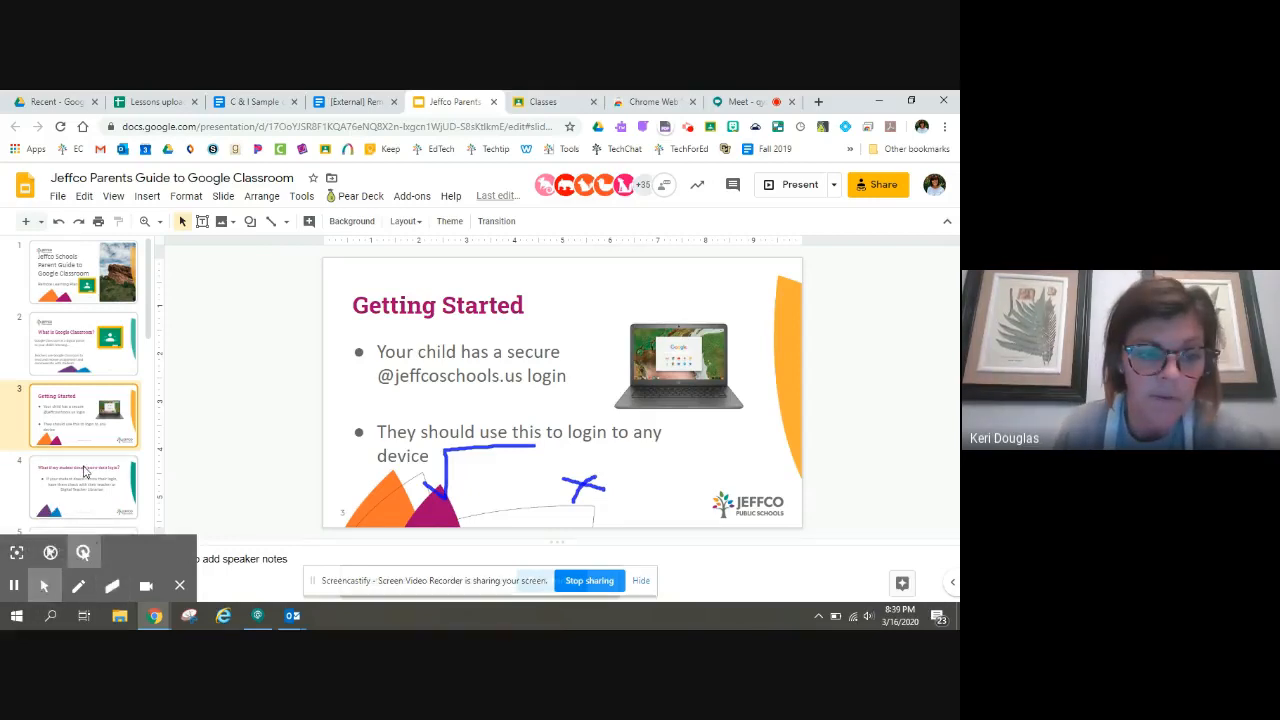
Go to the 'student doesn't know their login' slide and pause the Screencastify recording
click(84, 486)
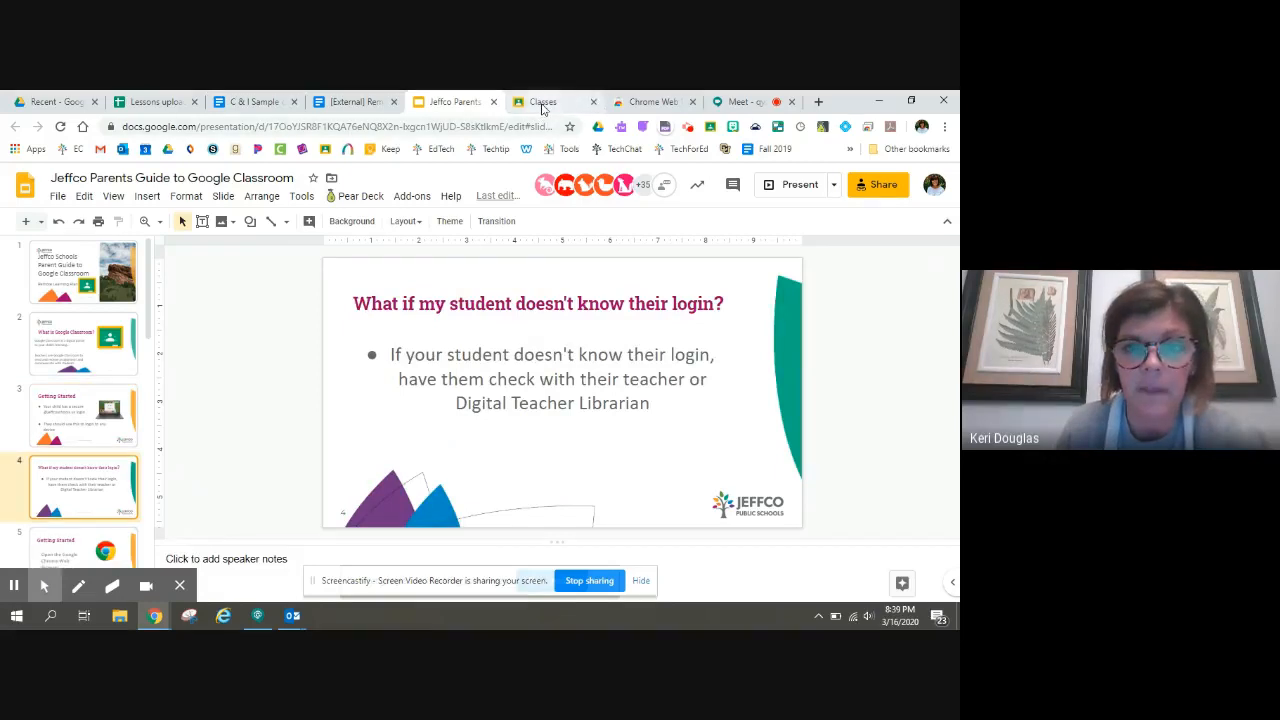
mouse_move(14, 584)
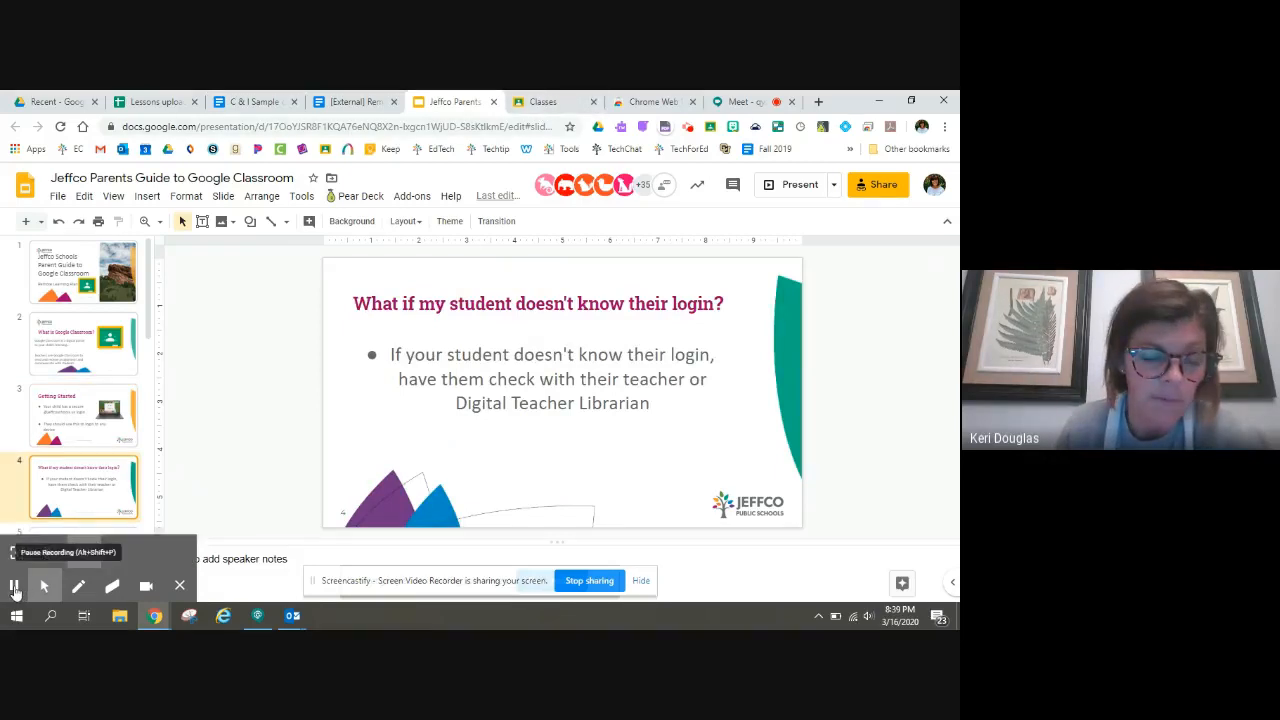
click(14, 584)
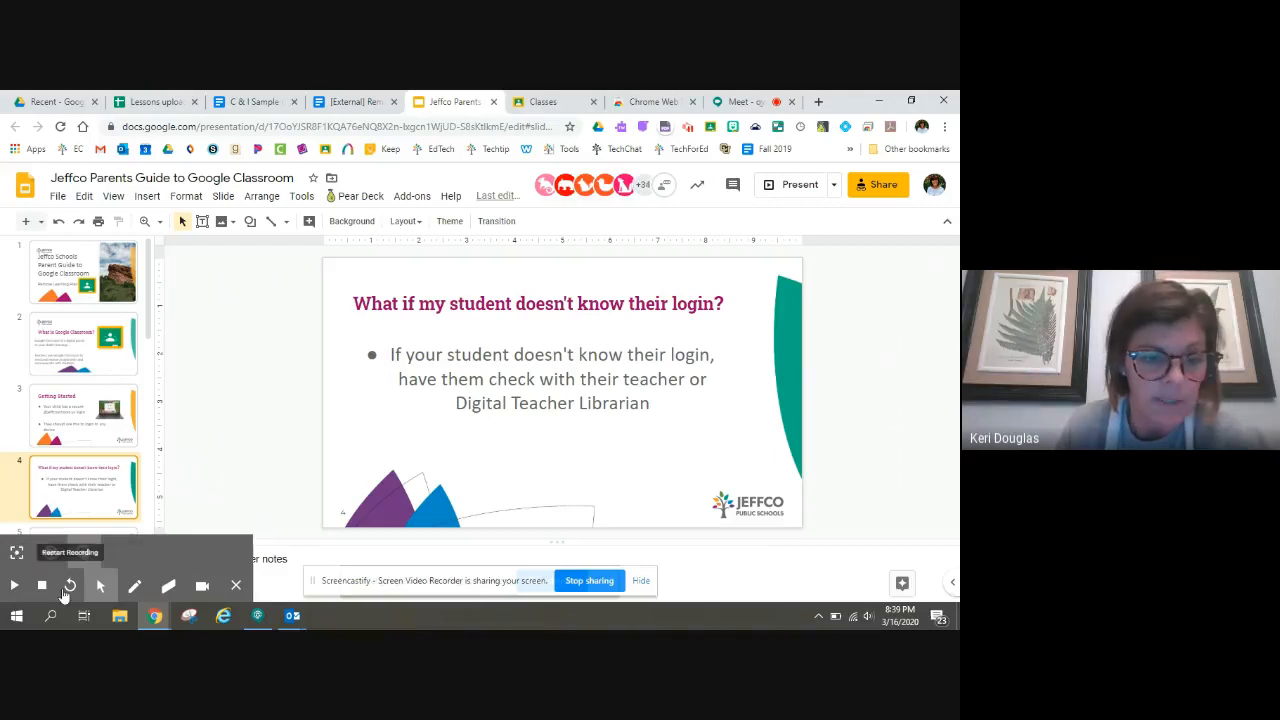
mouse_move(42, 584)
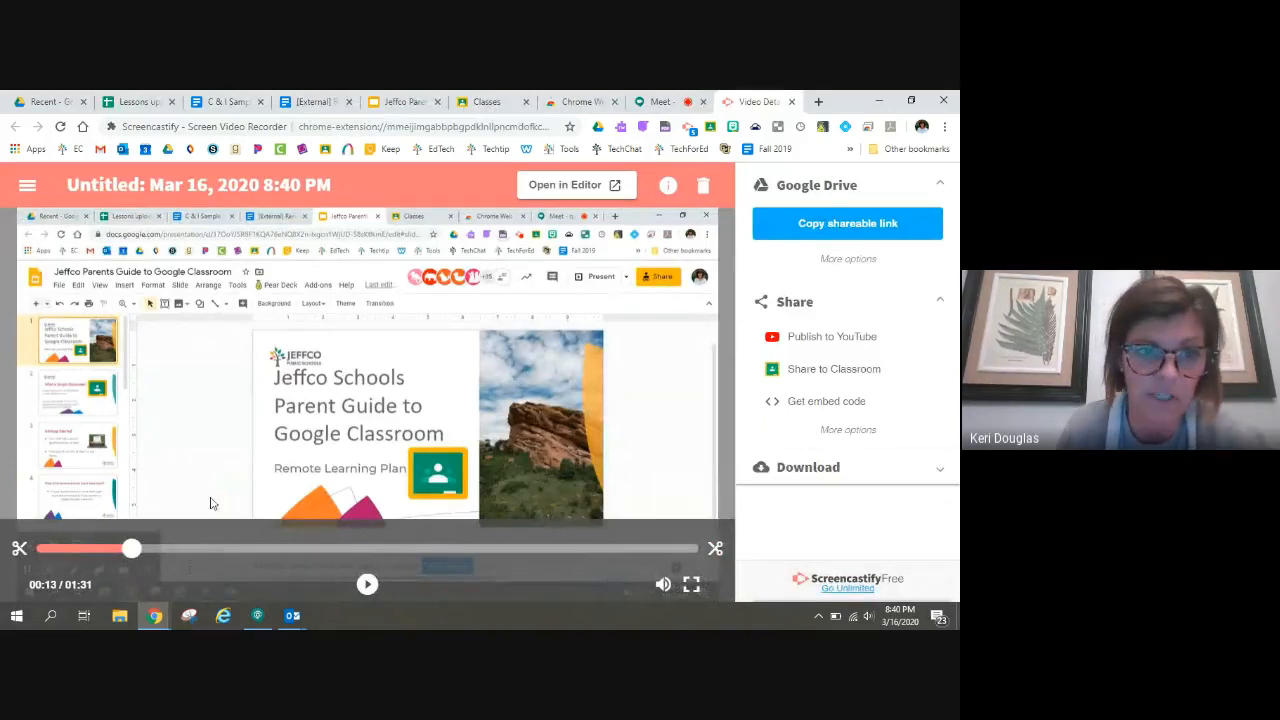
Replace the recording's date-stamped title with 'Screencastify demo'
click(200, 184)
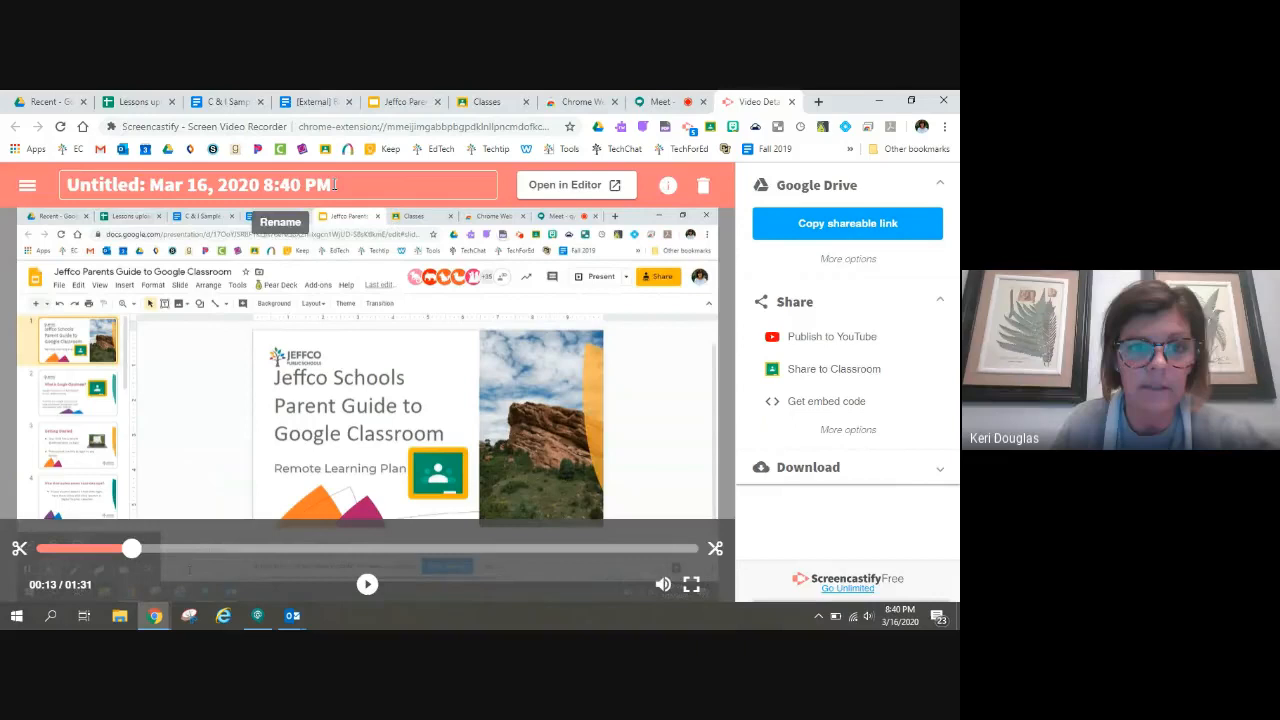
text(Sc)
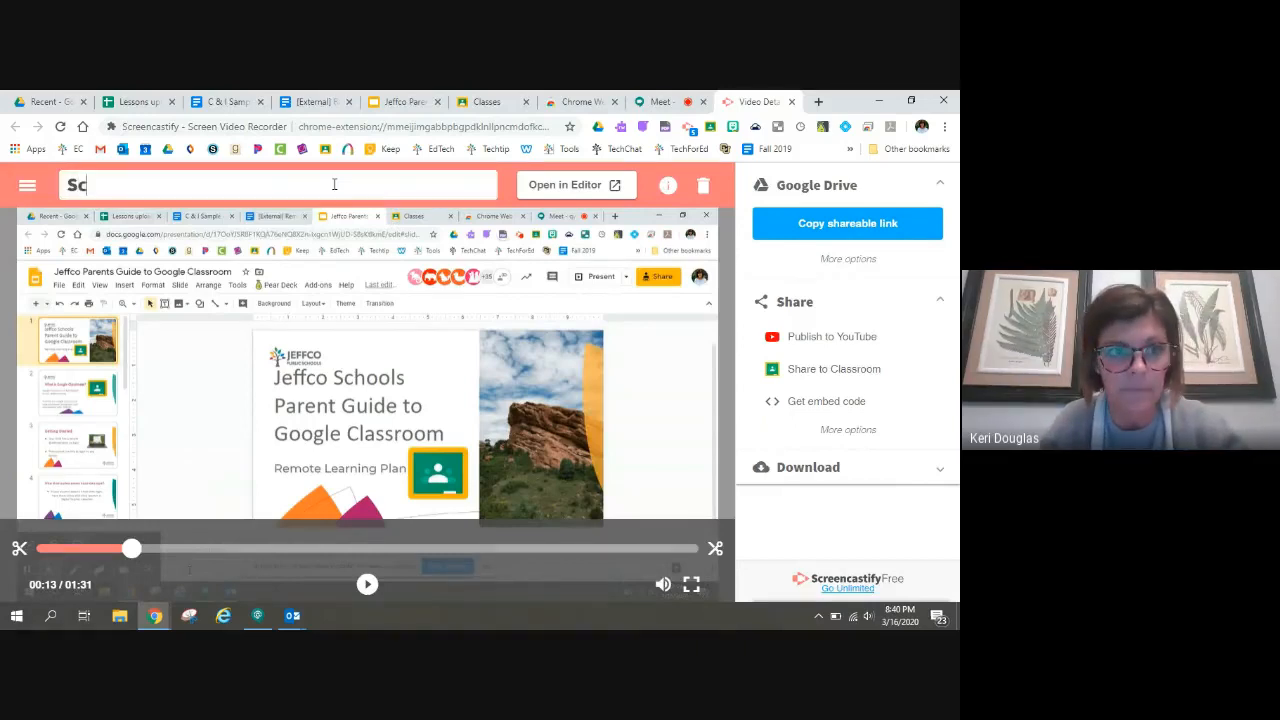
text(Screencastify demo)
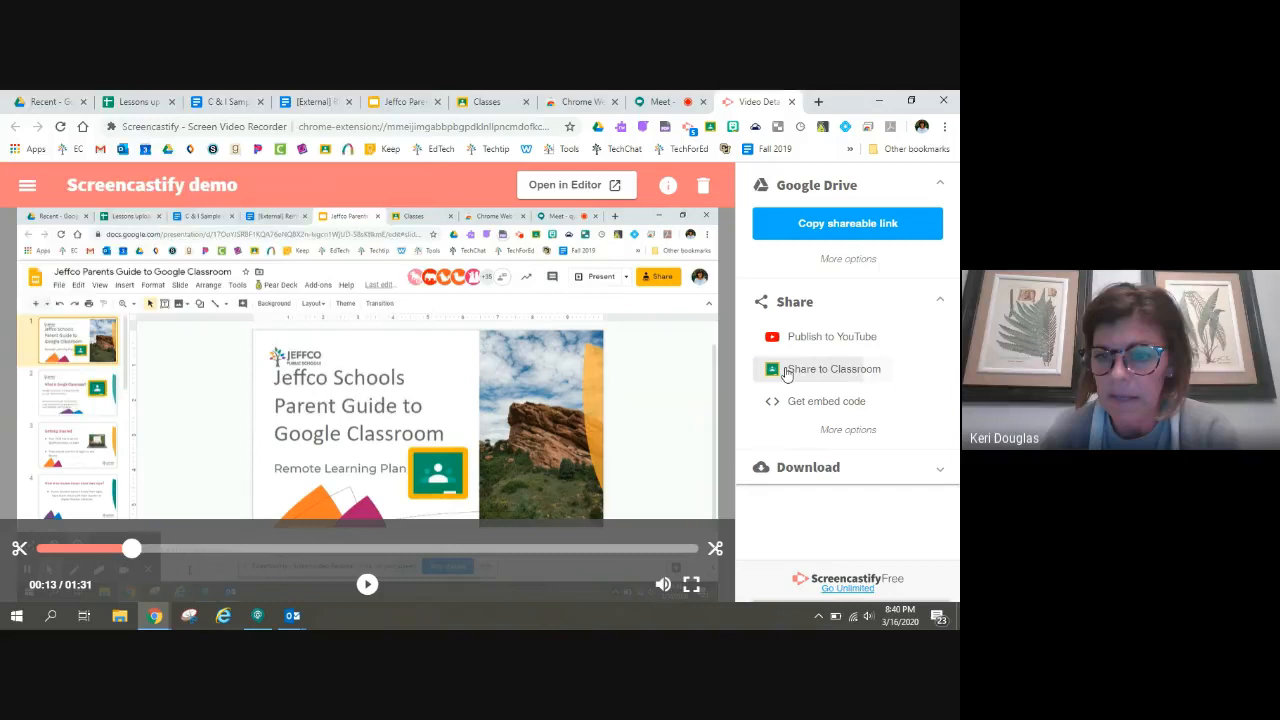
Share to Classroom as a new assignment for the Central/Mountain Demo Remote Learning class
click(832, 368)
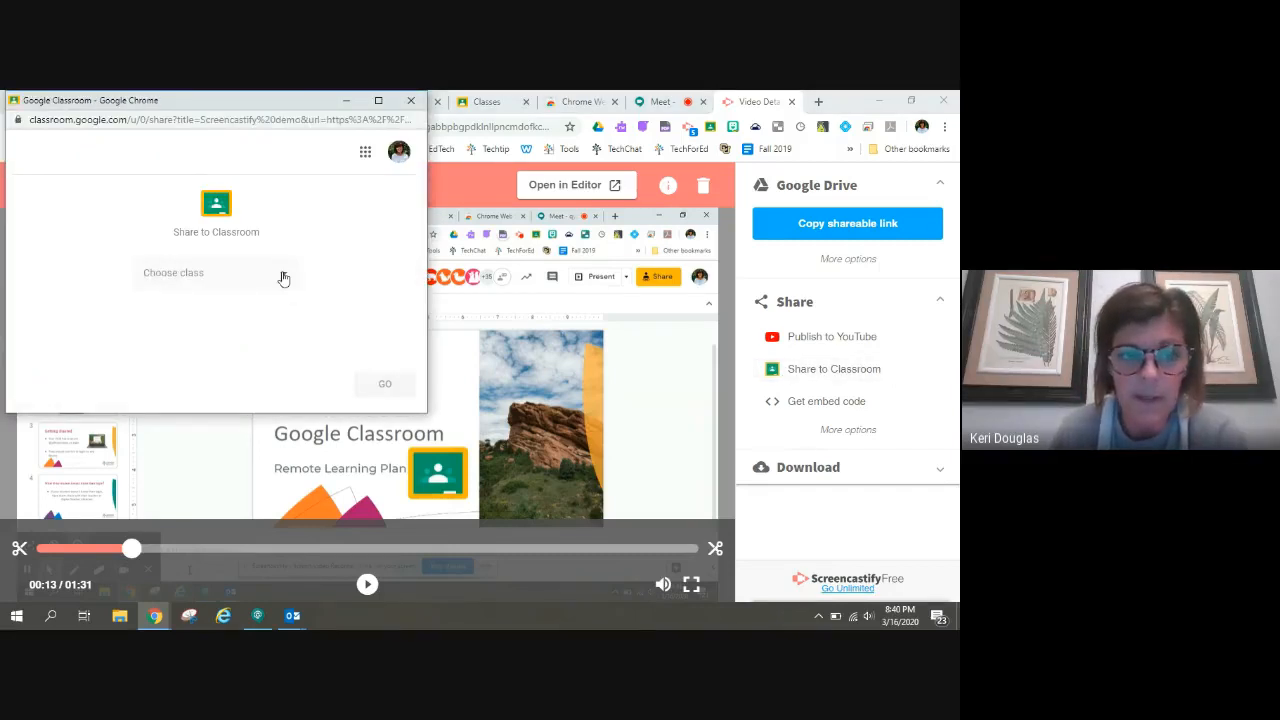
click(216, 272)
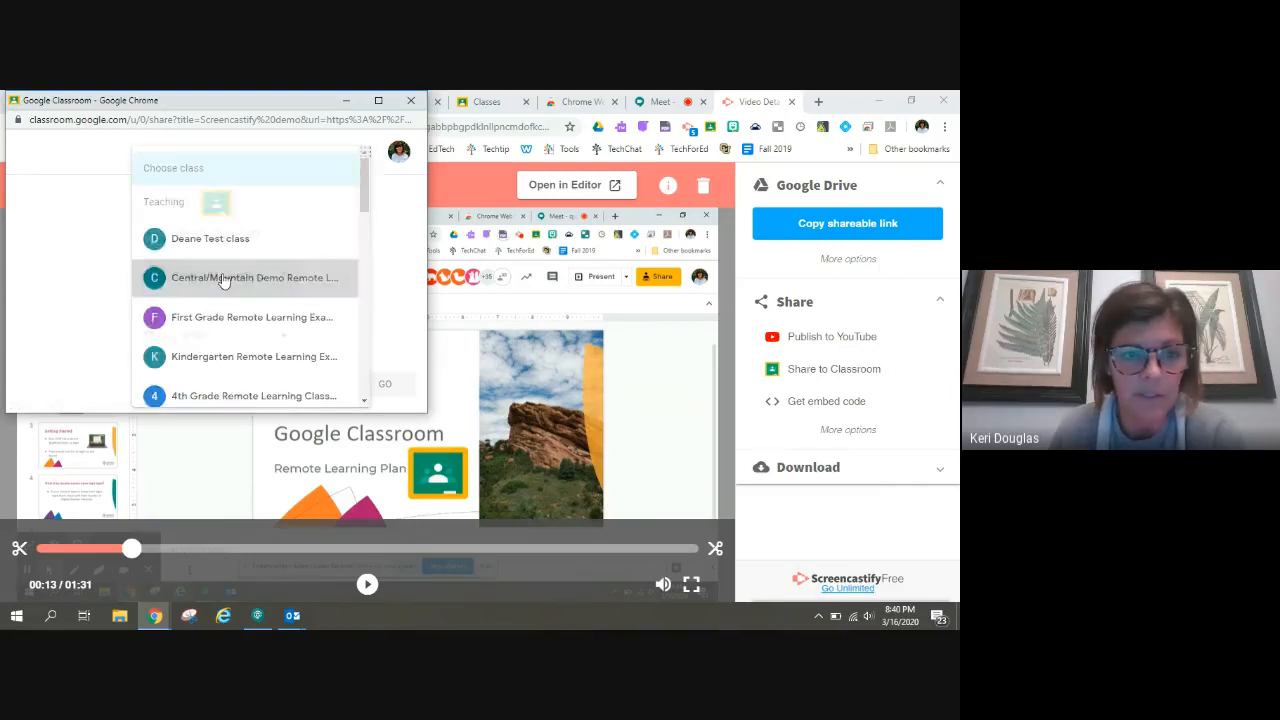
click(252, 276)
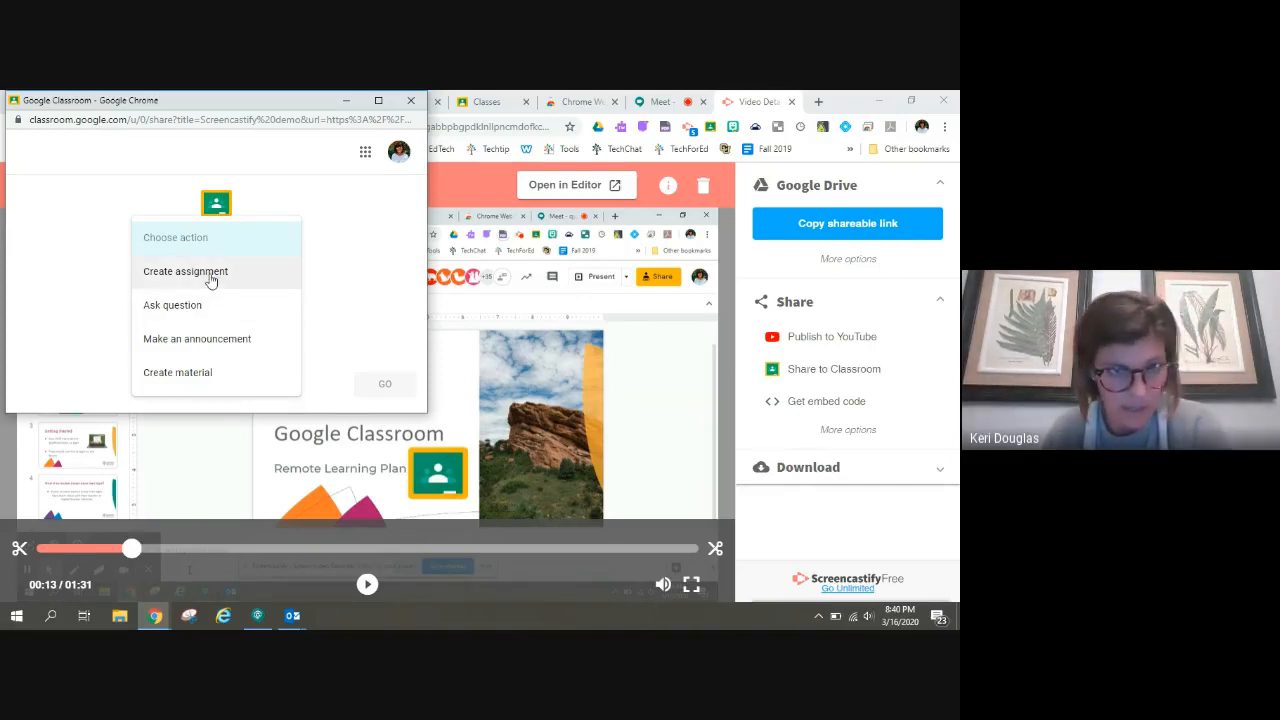
click(184, 272)
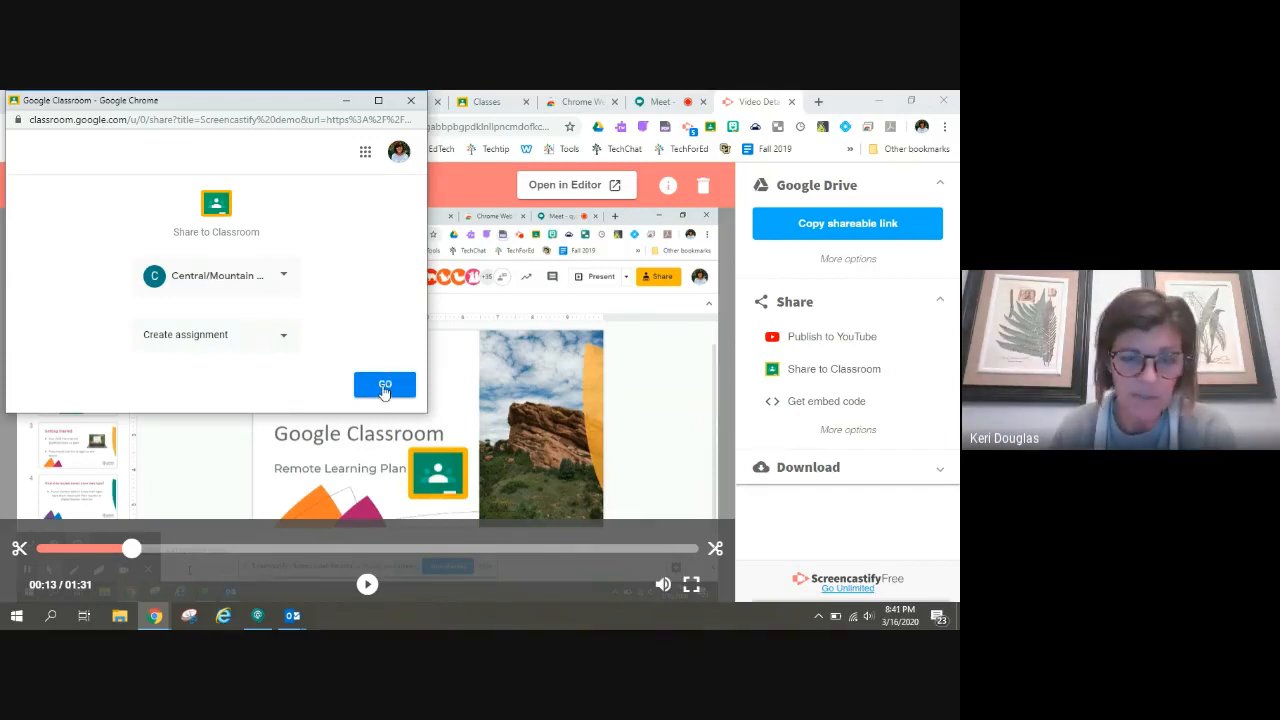
click(384, 386)
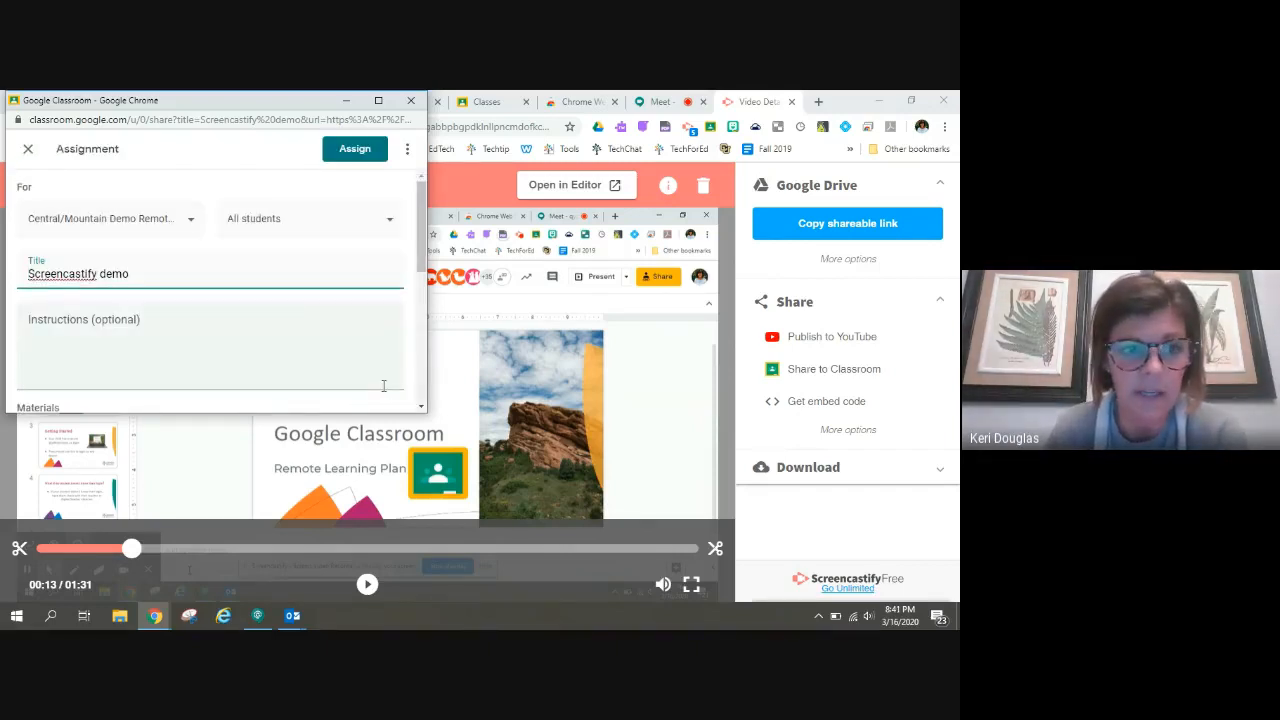
Enter instructions '1. Watch the video on multiplying fractions. 2. Complete the attached worksheet.'
text(1)
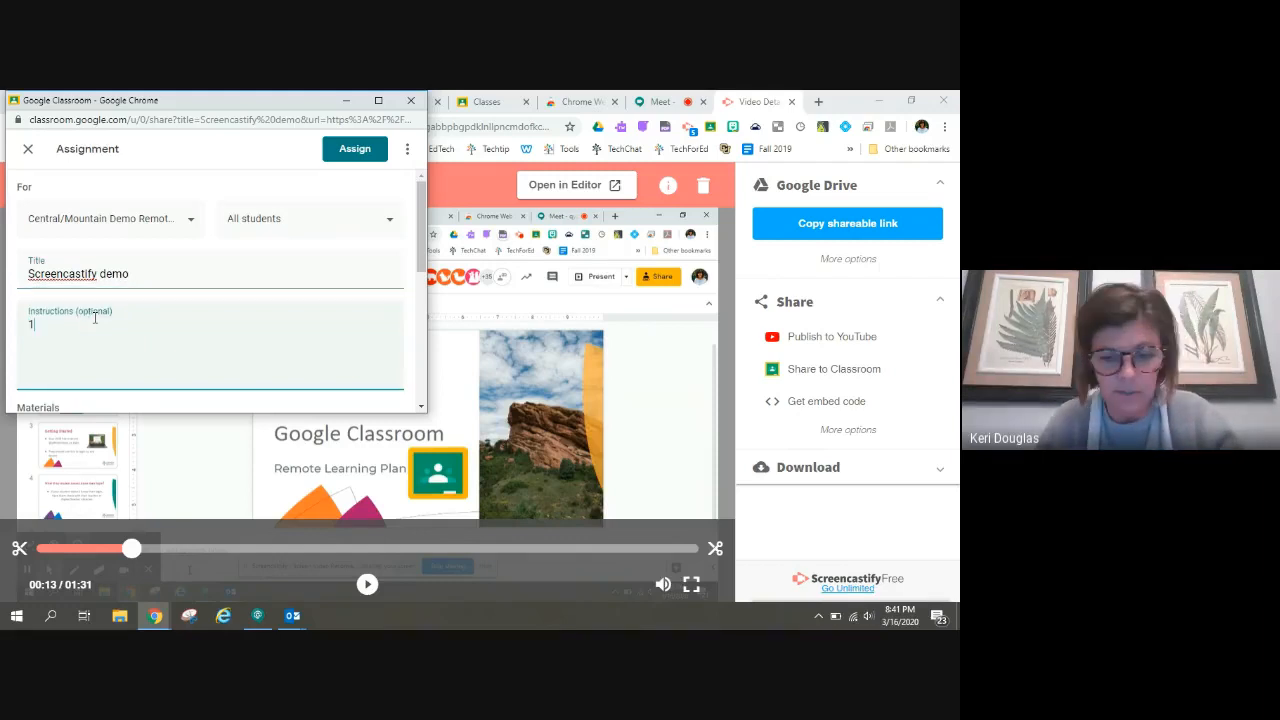
text(Watch the video on how to)
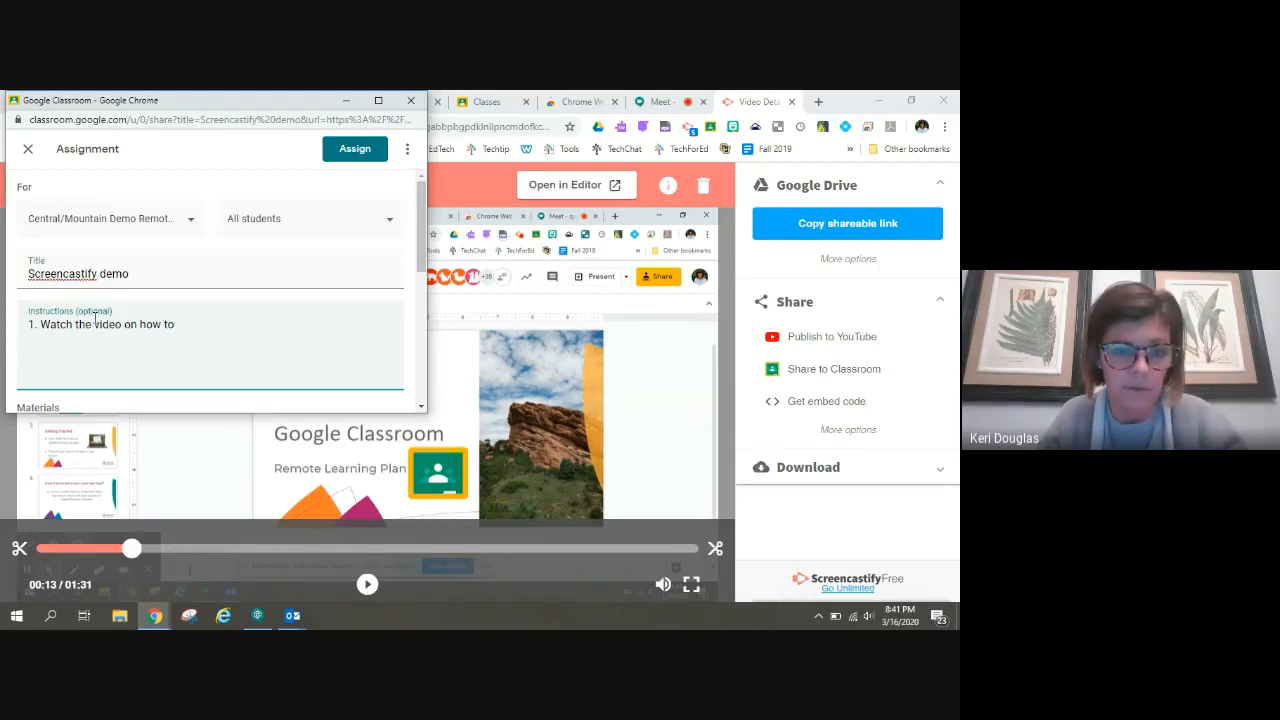
text(mulit)
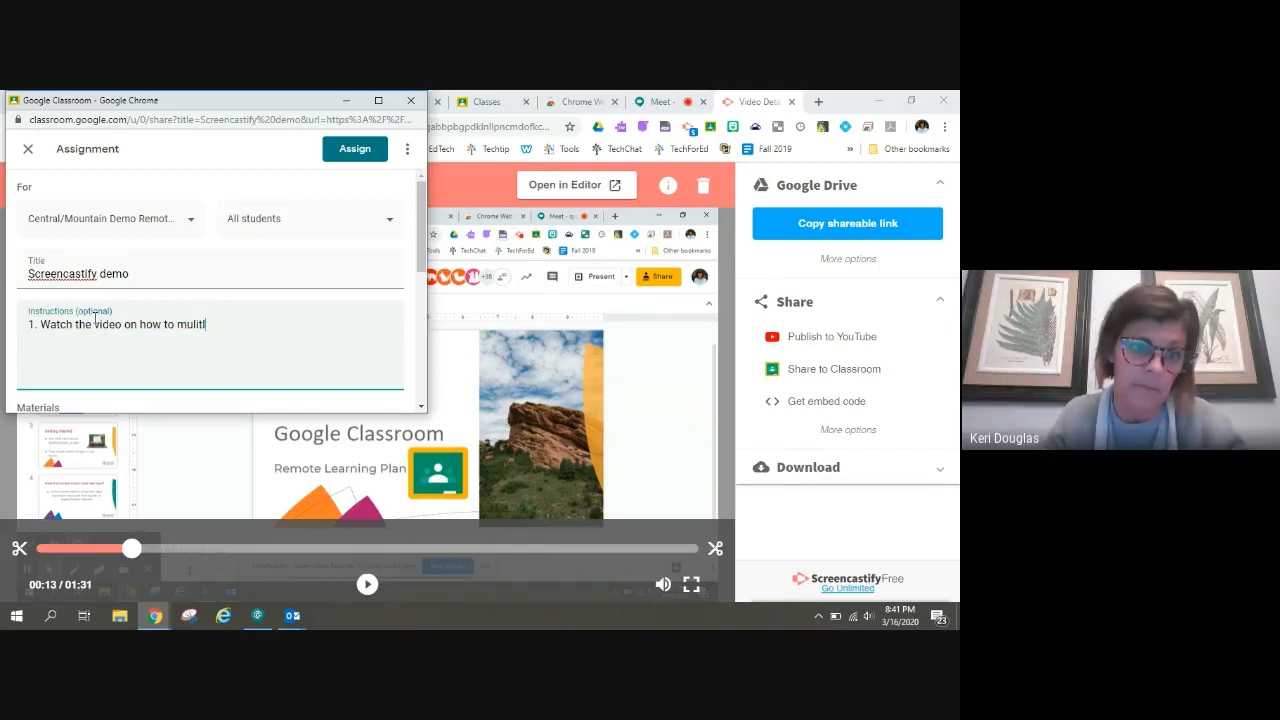
key(Backspace)
text(tip)
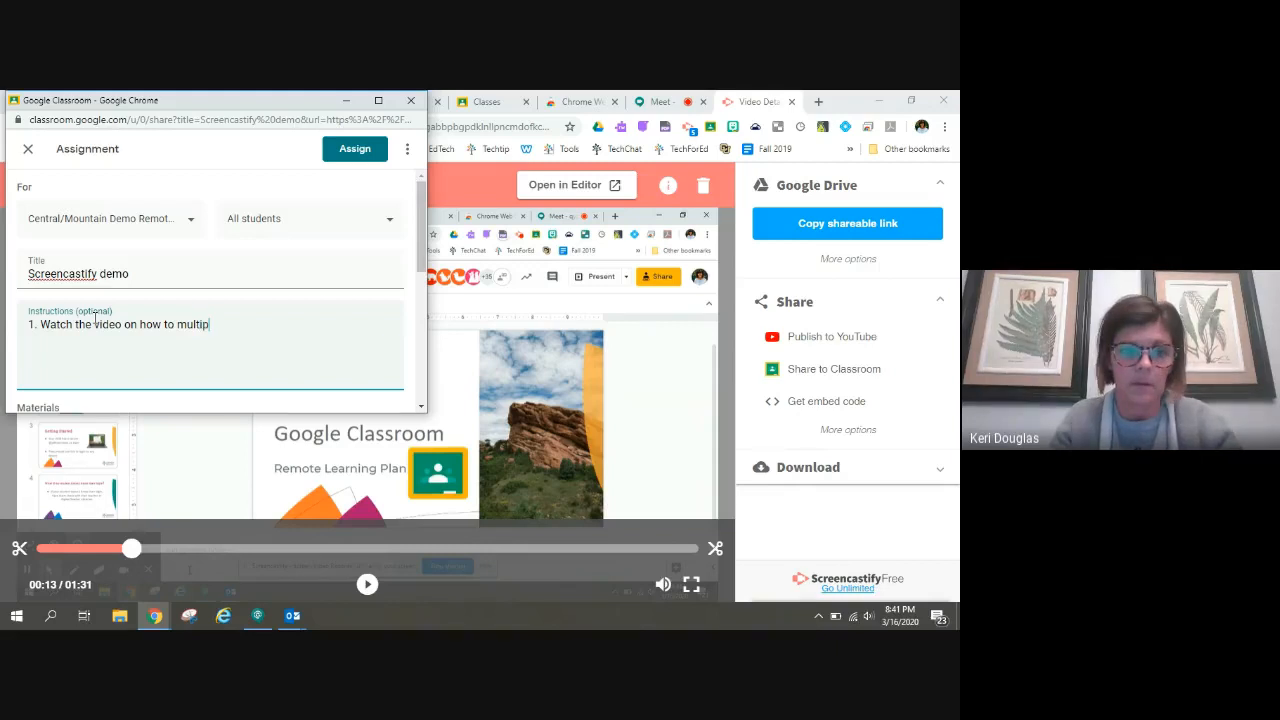
text(ly frac)
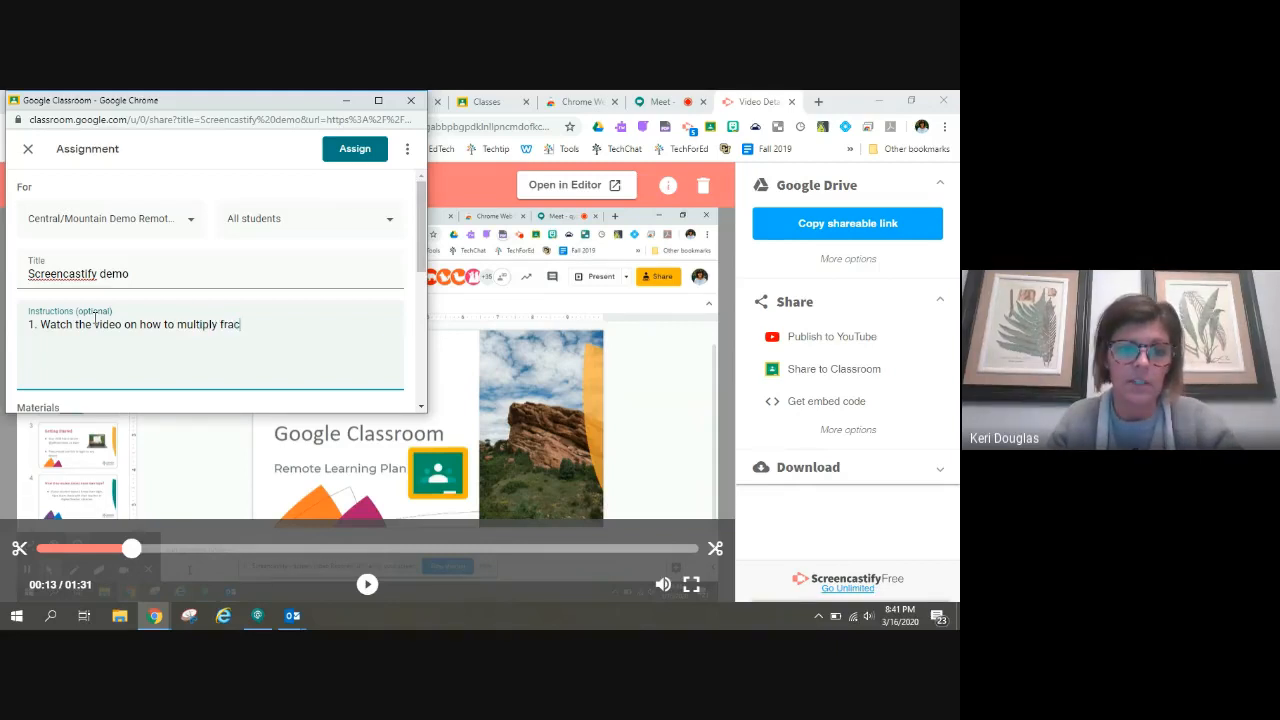
text(tion.)
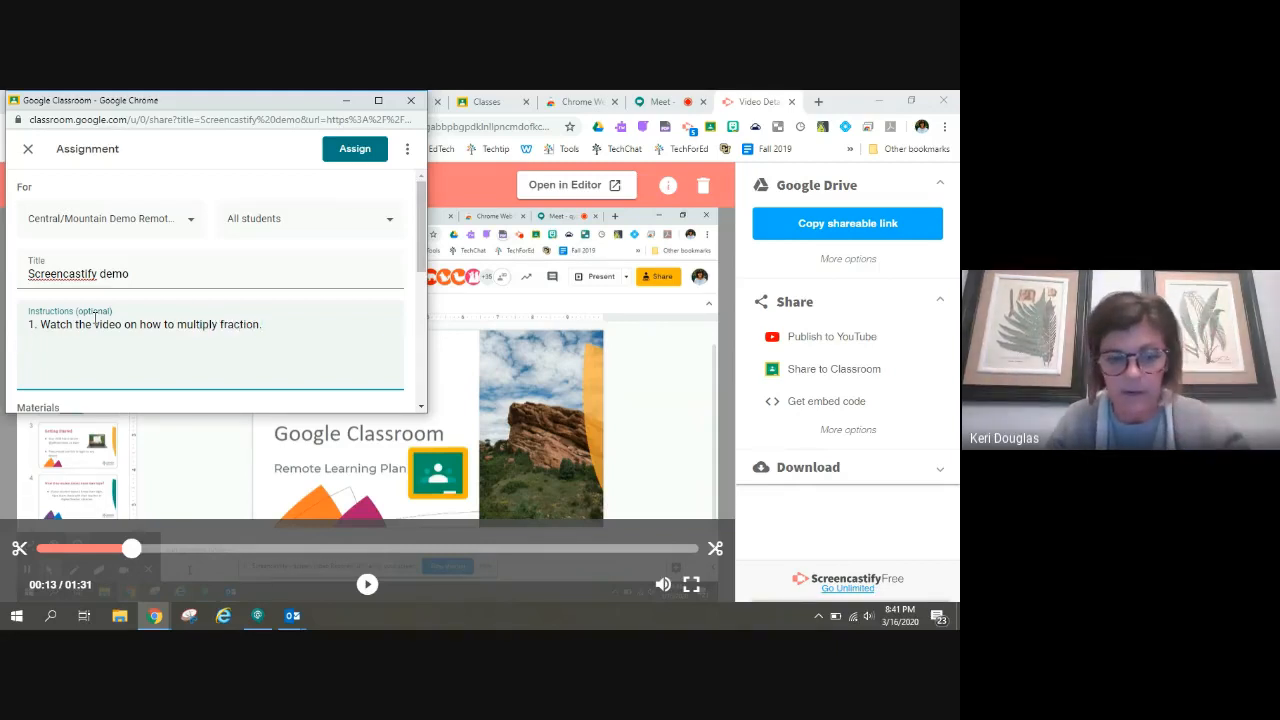
text(2. complete the attached worksheet)
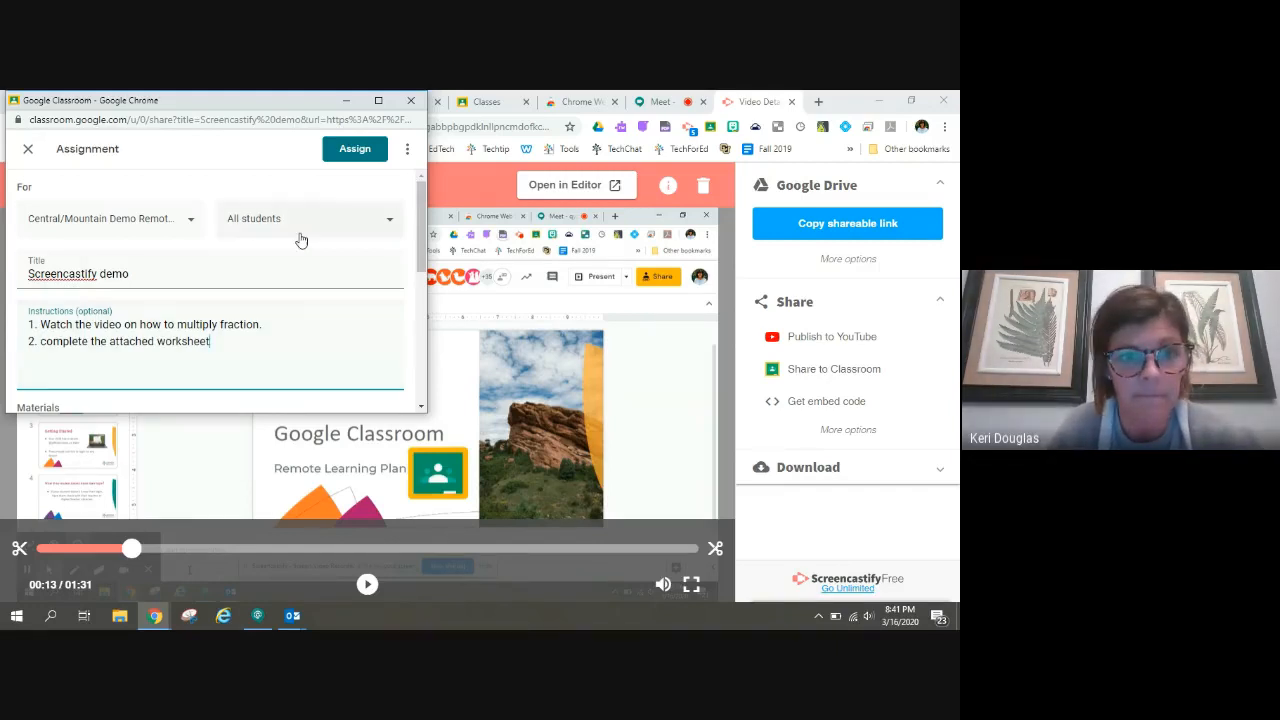
Set Points to Ungraded, due date March 18, and assign it to the class
scroll(down, 3)
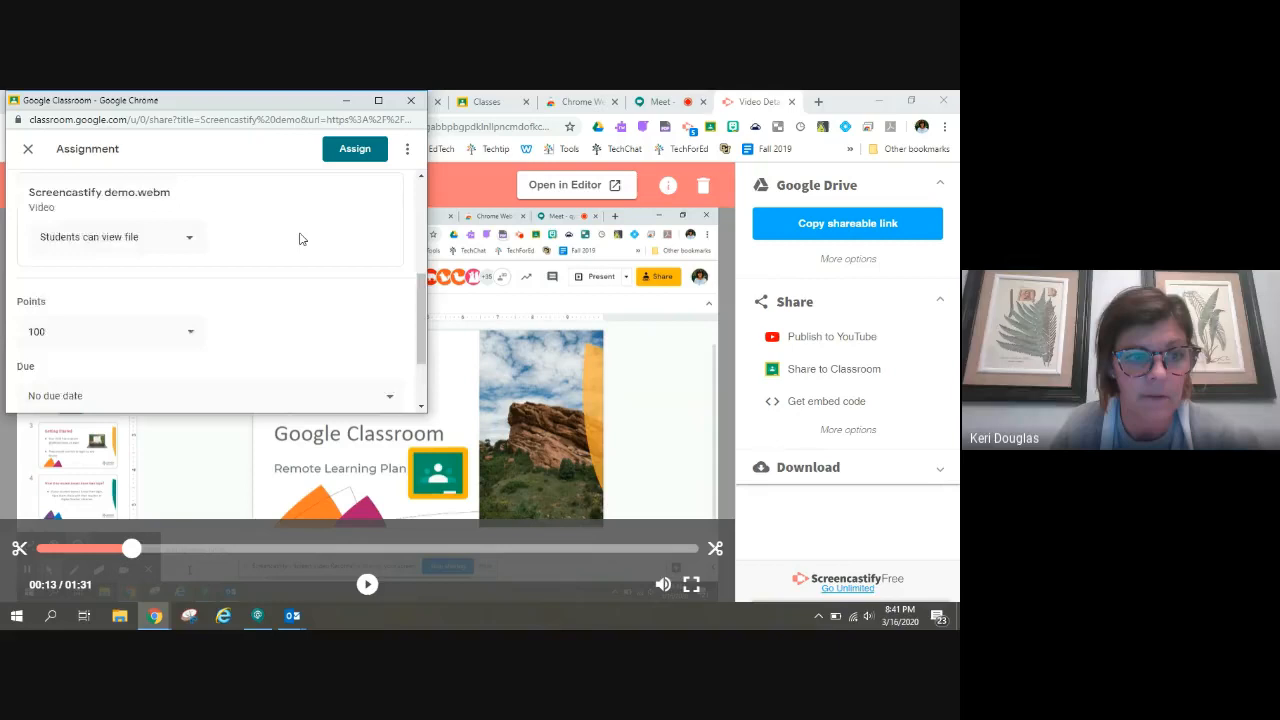
scroll(down, 3)
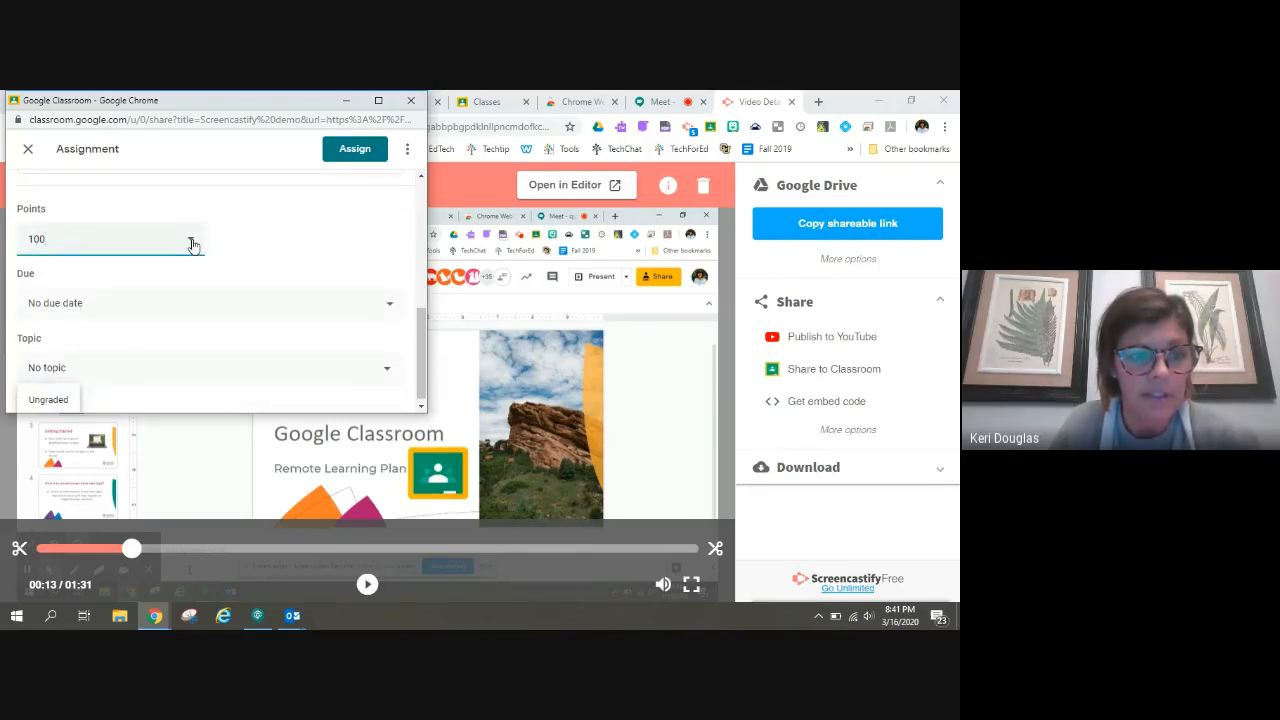
click(48, 400)
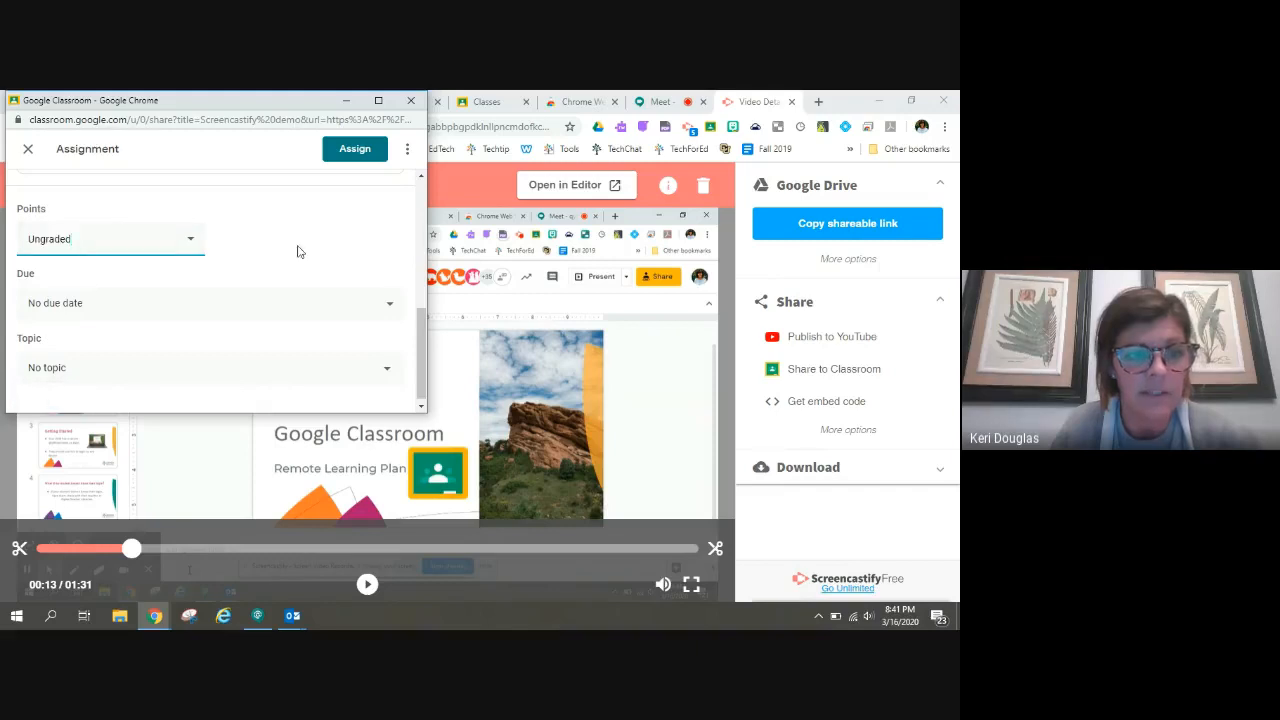
click(388, 304)
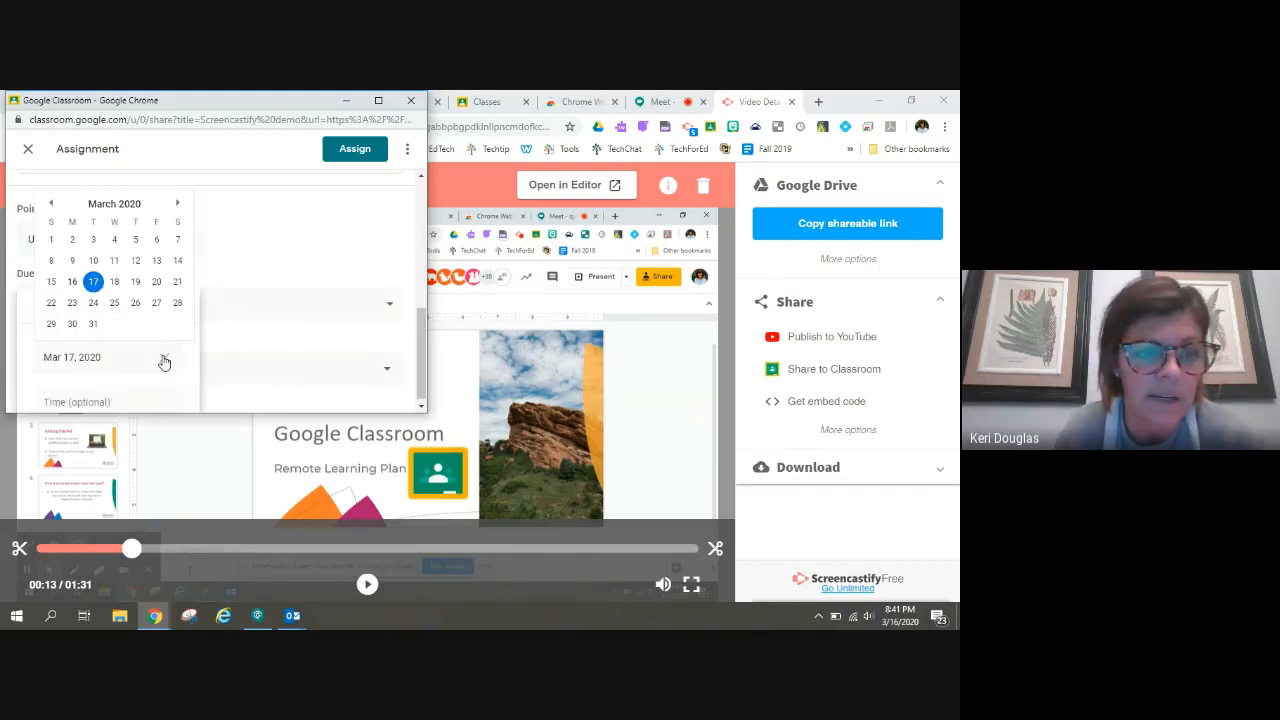
click(114, 280)
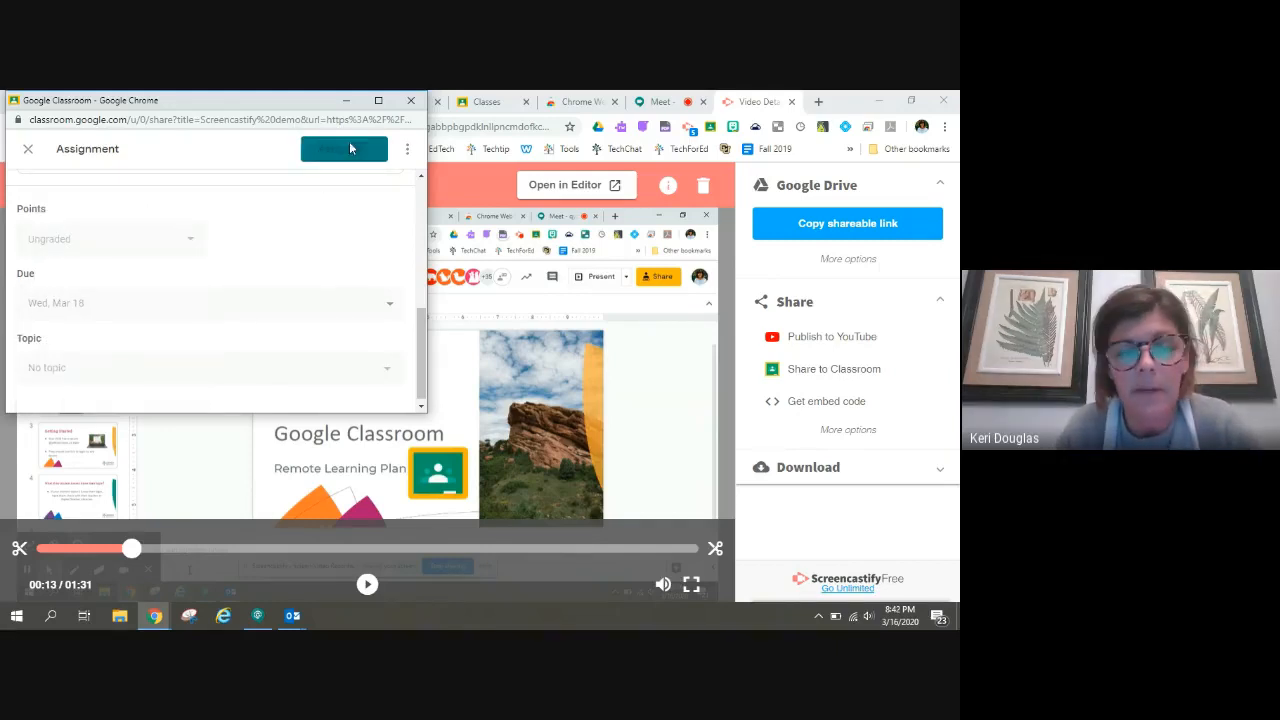
click(344, 148)
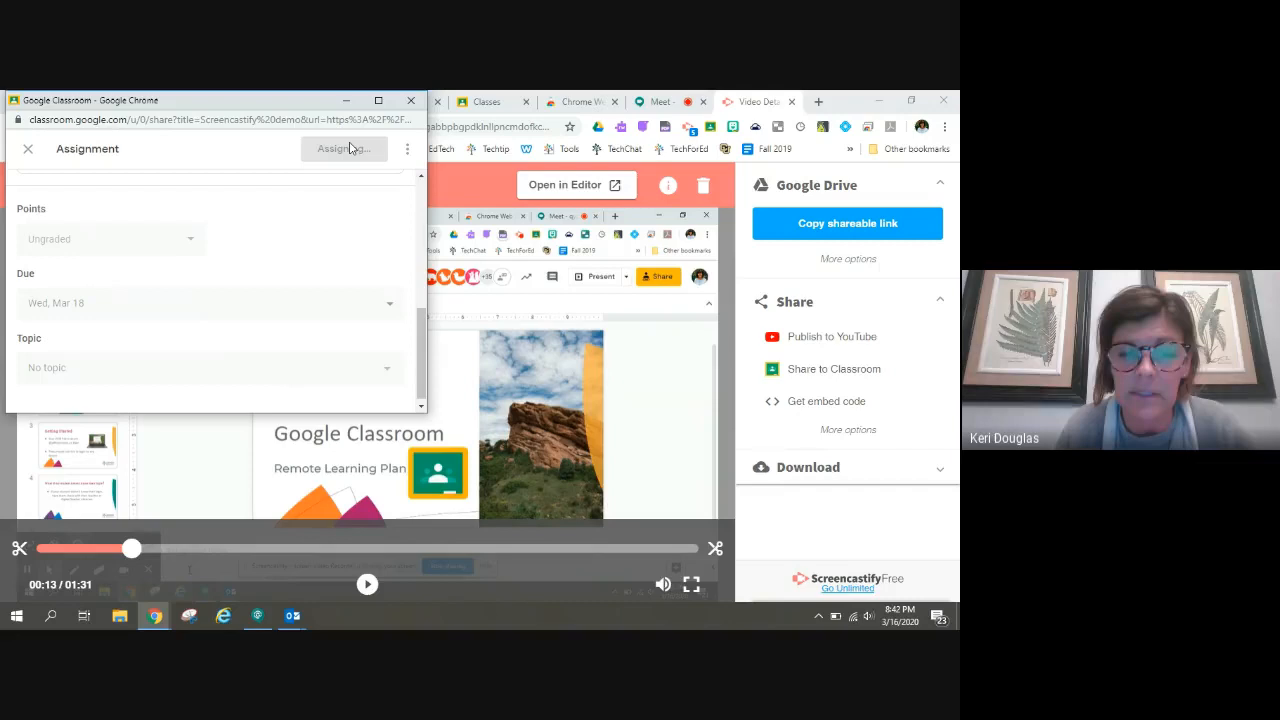
click(344, 148)
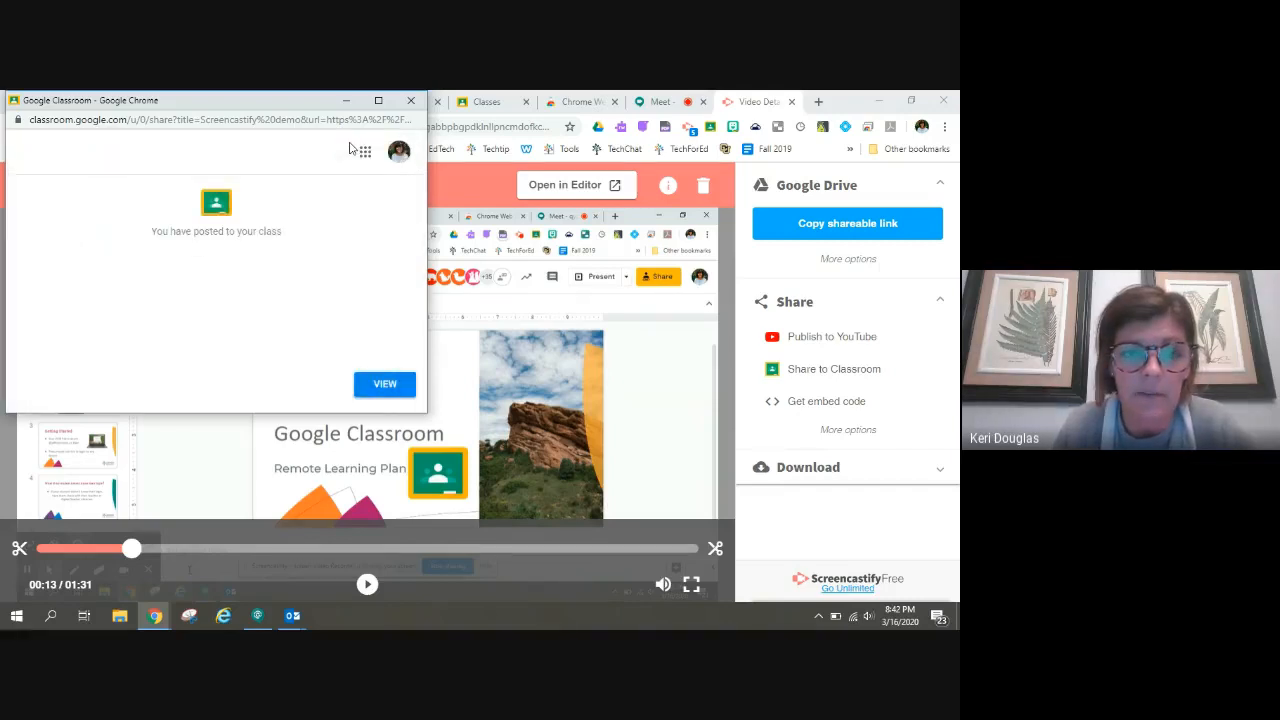
View the posted assignment and go to the class's Classwork page under Day 2, March 18
click(384, 384)
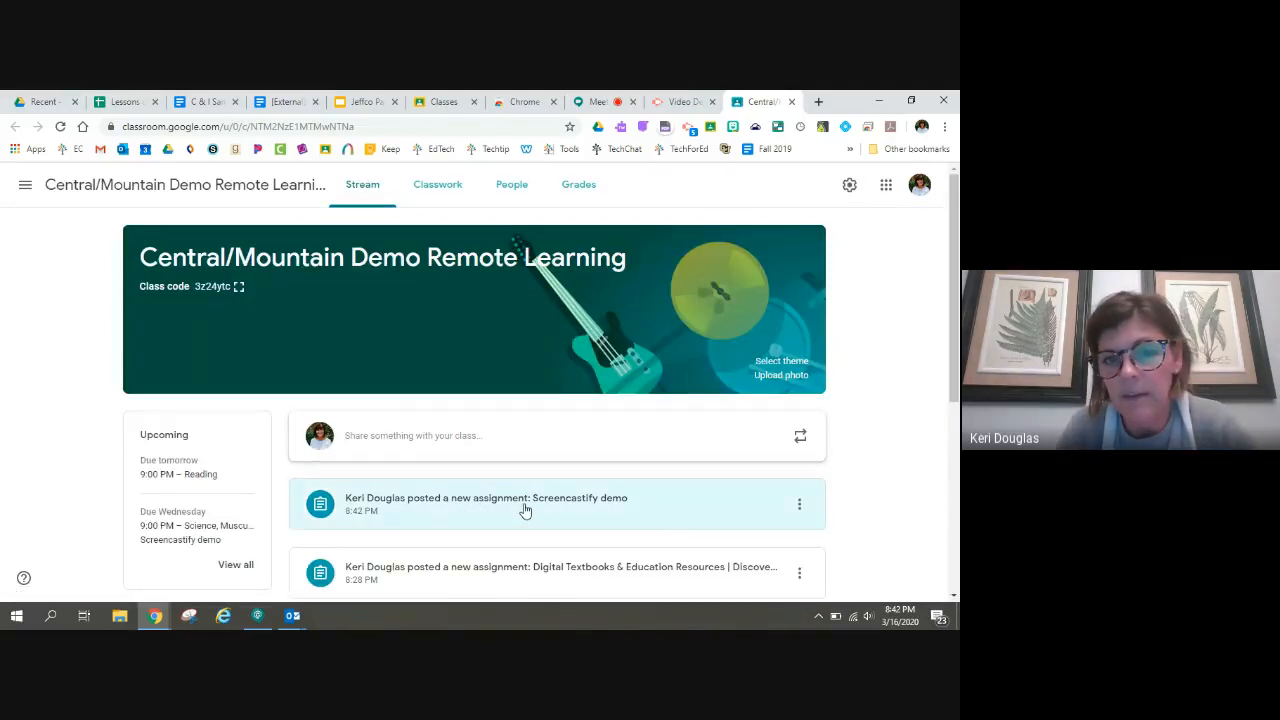
click(444, 184)
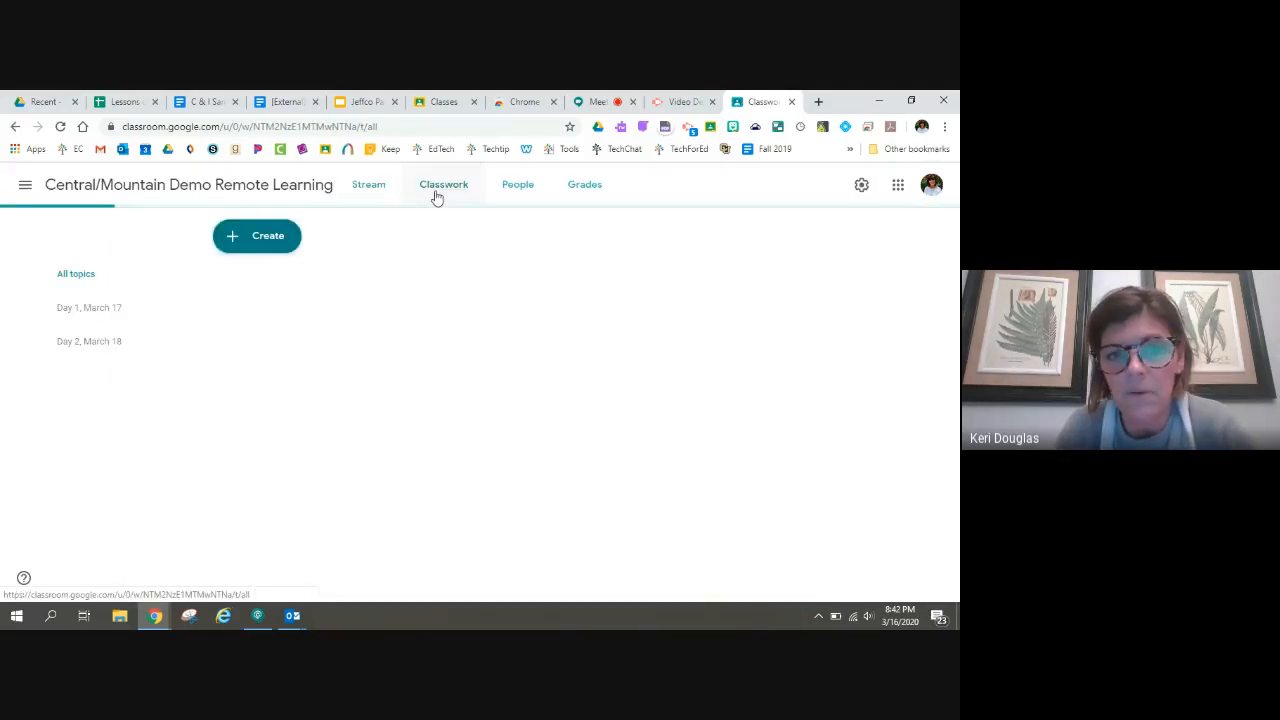
click(444, 184)
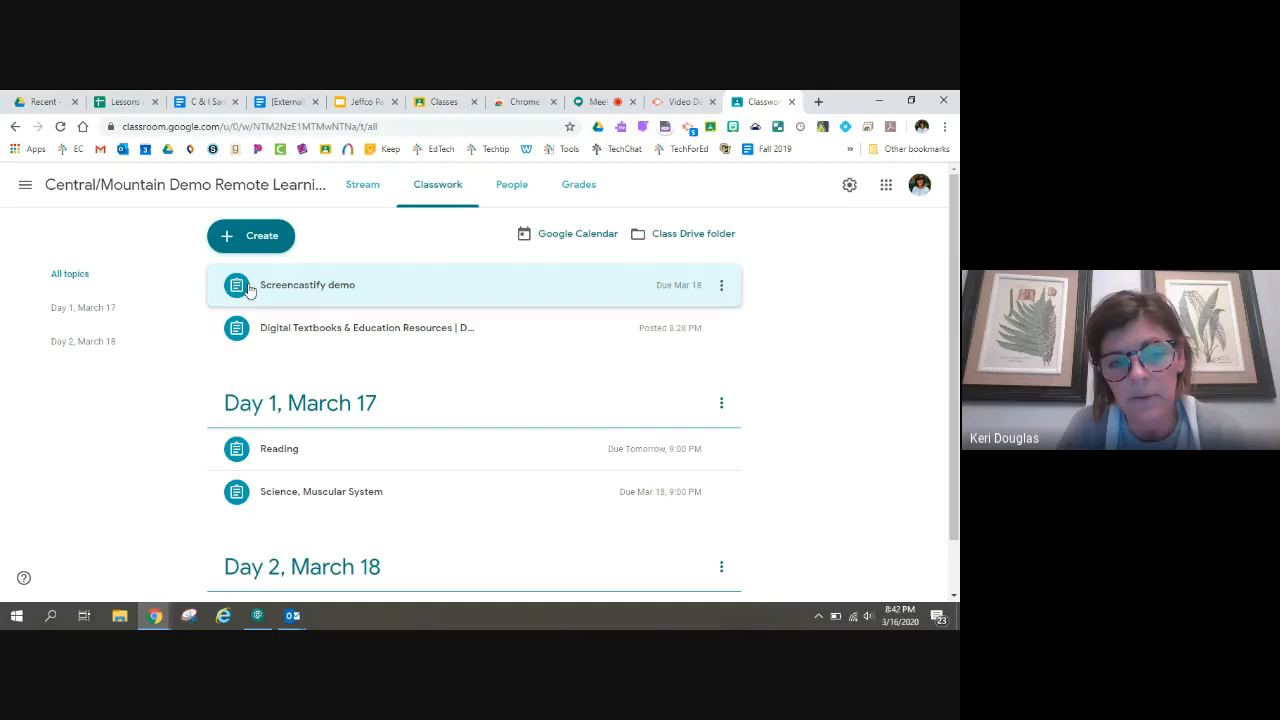
click(308, 284)
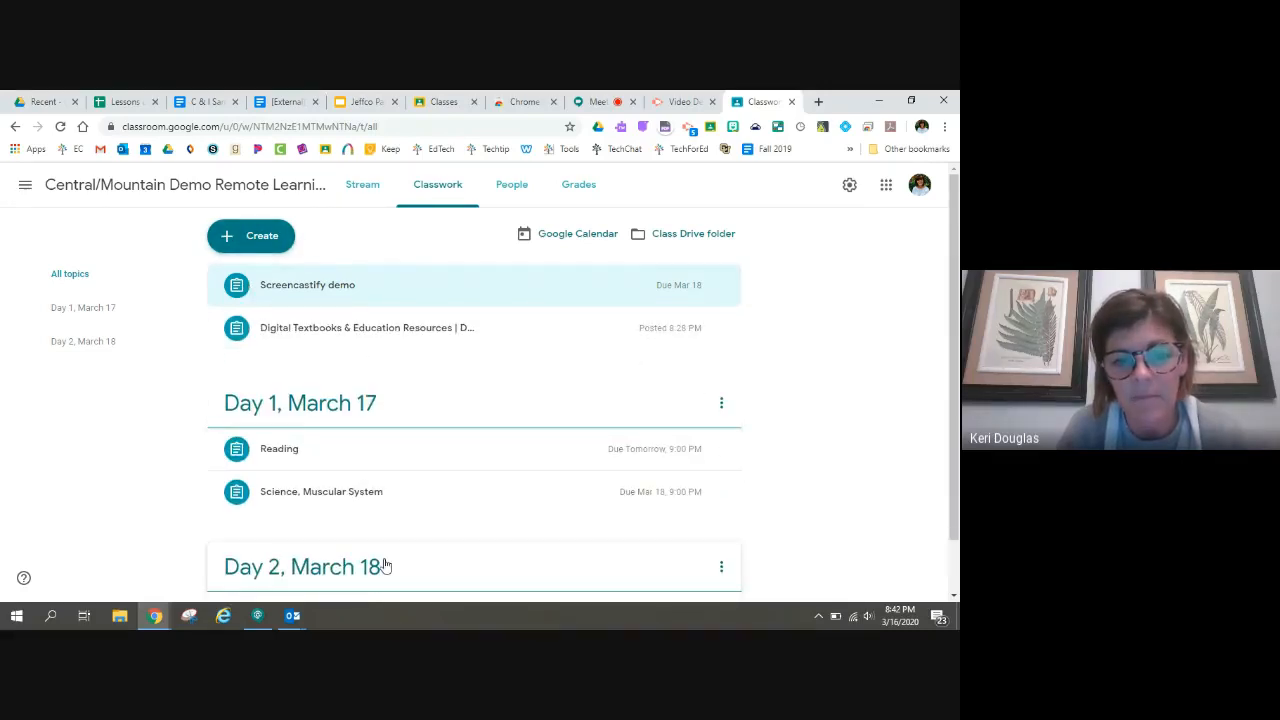
scroll(down, 3)
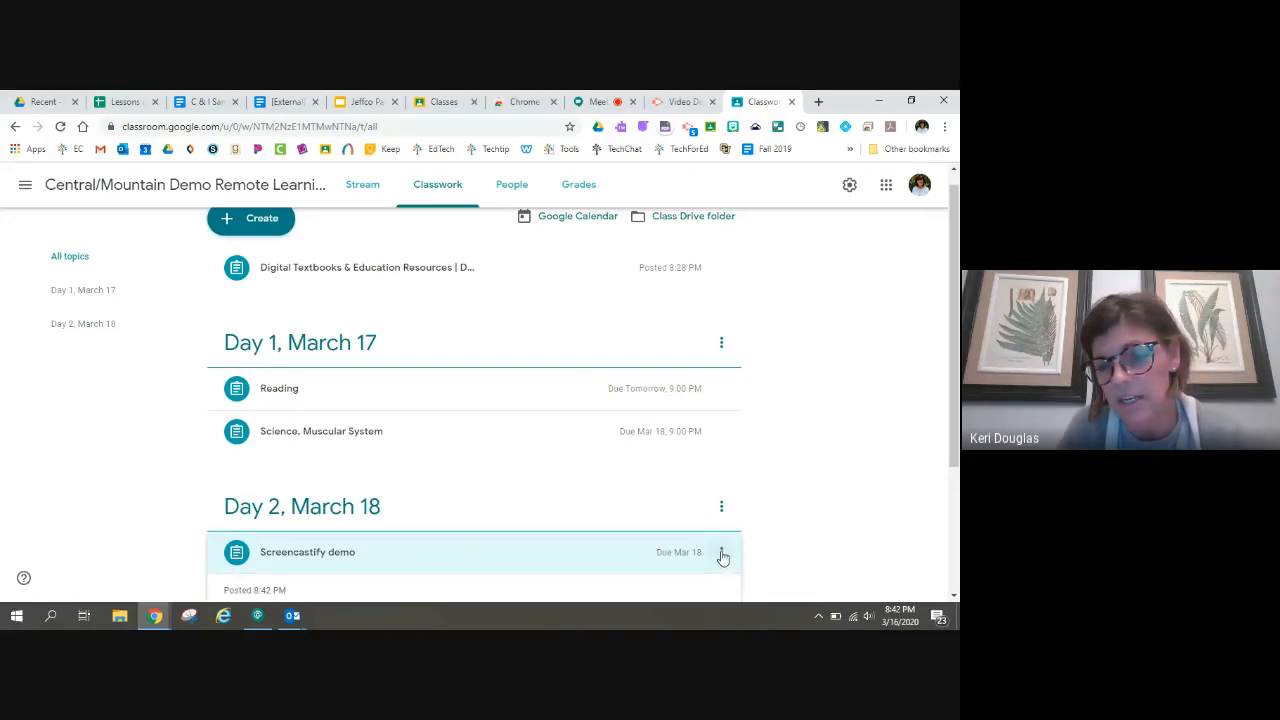
Choose Edit from the three-dot menu on the Screencastify demo assignment
click(722, 552)
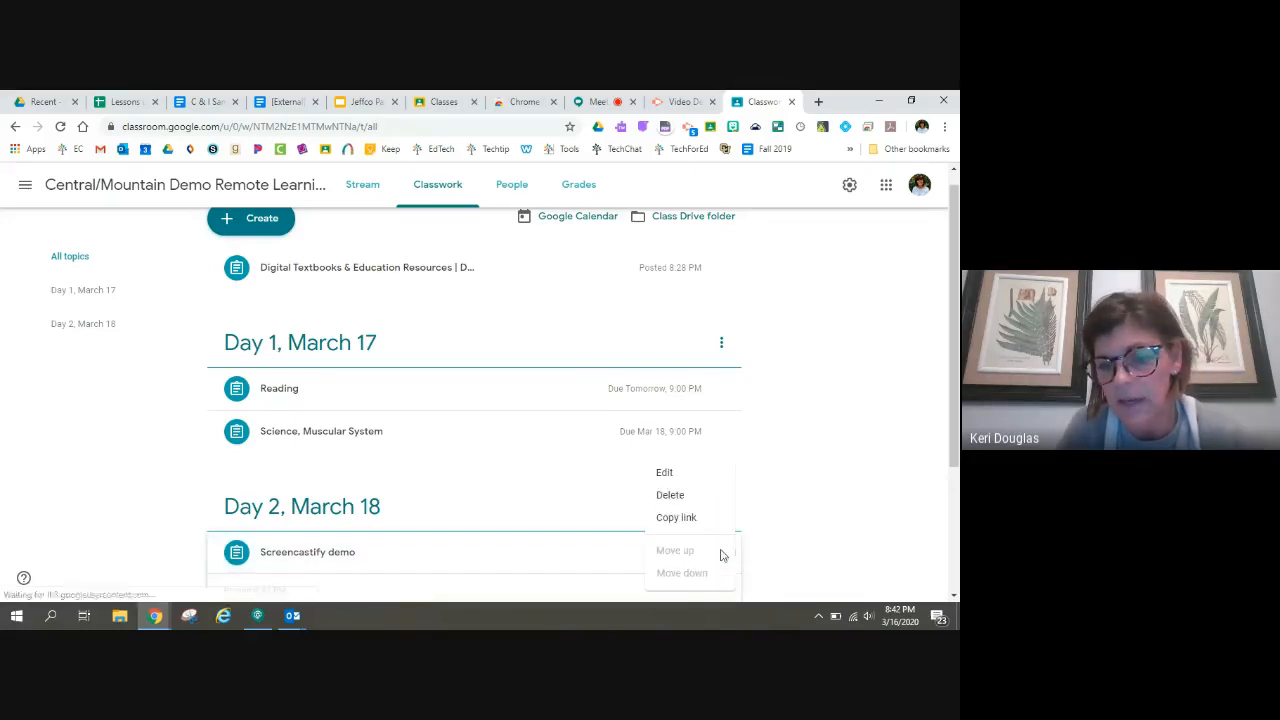
click(664, 472)
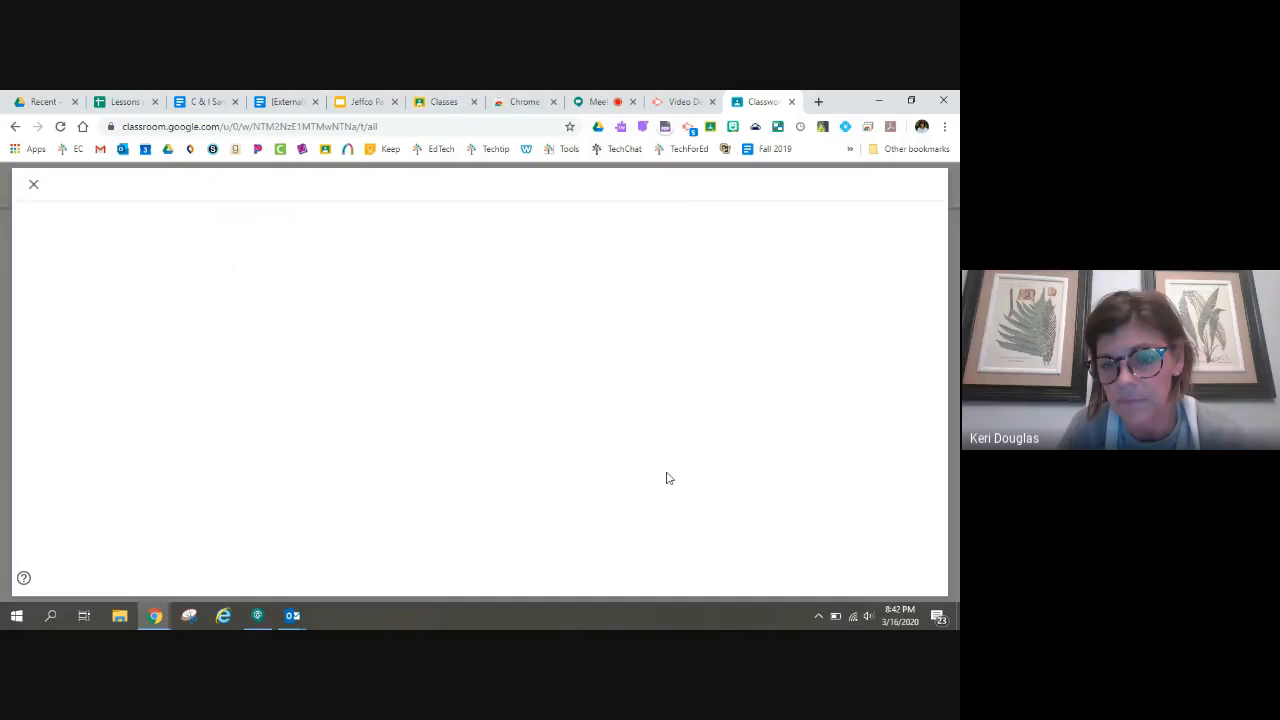
Attach the Copy of Math Expressions Unit 4 document from Google Drive, found by searching 'math'
click(86, 384)
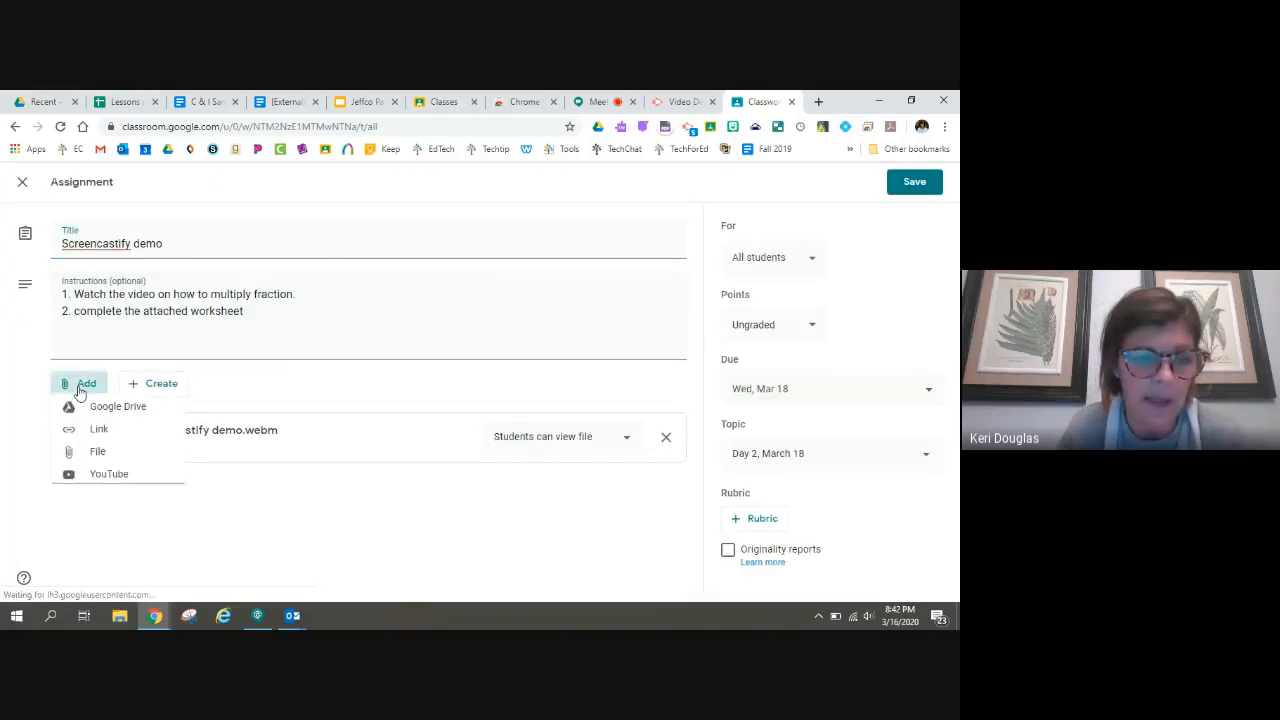
click(116, 406)
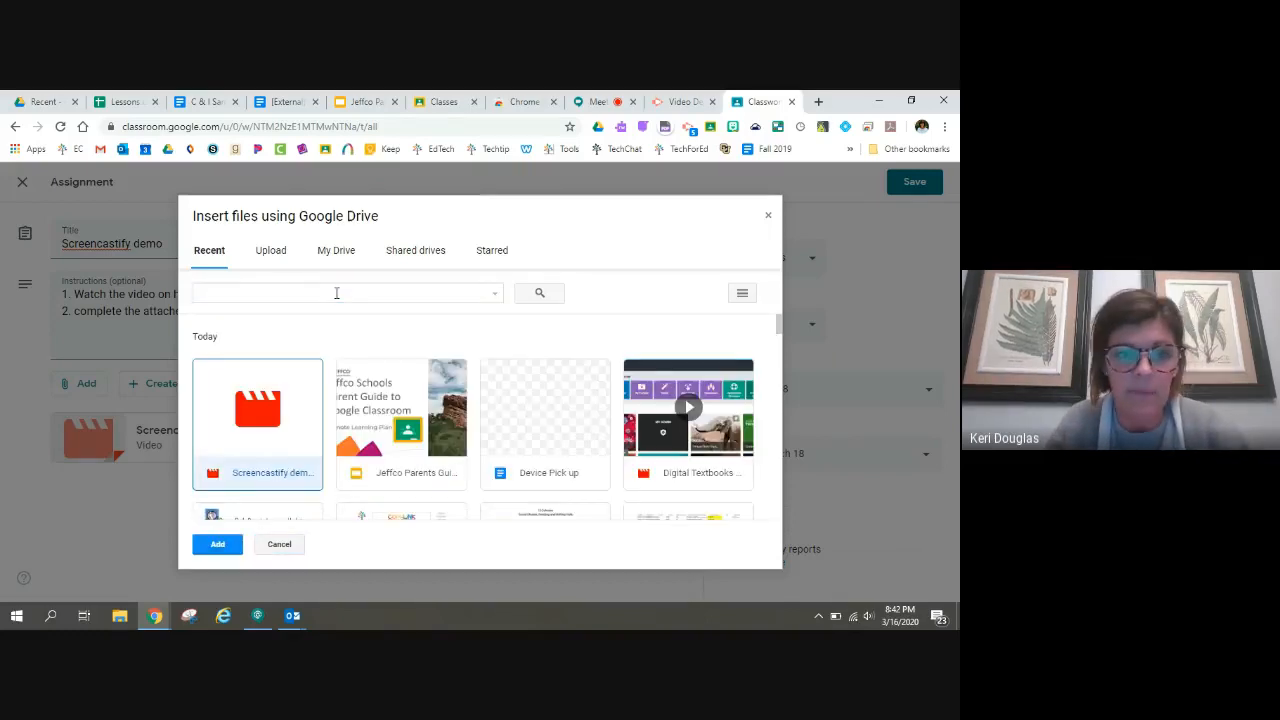
text(math)
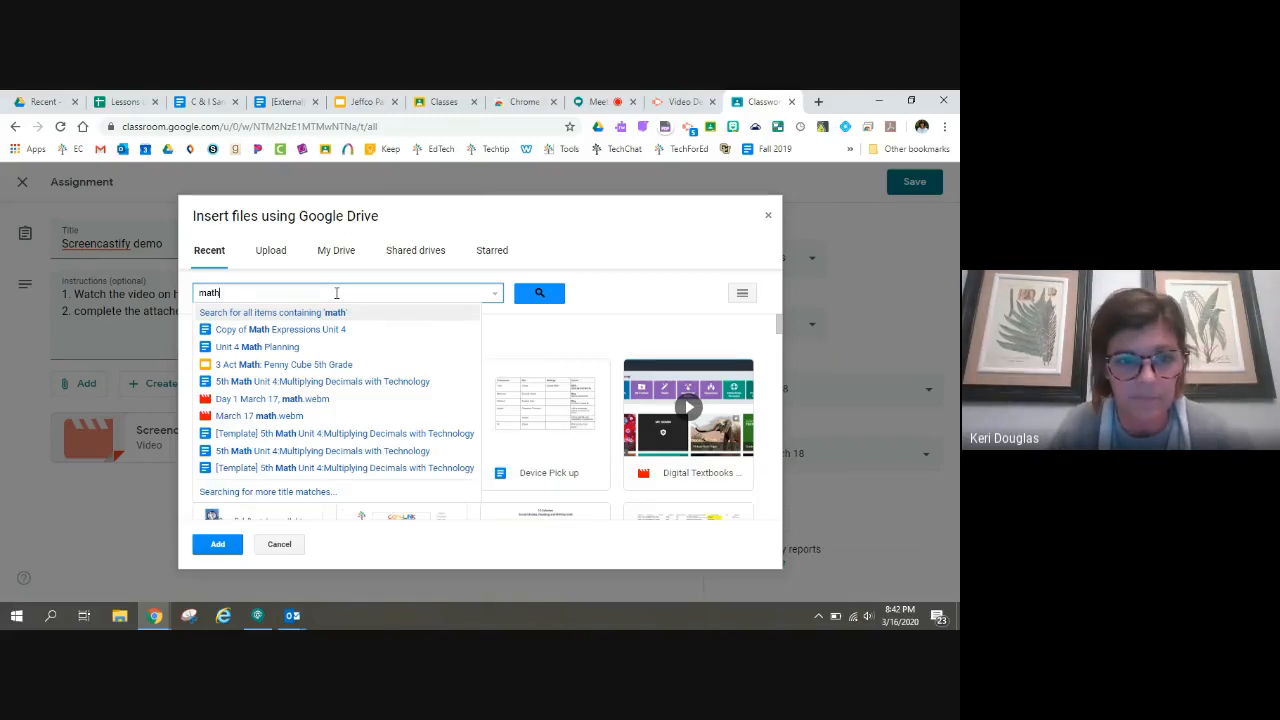
click(216, 544)
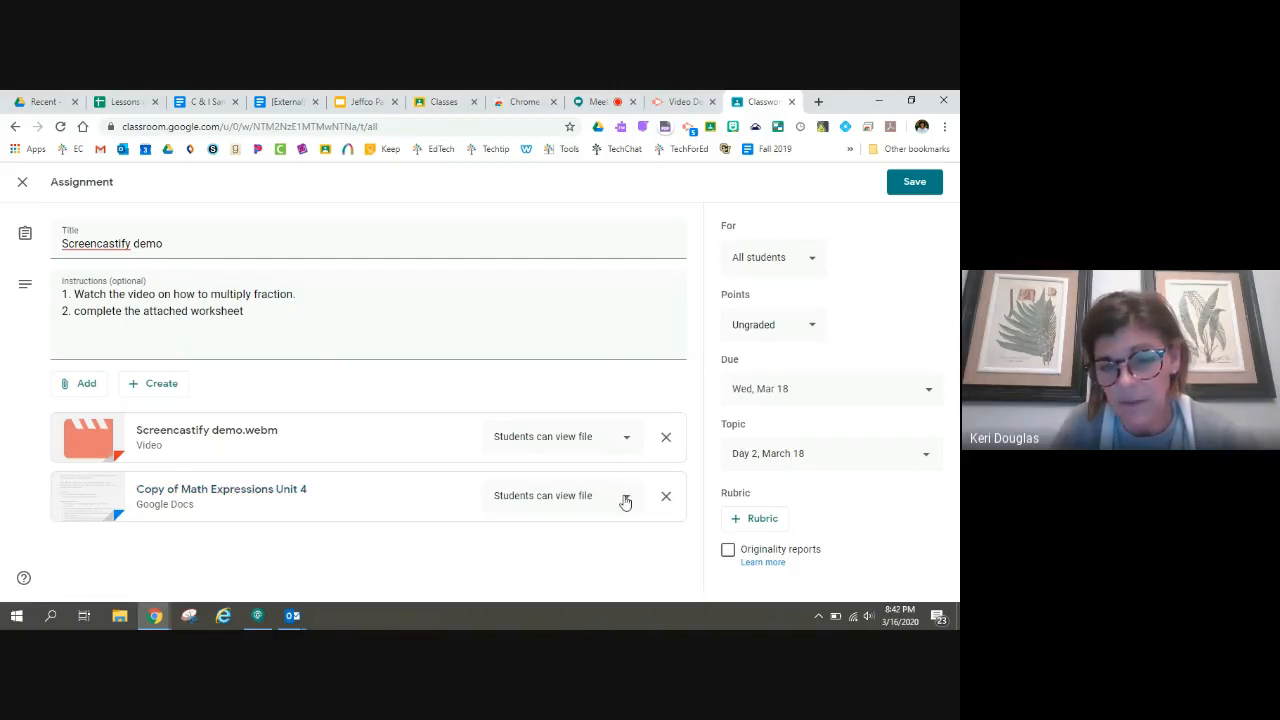
Check the document's view-only student access, remove it again, and save the assignment with only the video
click(626, 496)
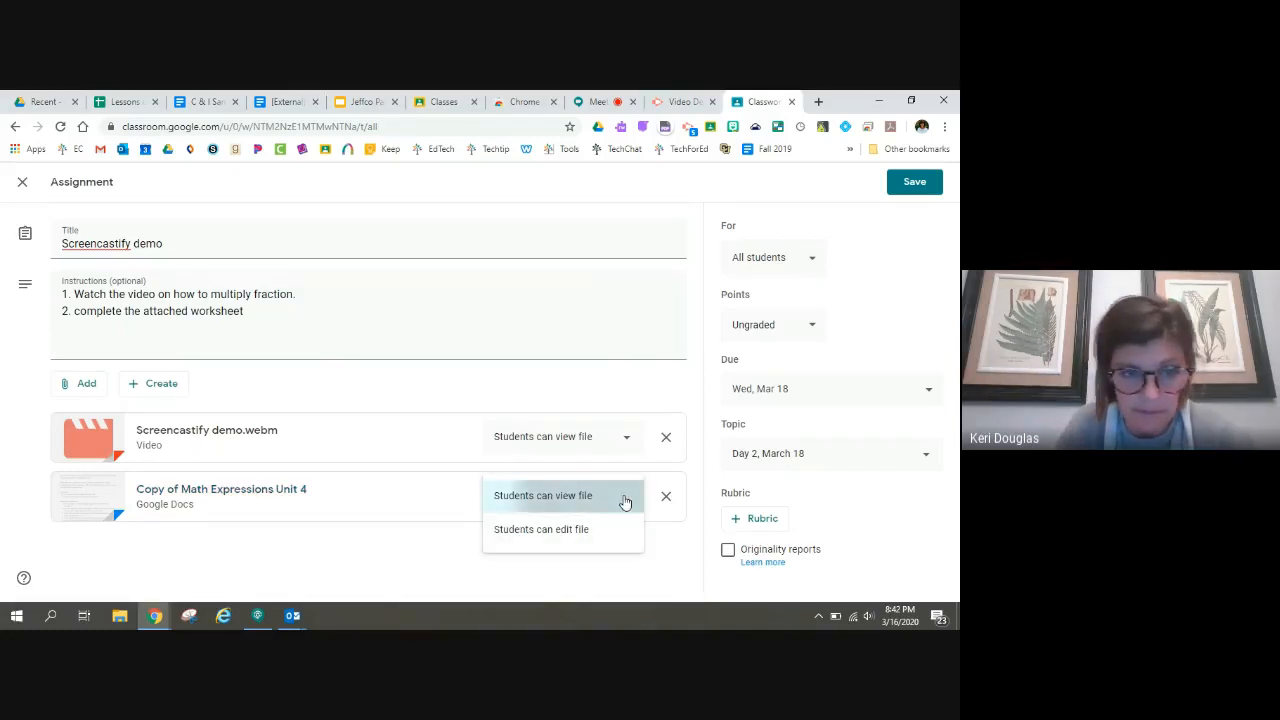
click(544, 496)
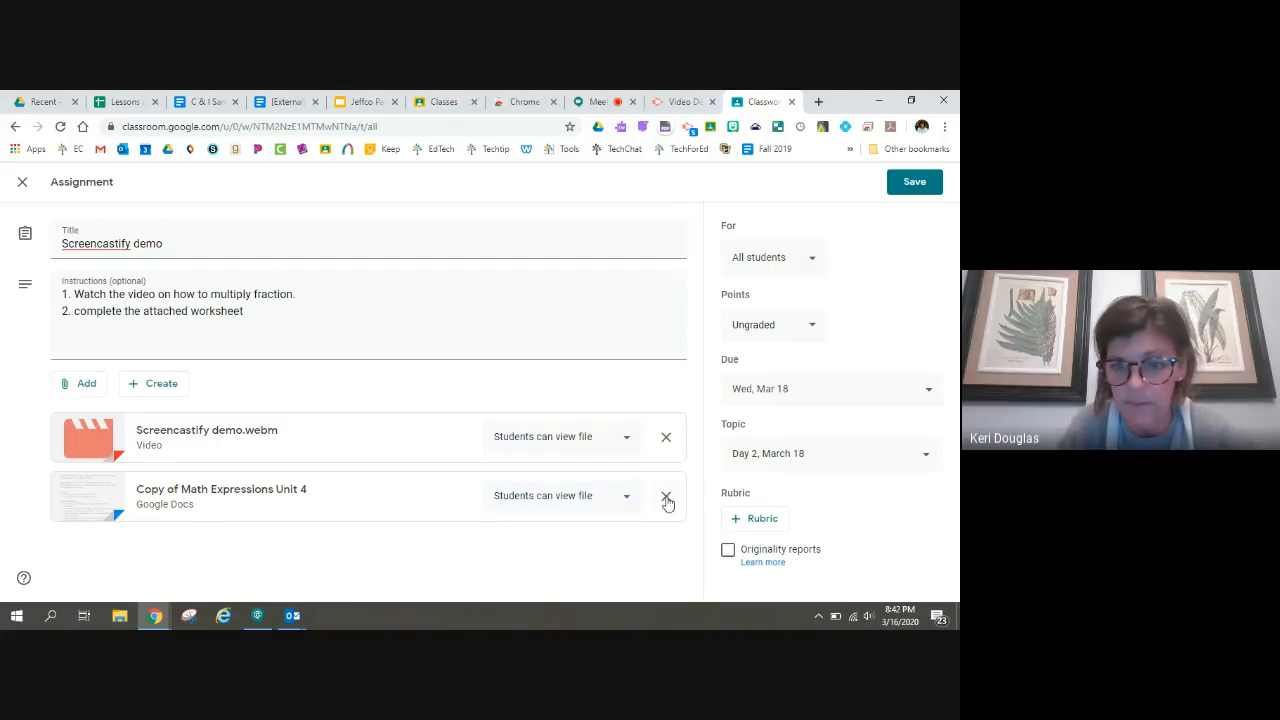
click(666, 500)
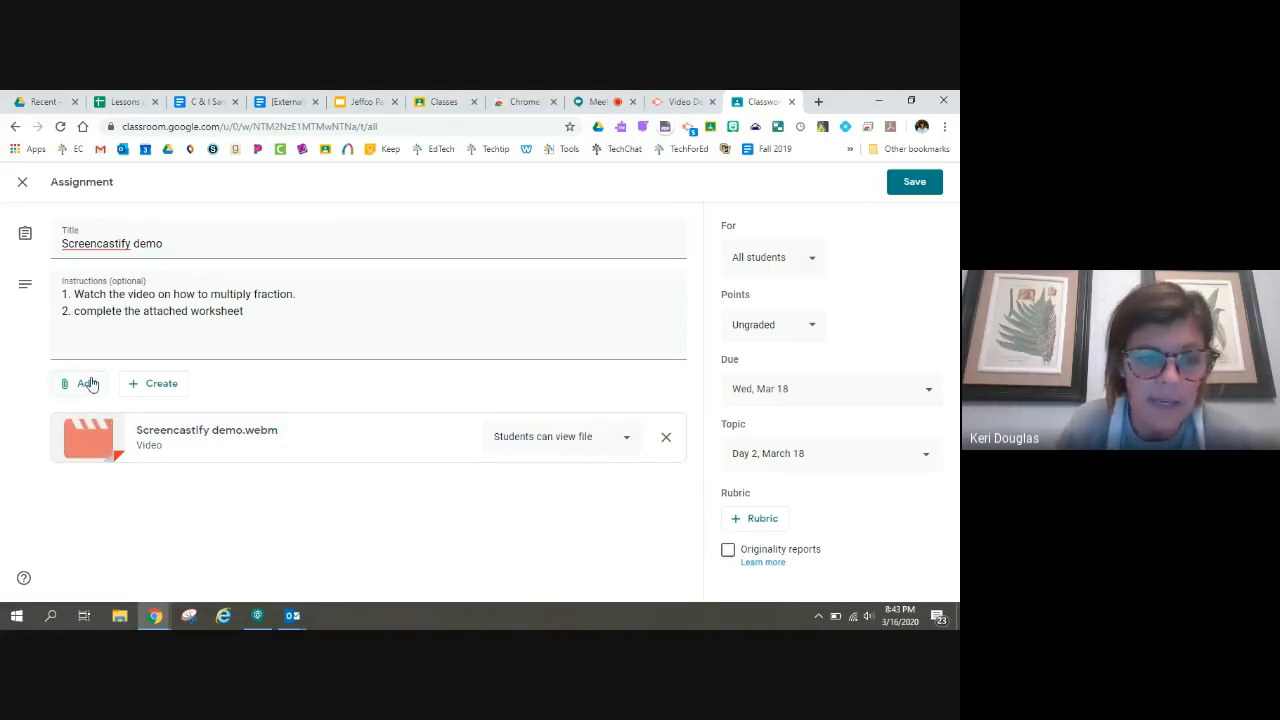
click(80, 384)
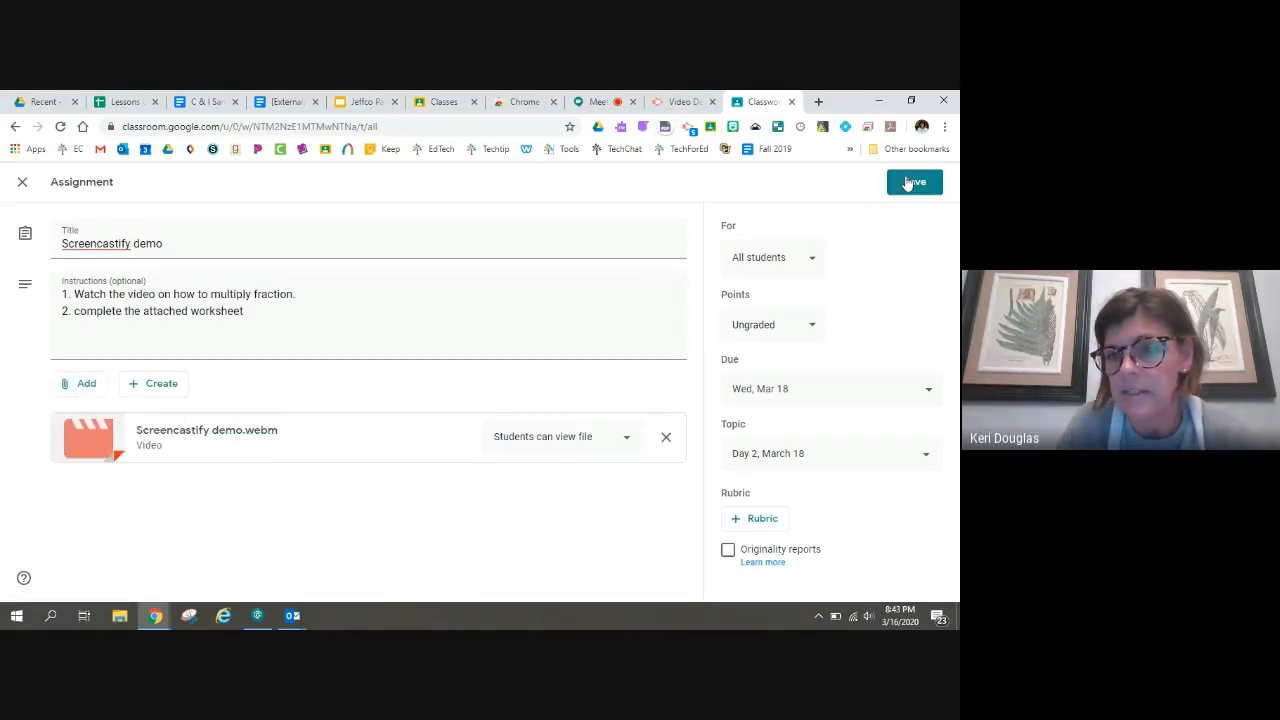
click(912, 182)
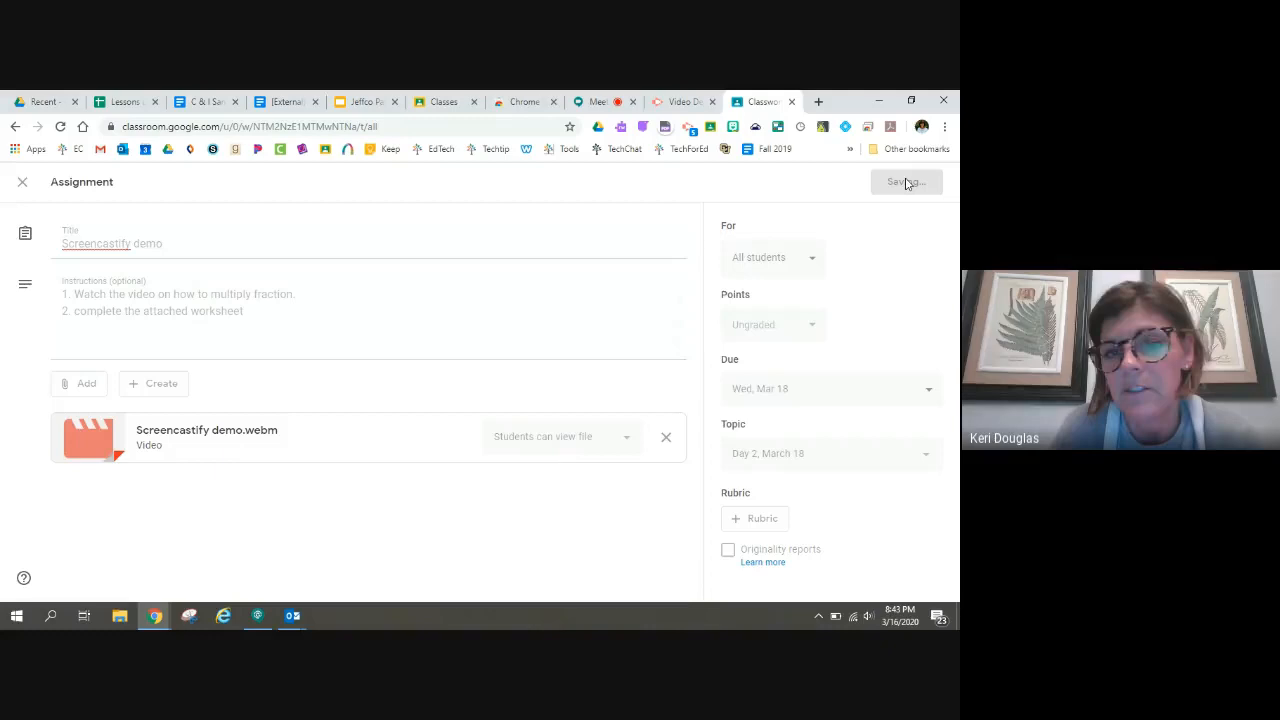
From the Screencastify extension, select Desktop recording and bring up the account menu
click(904, 180)
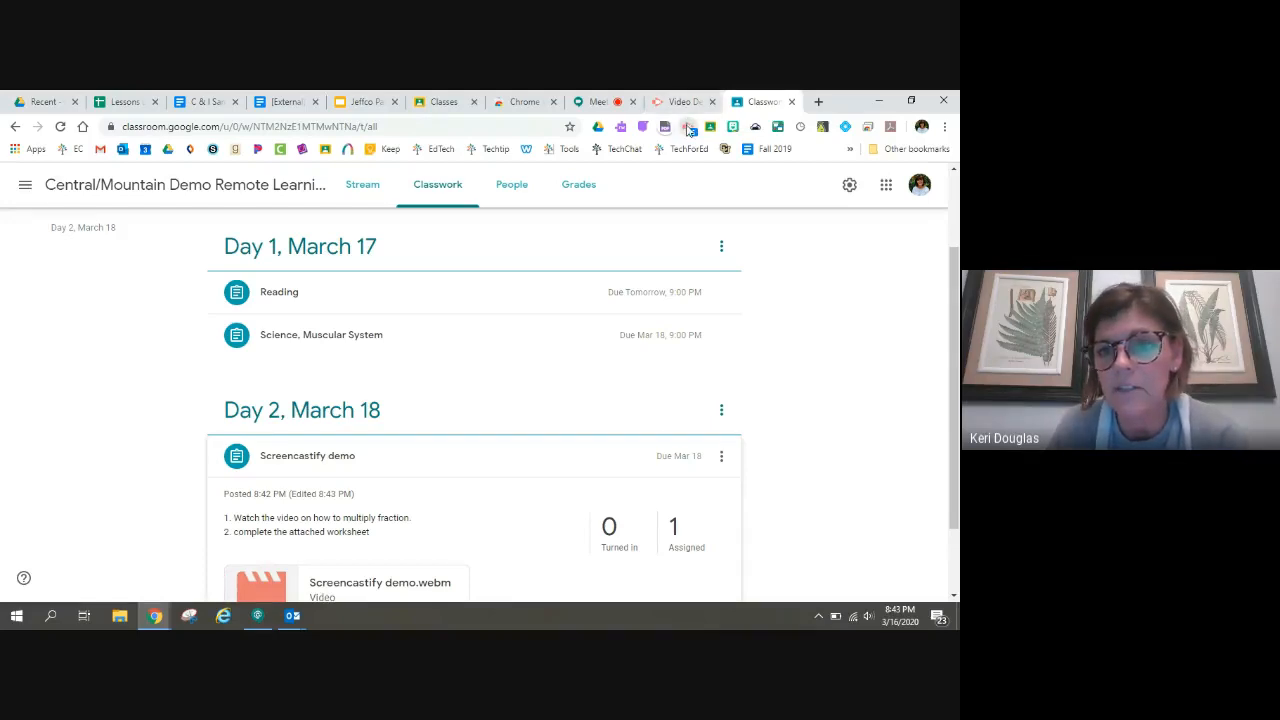
click(688, 128)
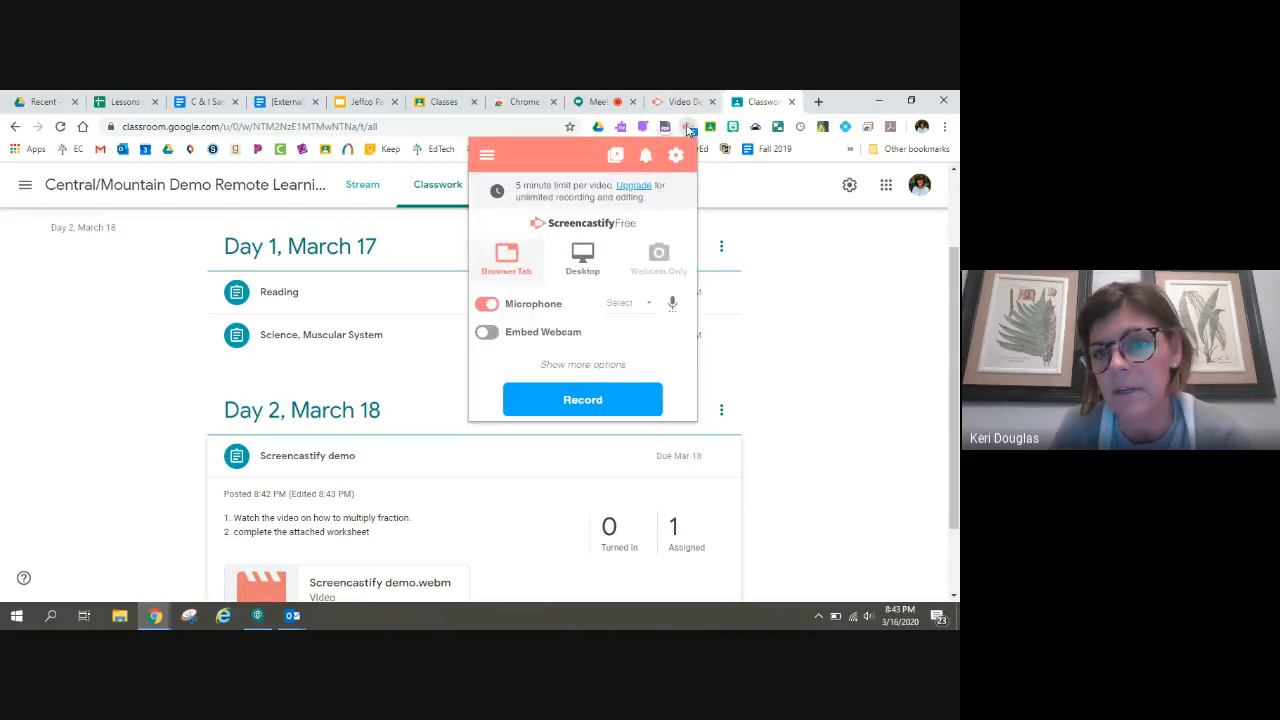
click(582, 258)
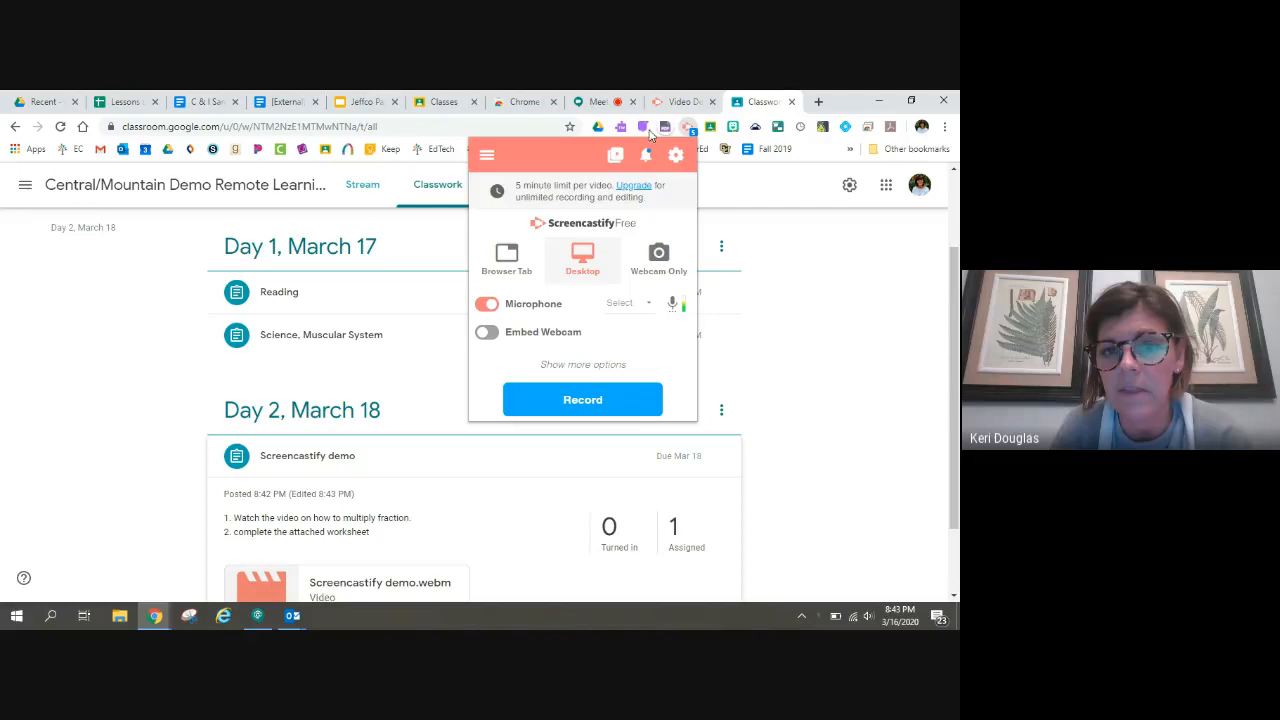
click(488, 156)
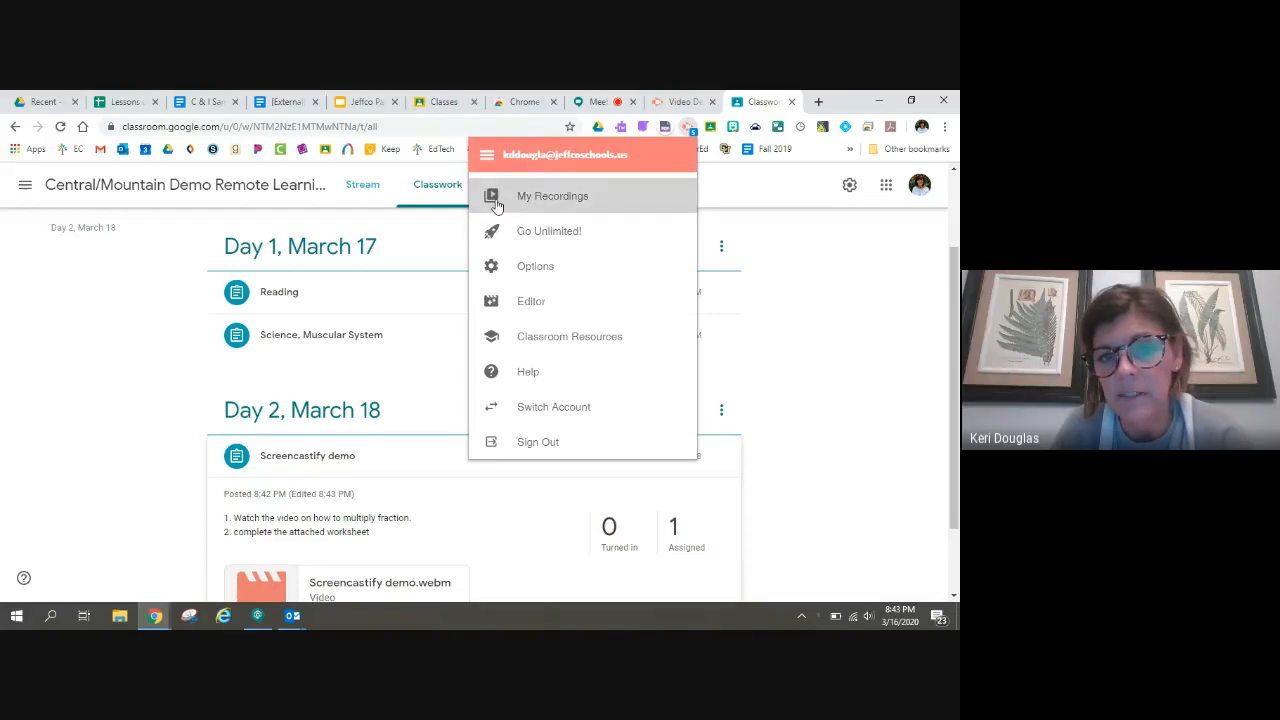
Choose My Recordings and scroll through the library listing the Screencastify demo recordings
click(552, 196)
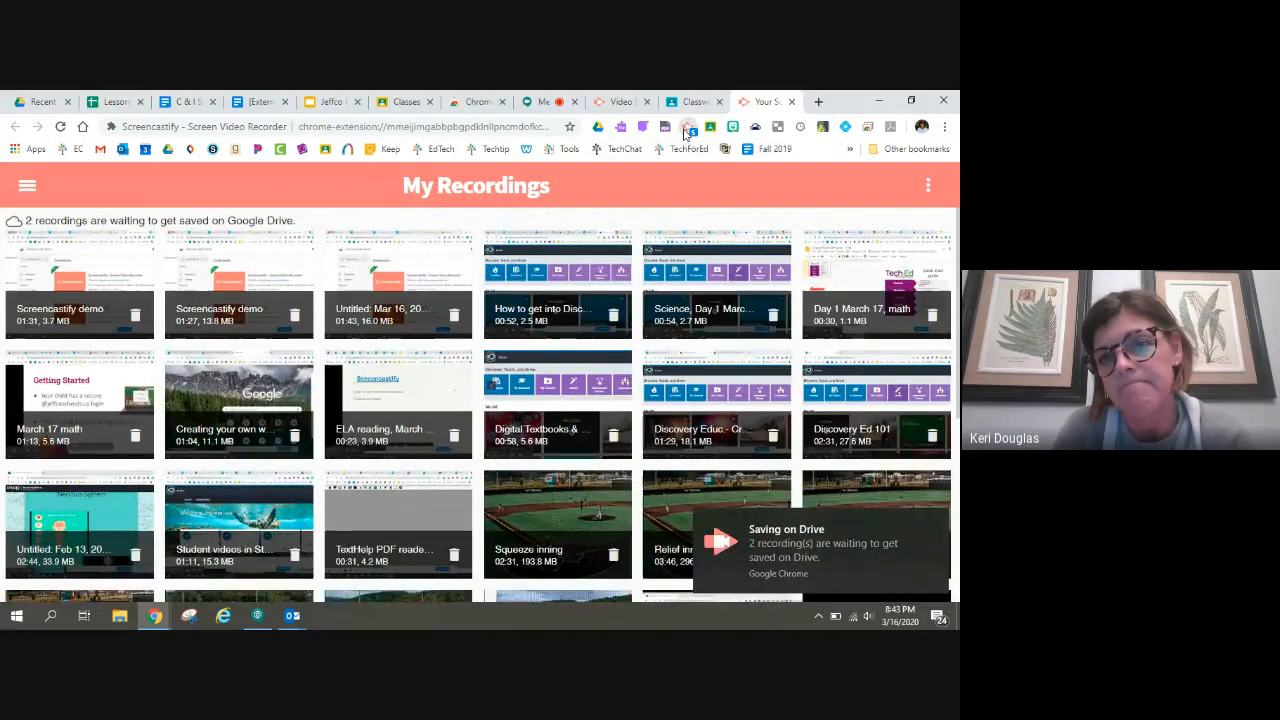
click(688, 126)
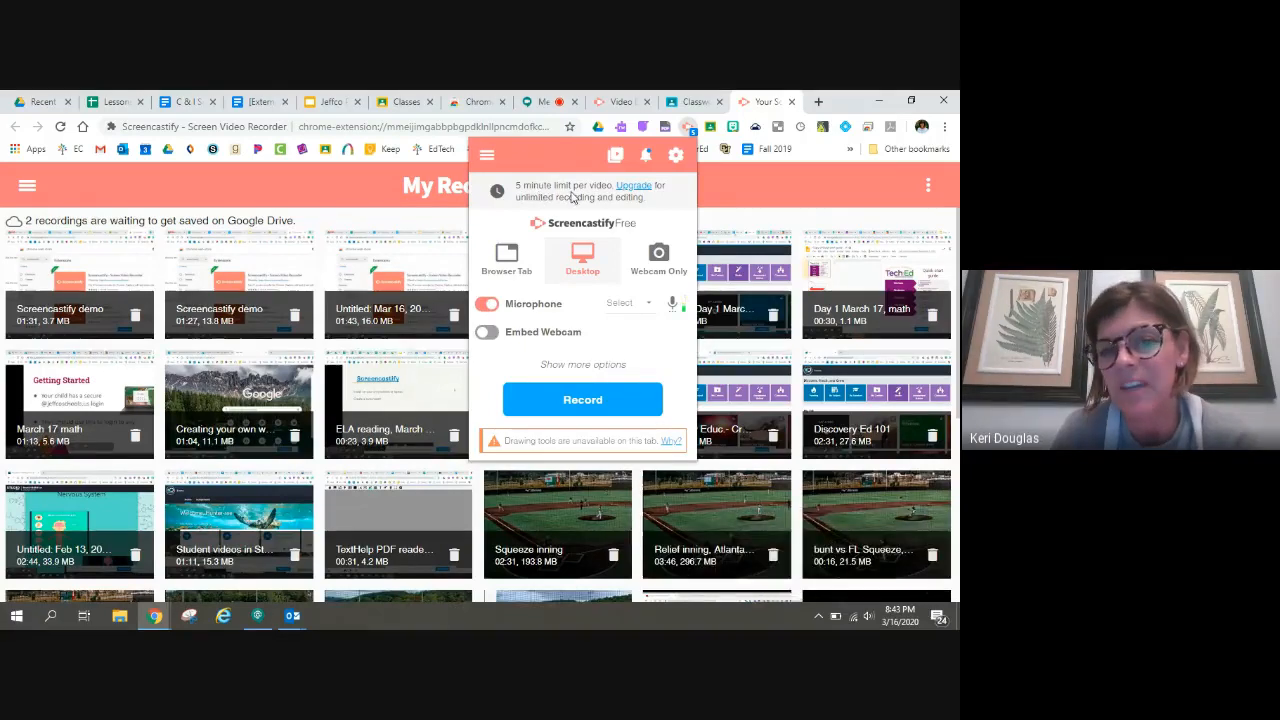
mouse_move(332, 192)
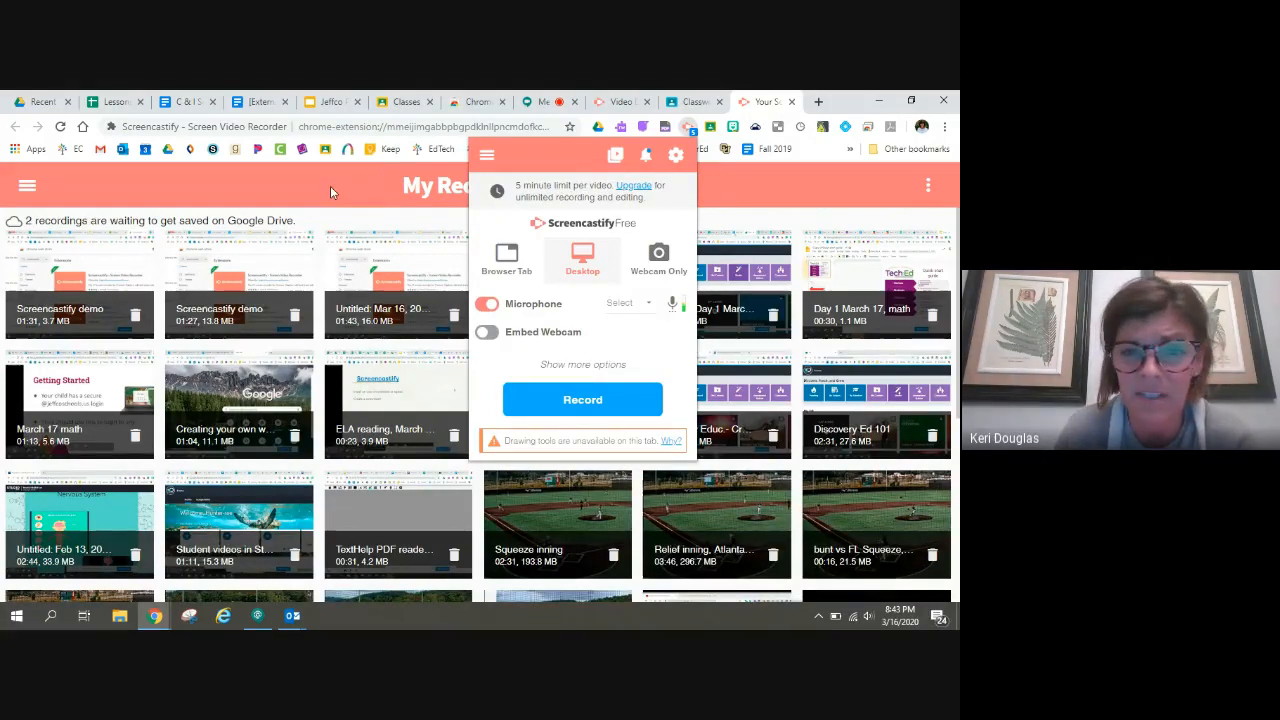
mouse_move(296, 184)
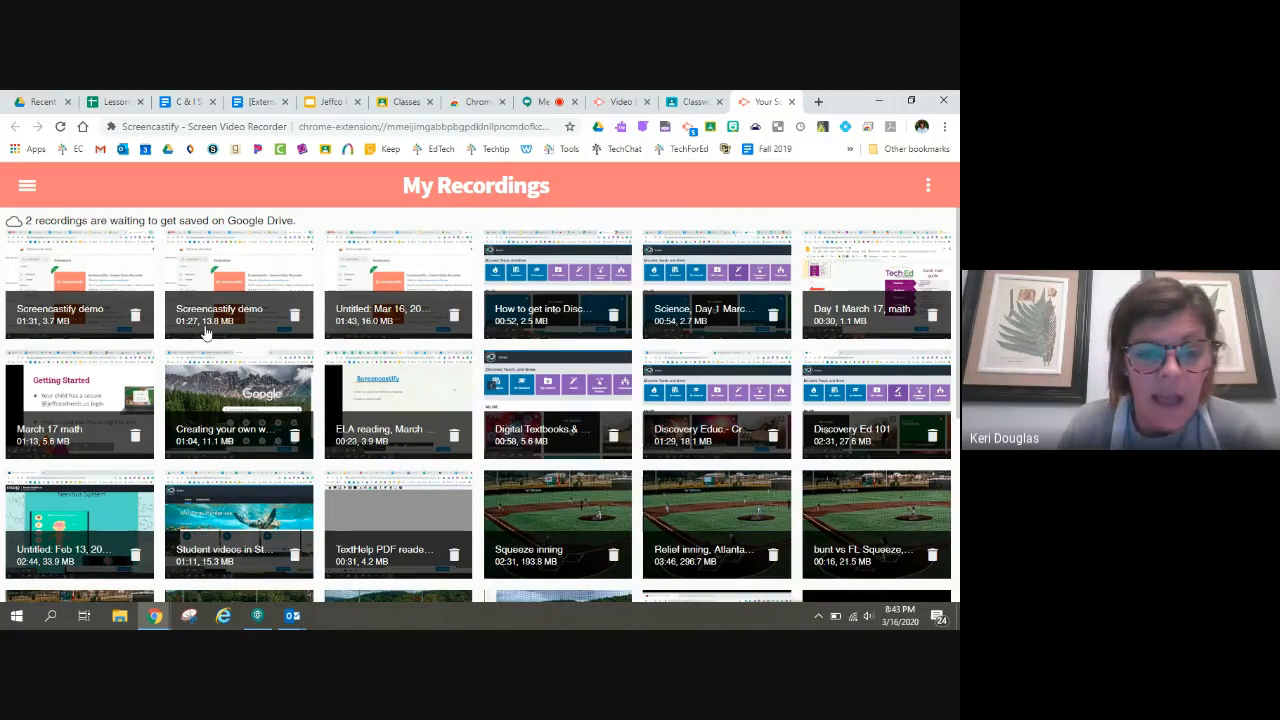
scroll(down, 3)
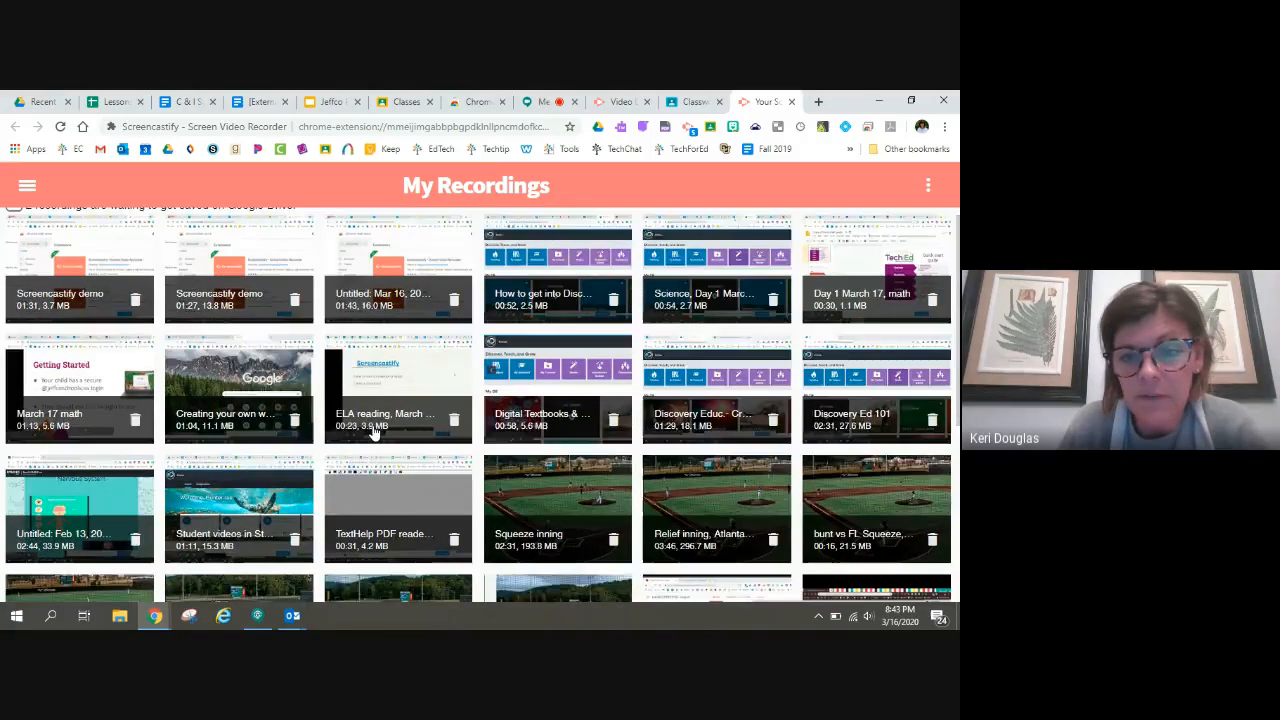
scroll(down, 3)
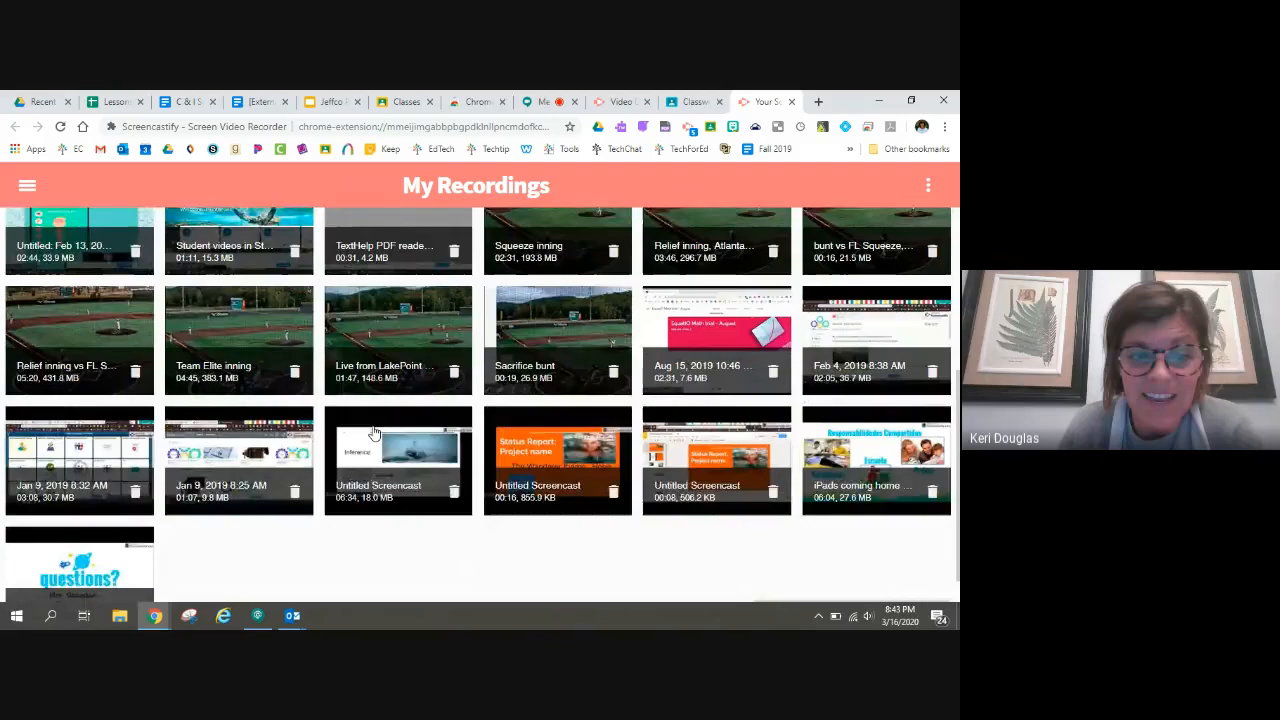
scroll(up, 3)
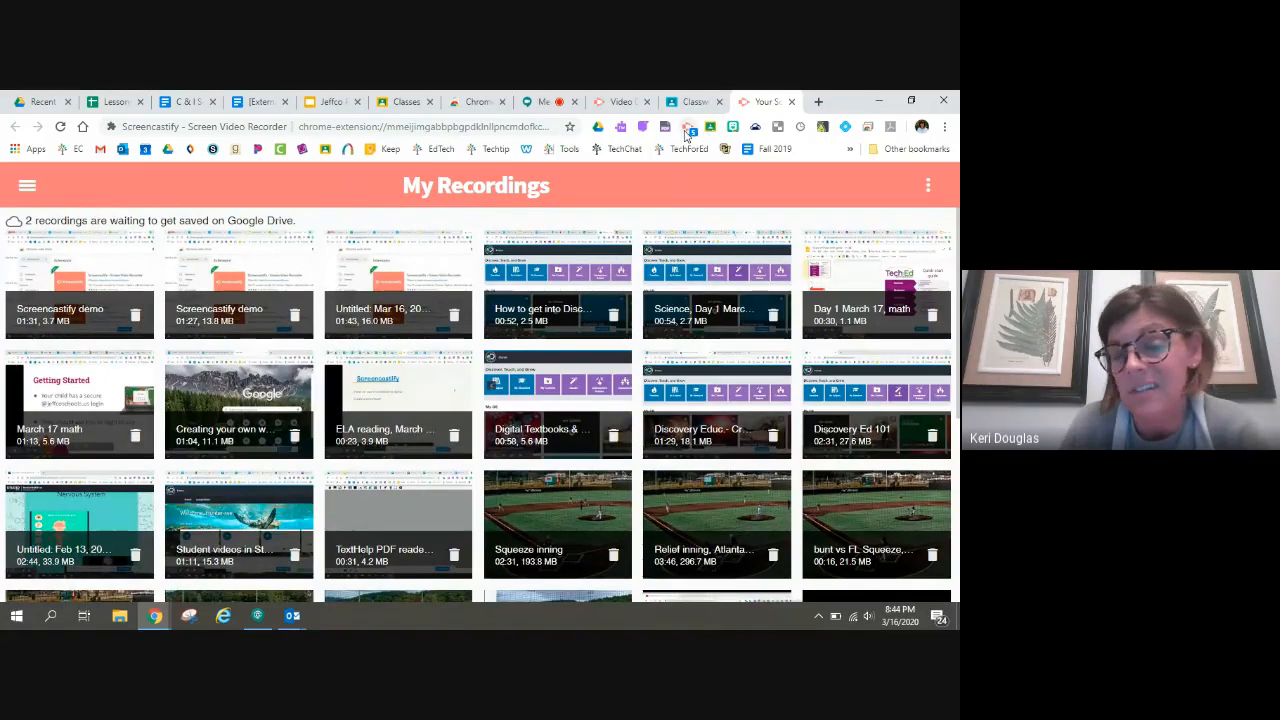
mouse_move(688, 128)
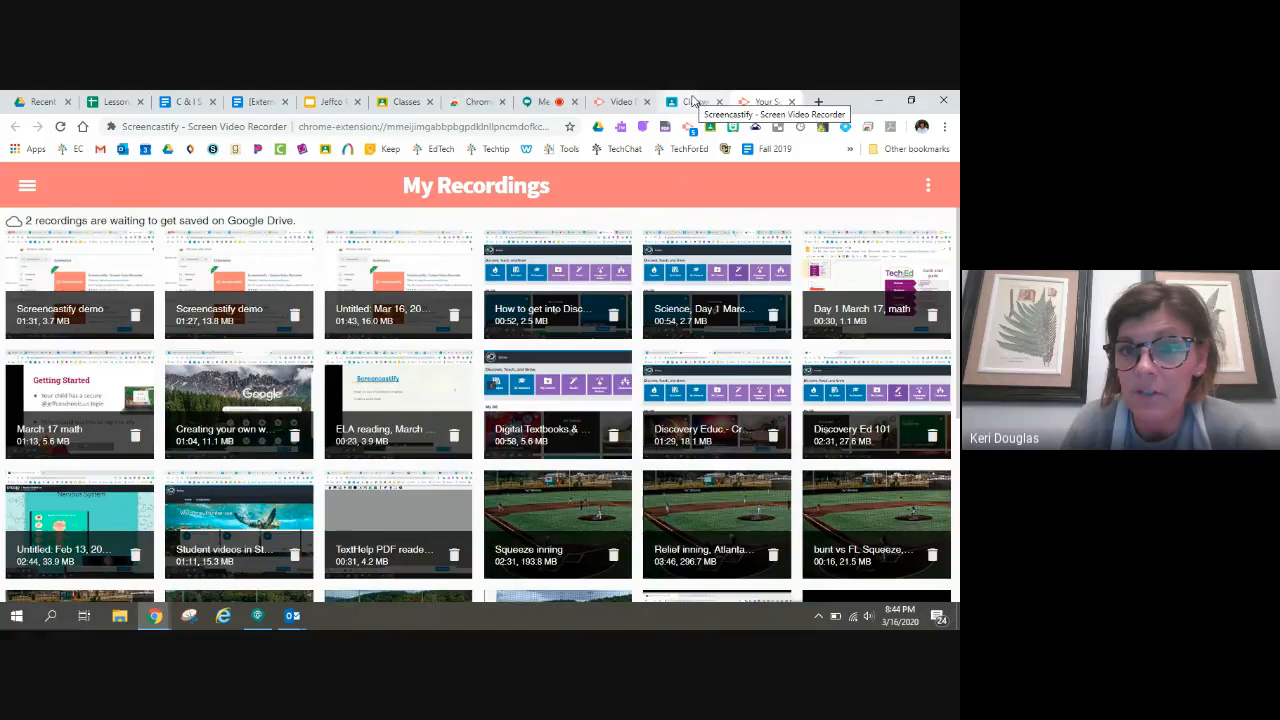
Switch through the Classroom and Your Screencasts tabs back to the Google Meet presentation
click(692, 100)
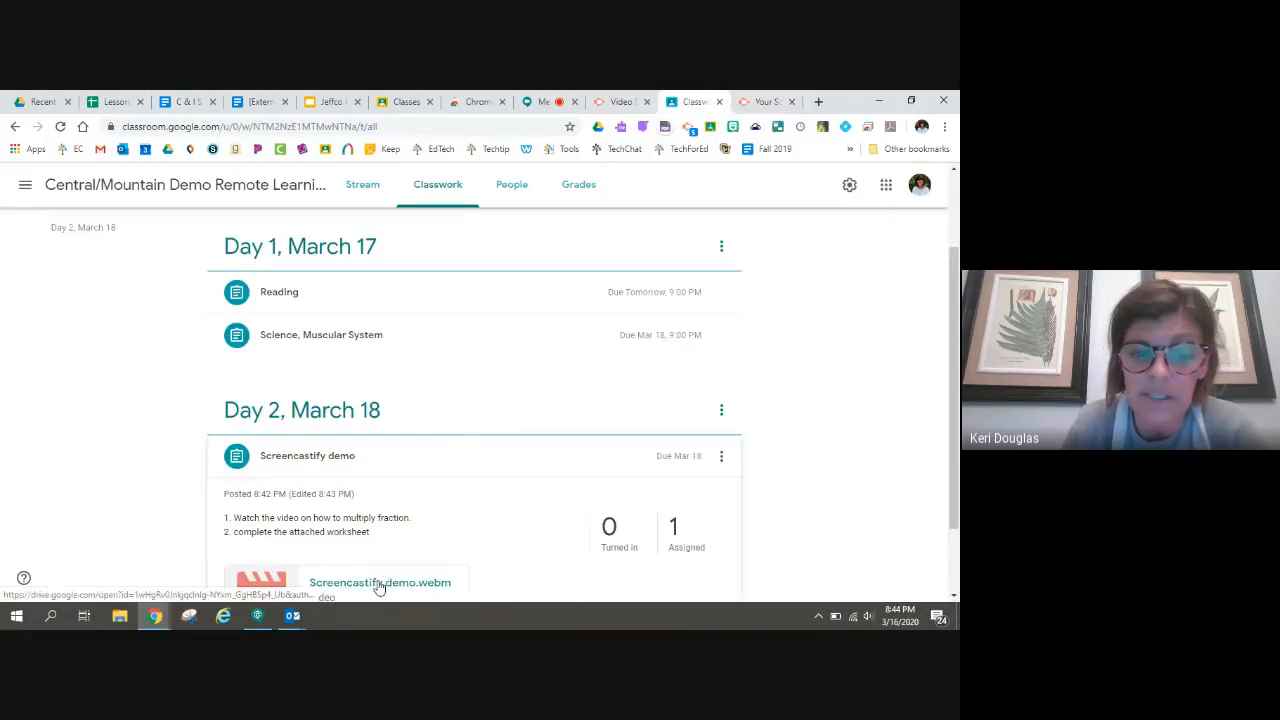
mouse_move(376, 584)
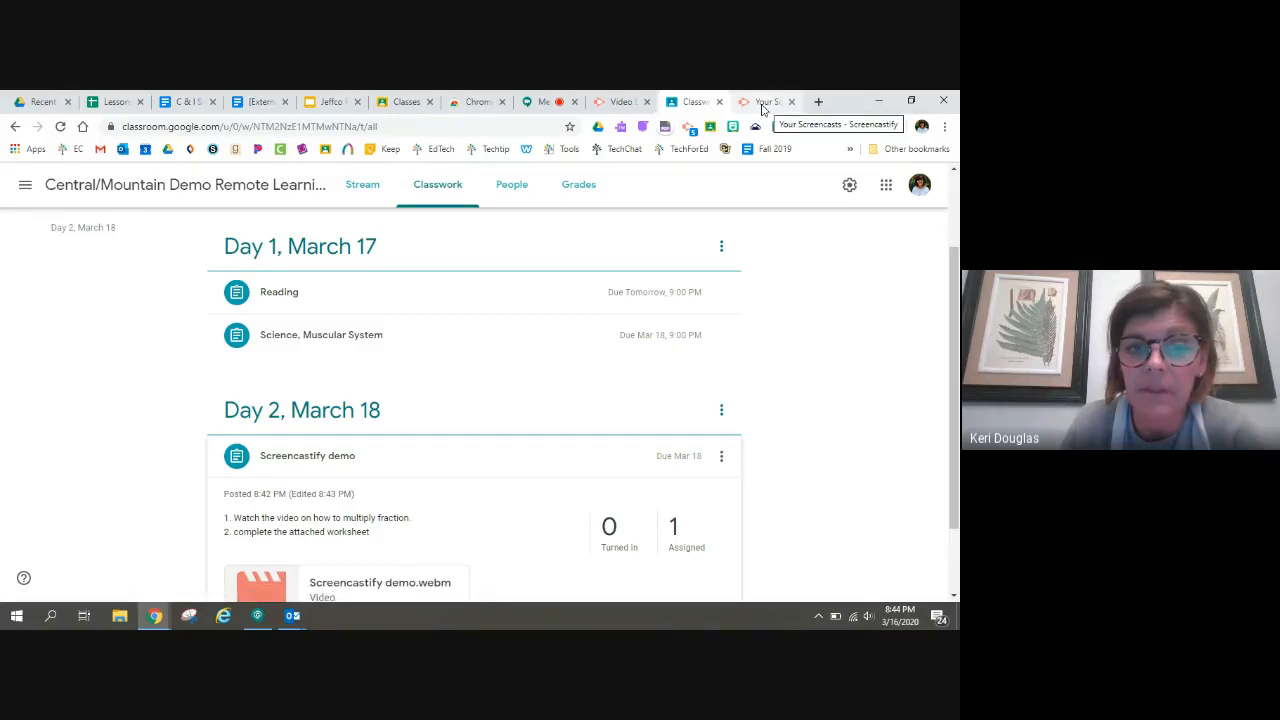
click(764, 100)
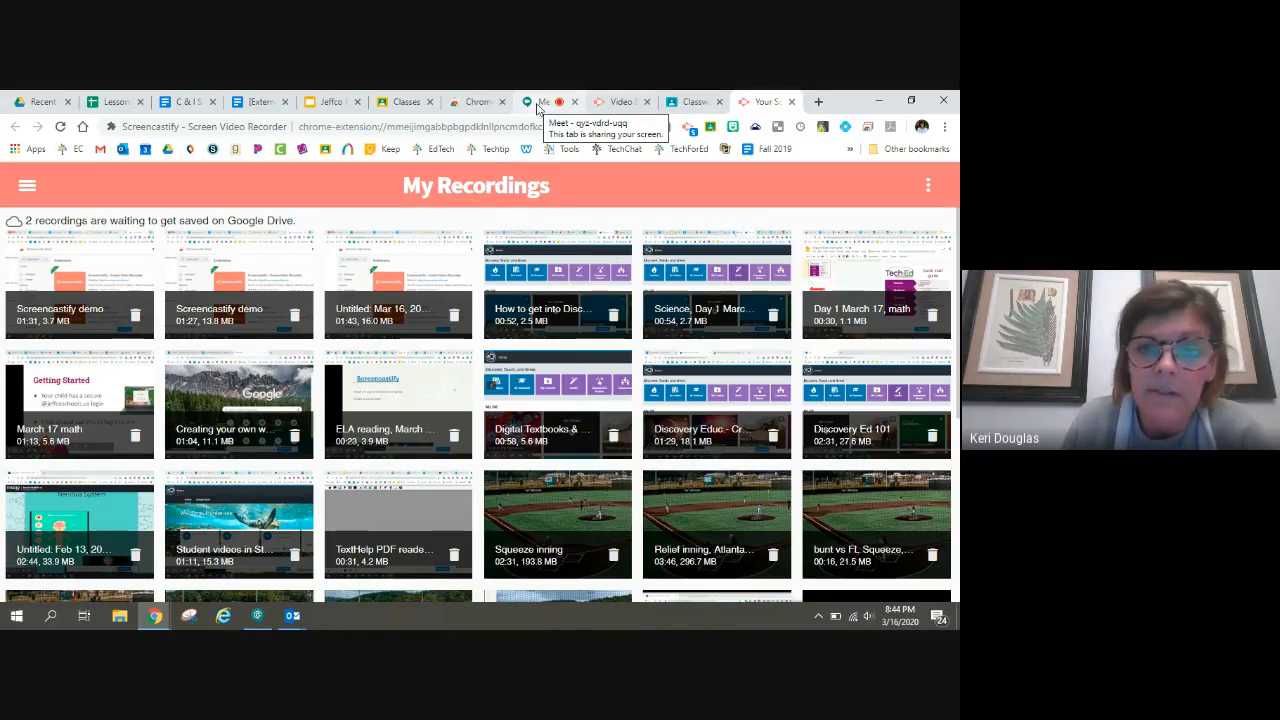
click(544, 100)
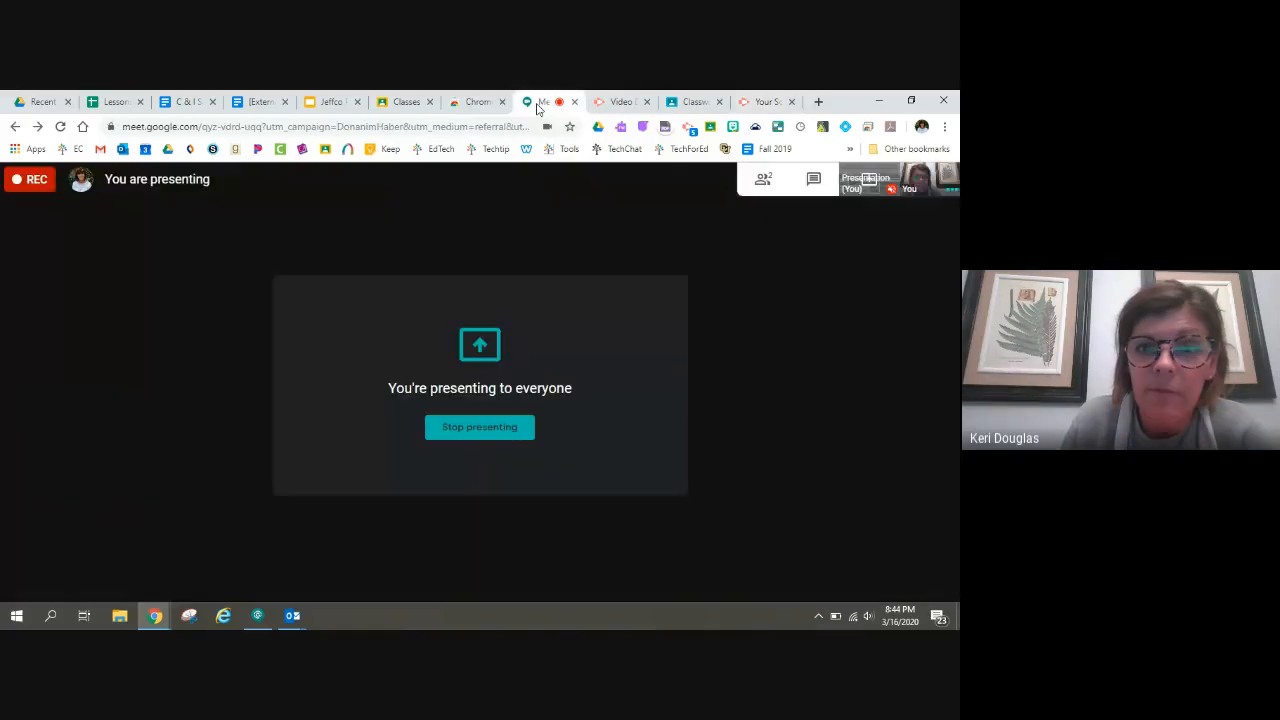